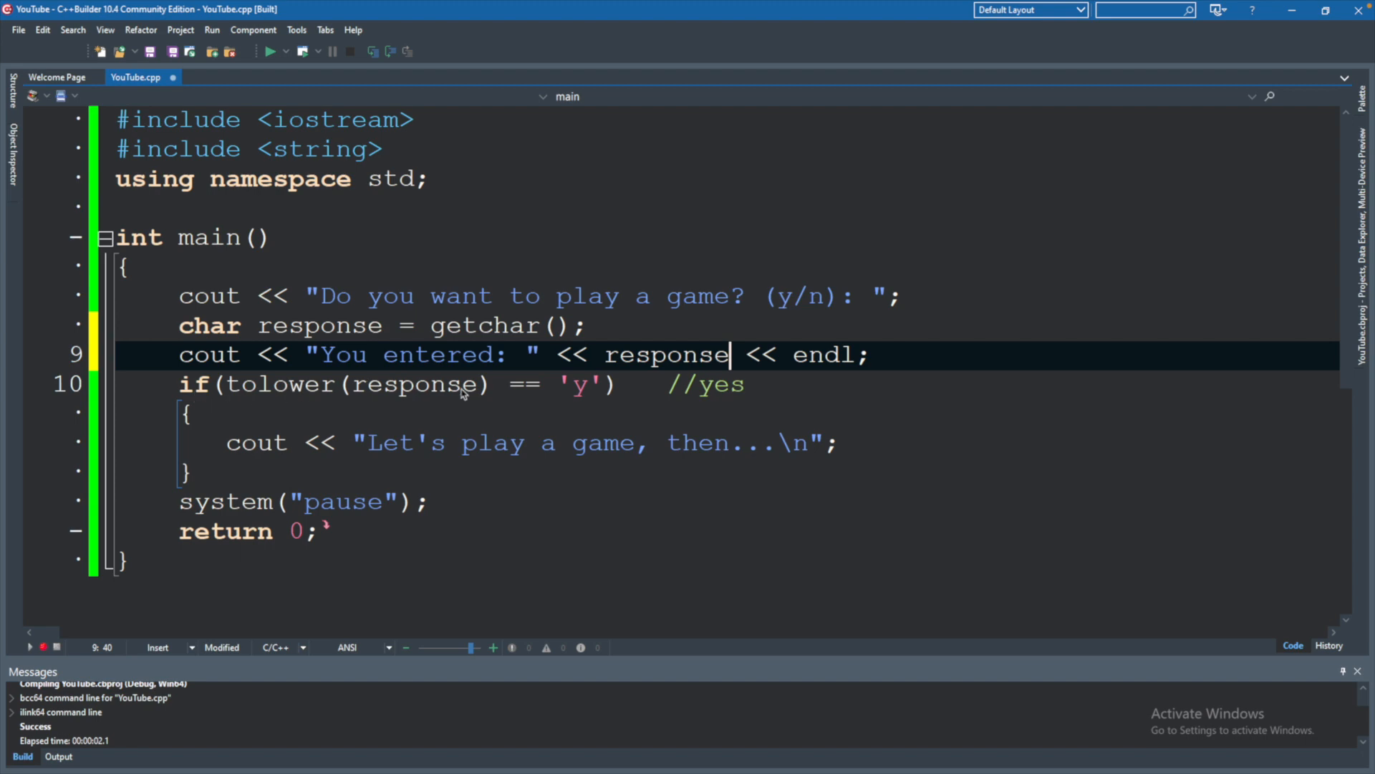
mouse_move(692, 421)
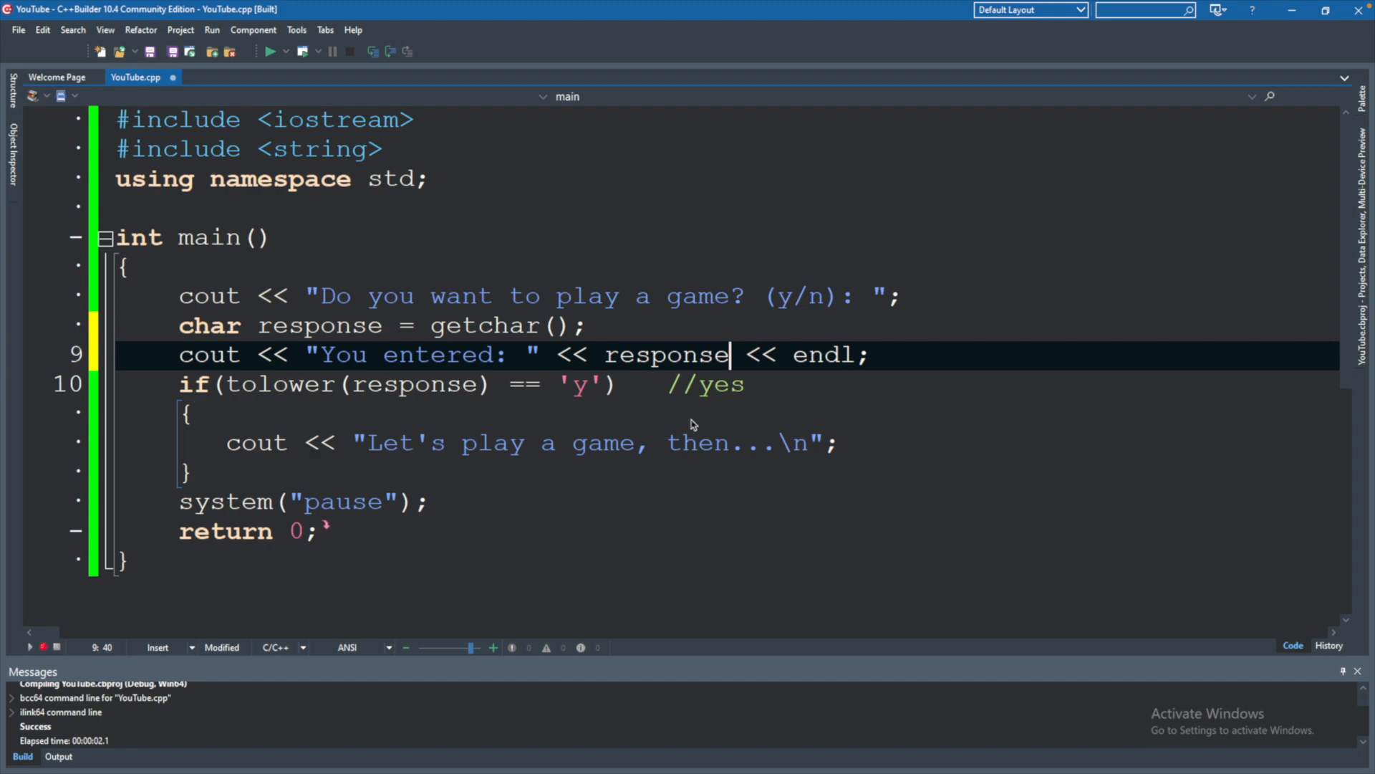
mouse_move(424, 501)
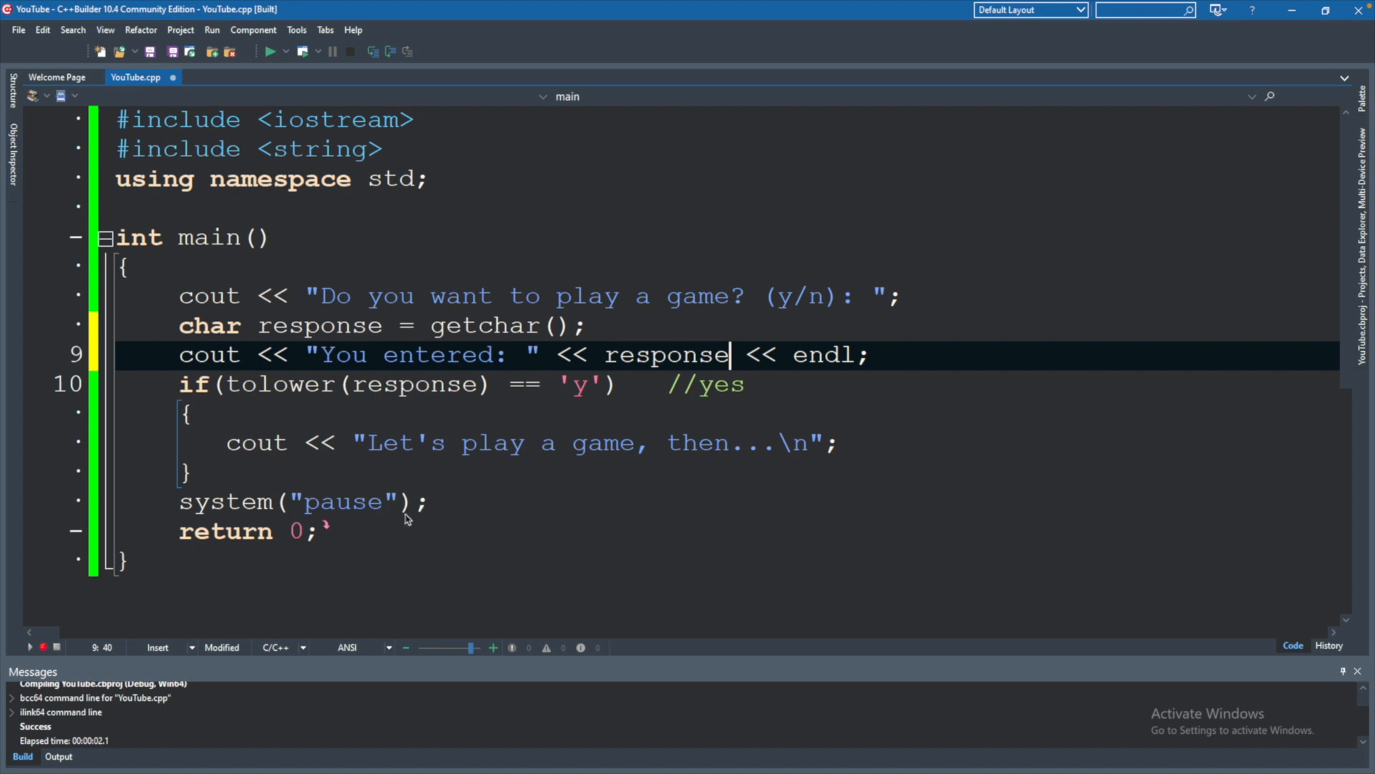
mouse_move(423, 528)
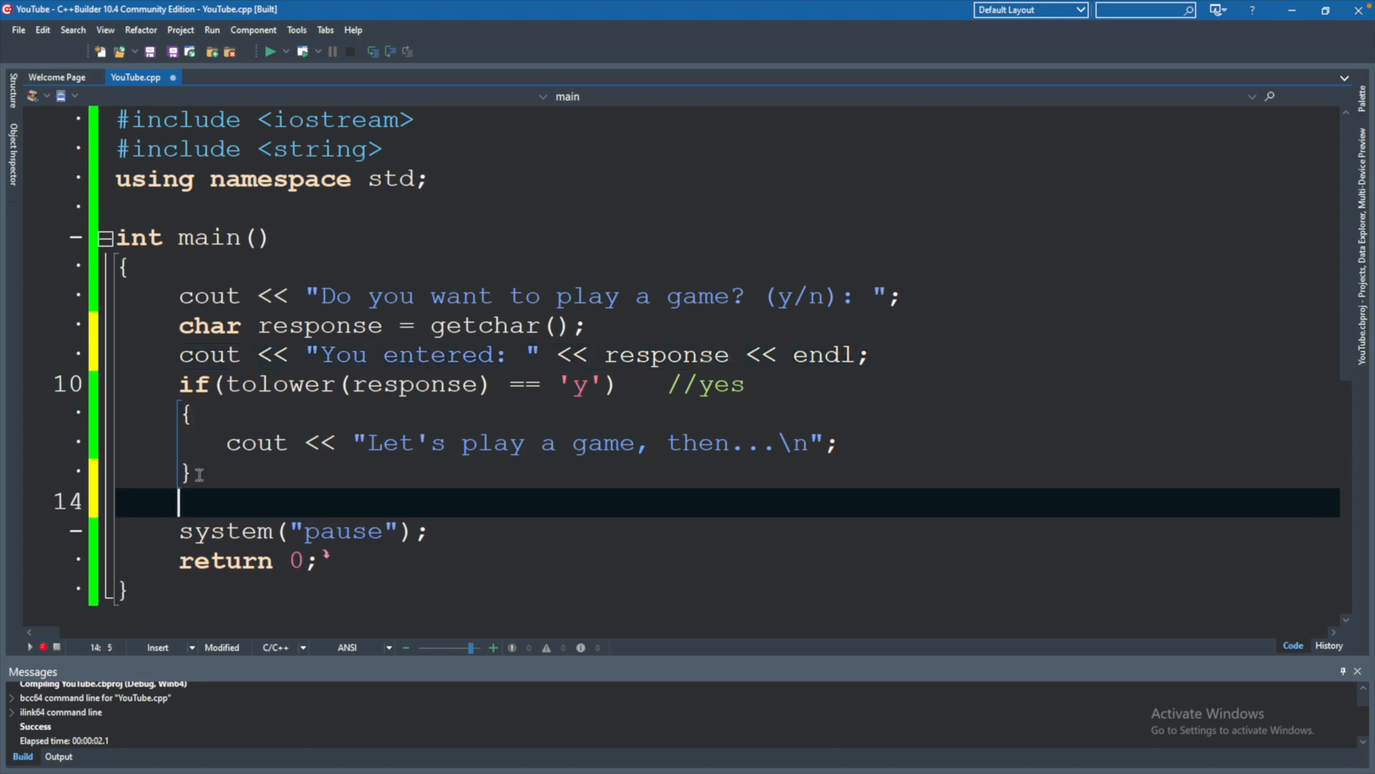
Write cout << "Maybe next time. Goodbye.\n"; after the if block and run the program.
type("cout <<")
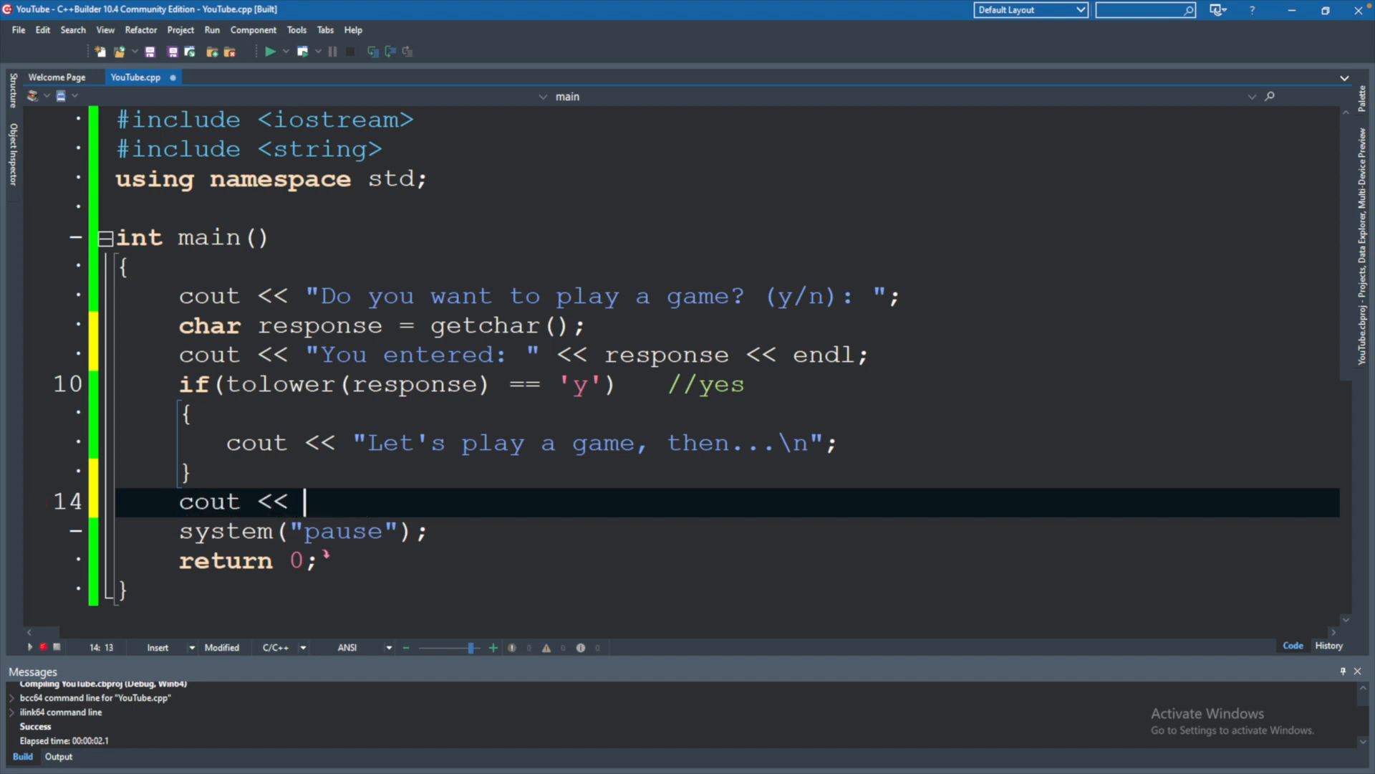
type("\"Maybe\";")
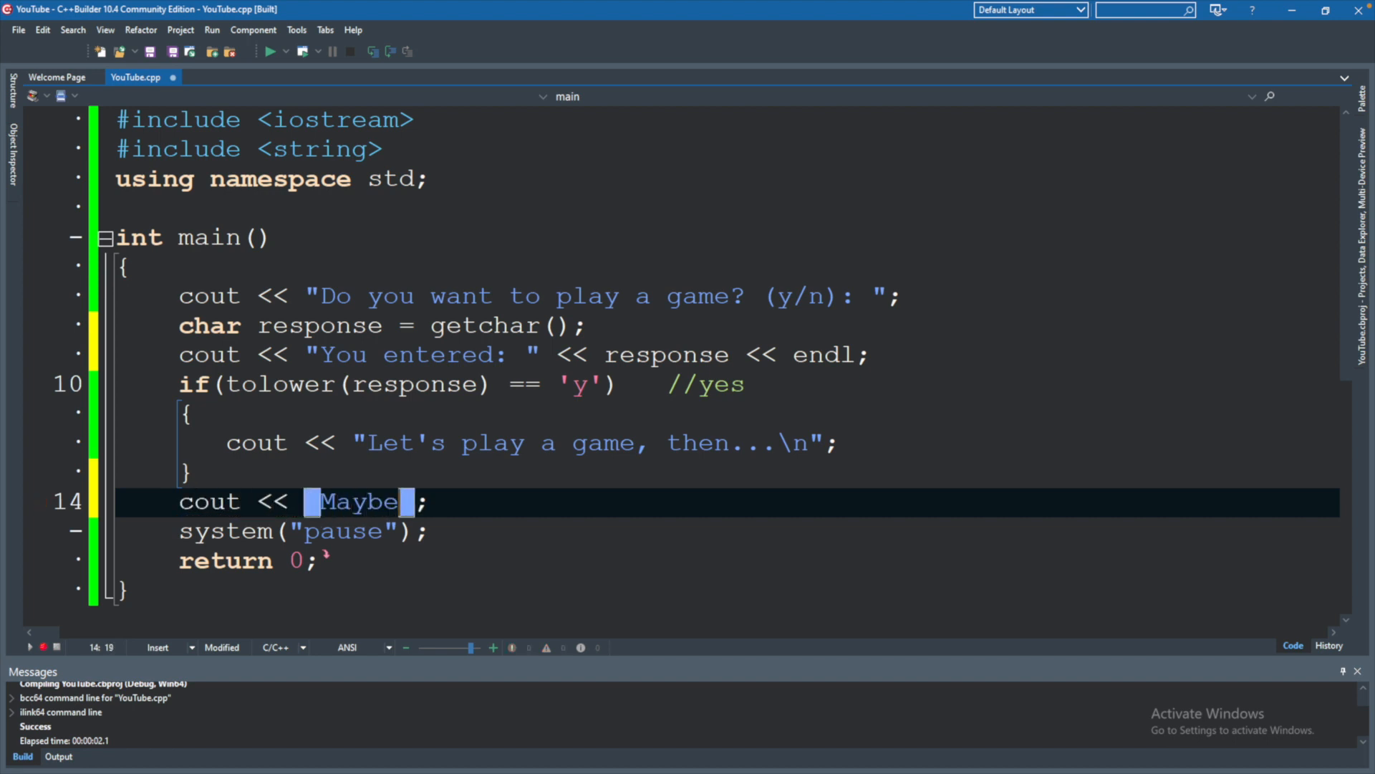
type("next time. Goo")
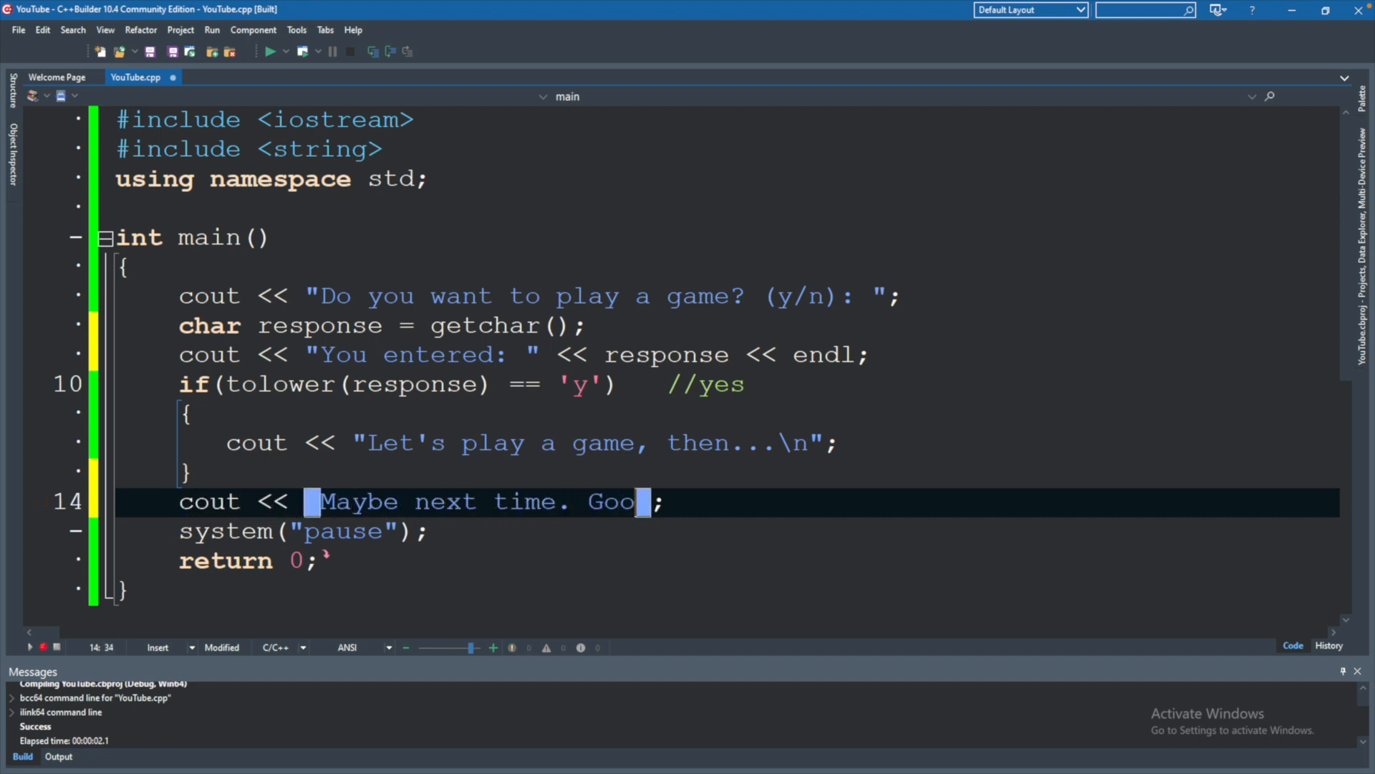
type("dbye.")
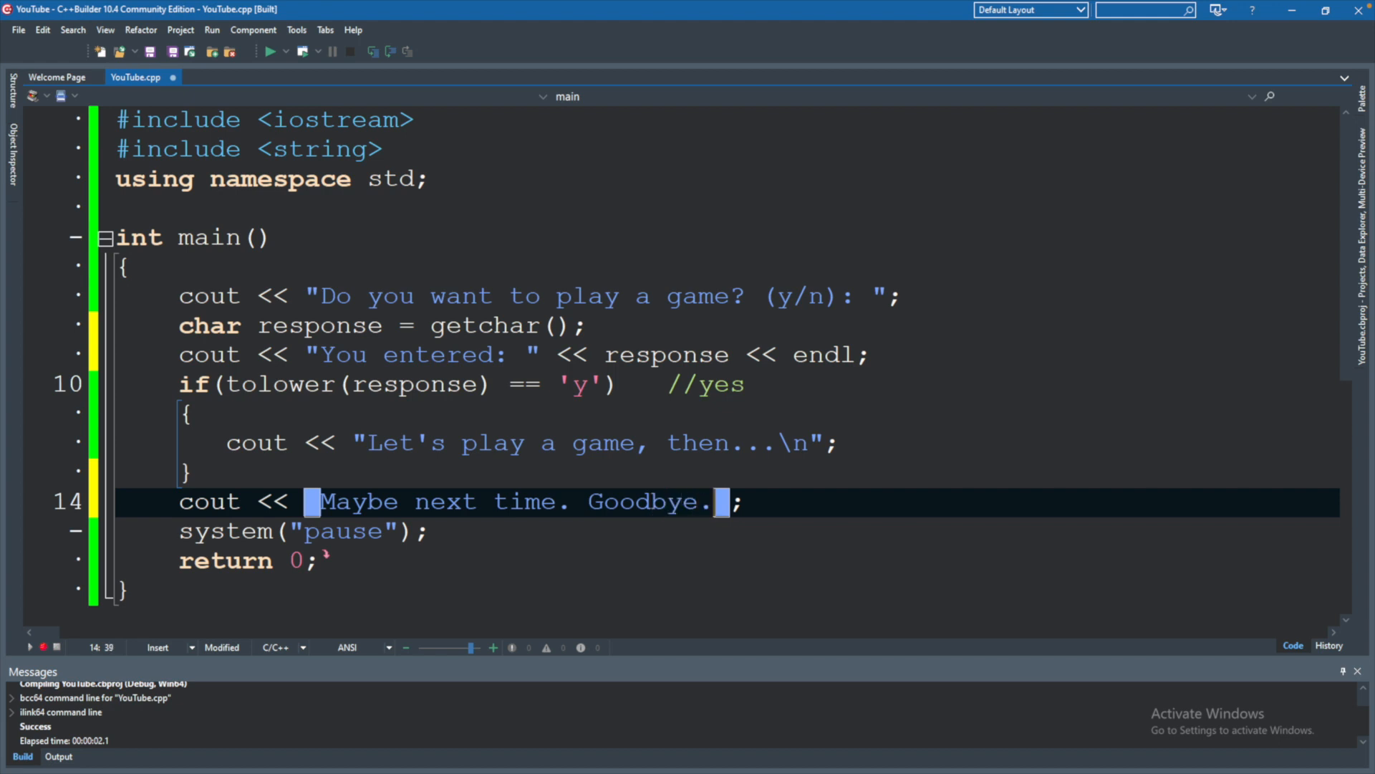
type("\\n")
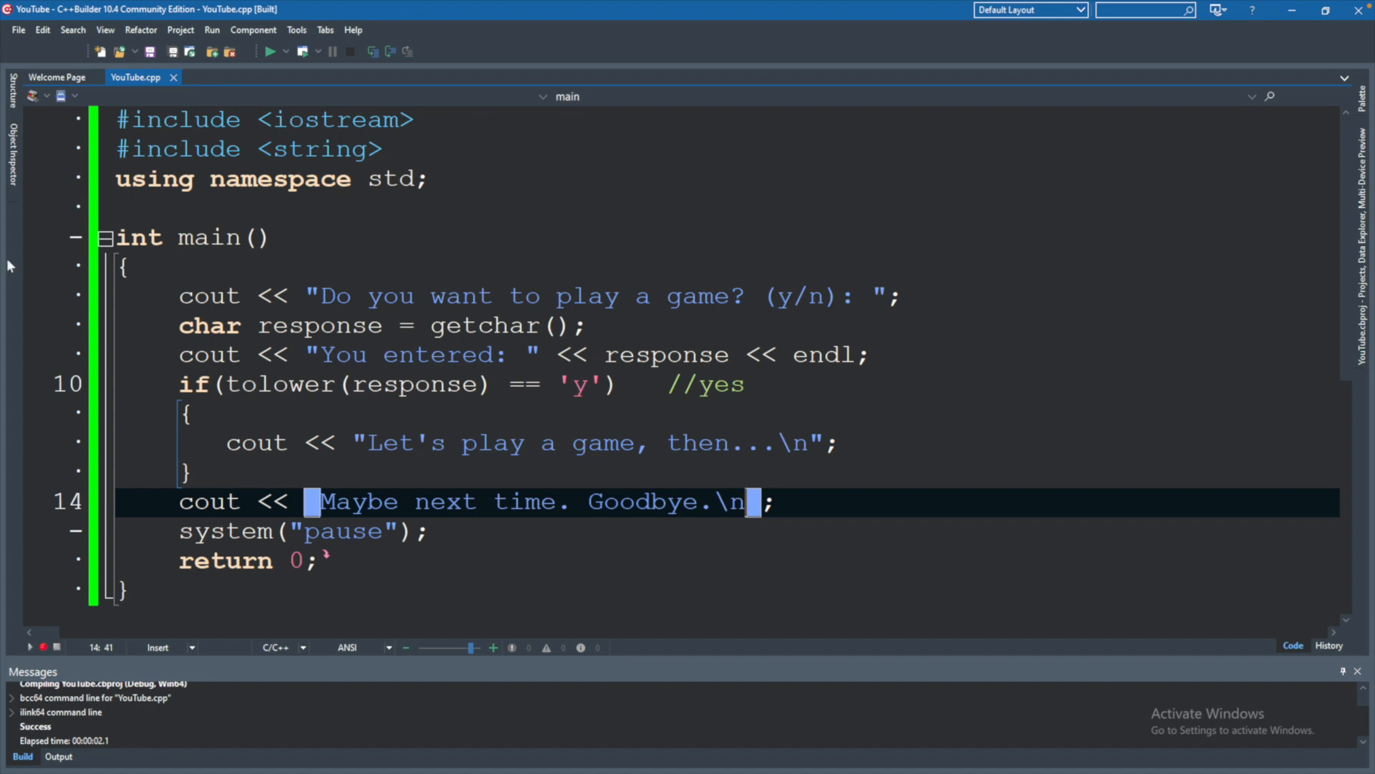
left_click(270, 52)
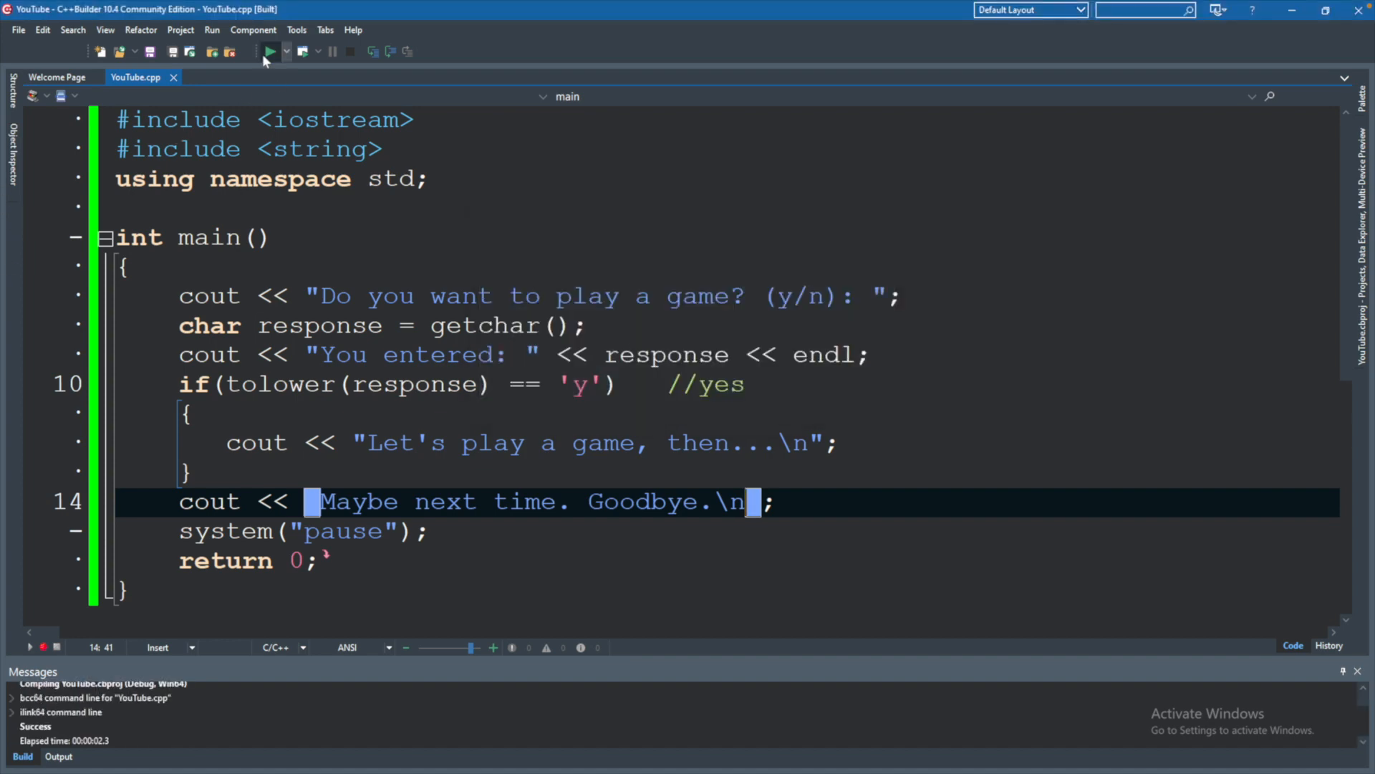
left_click(269, 52)
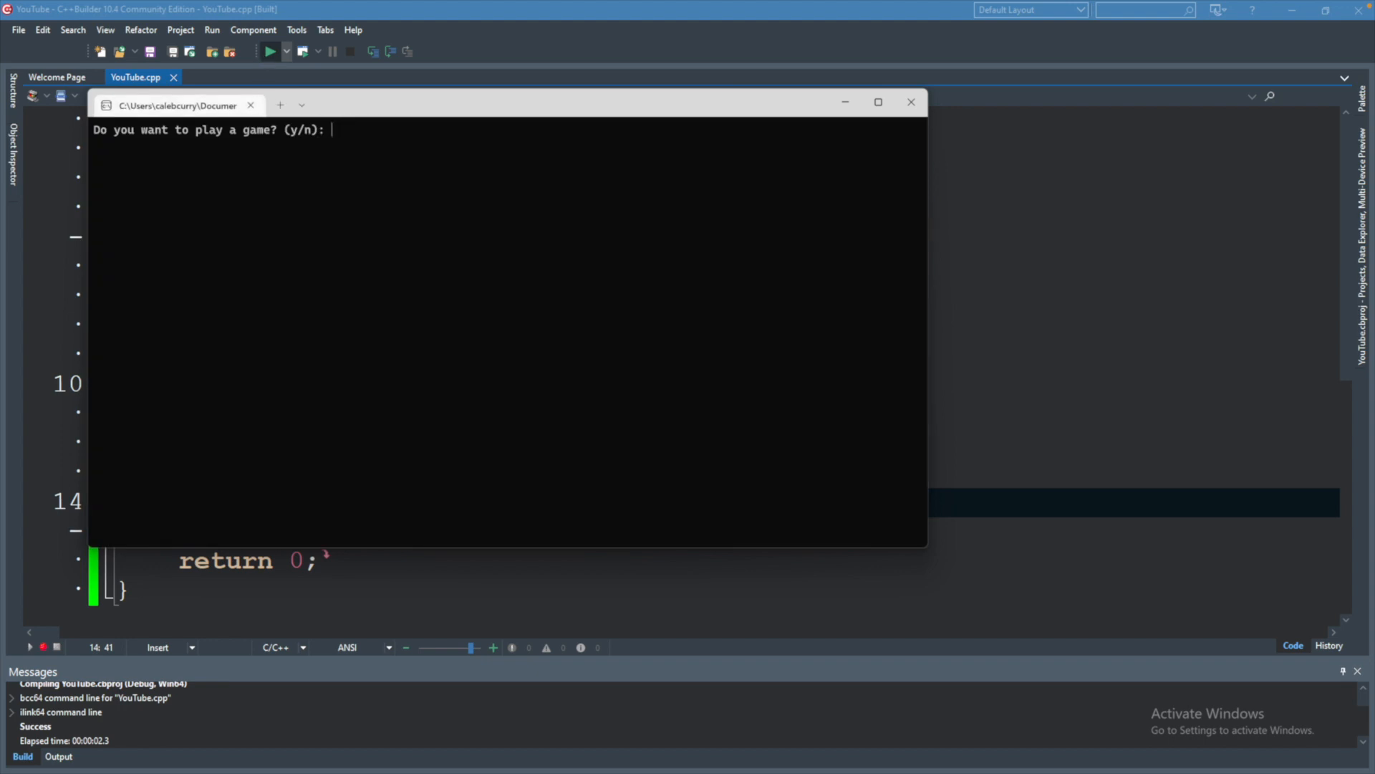
type("y")
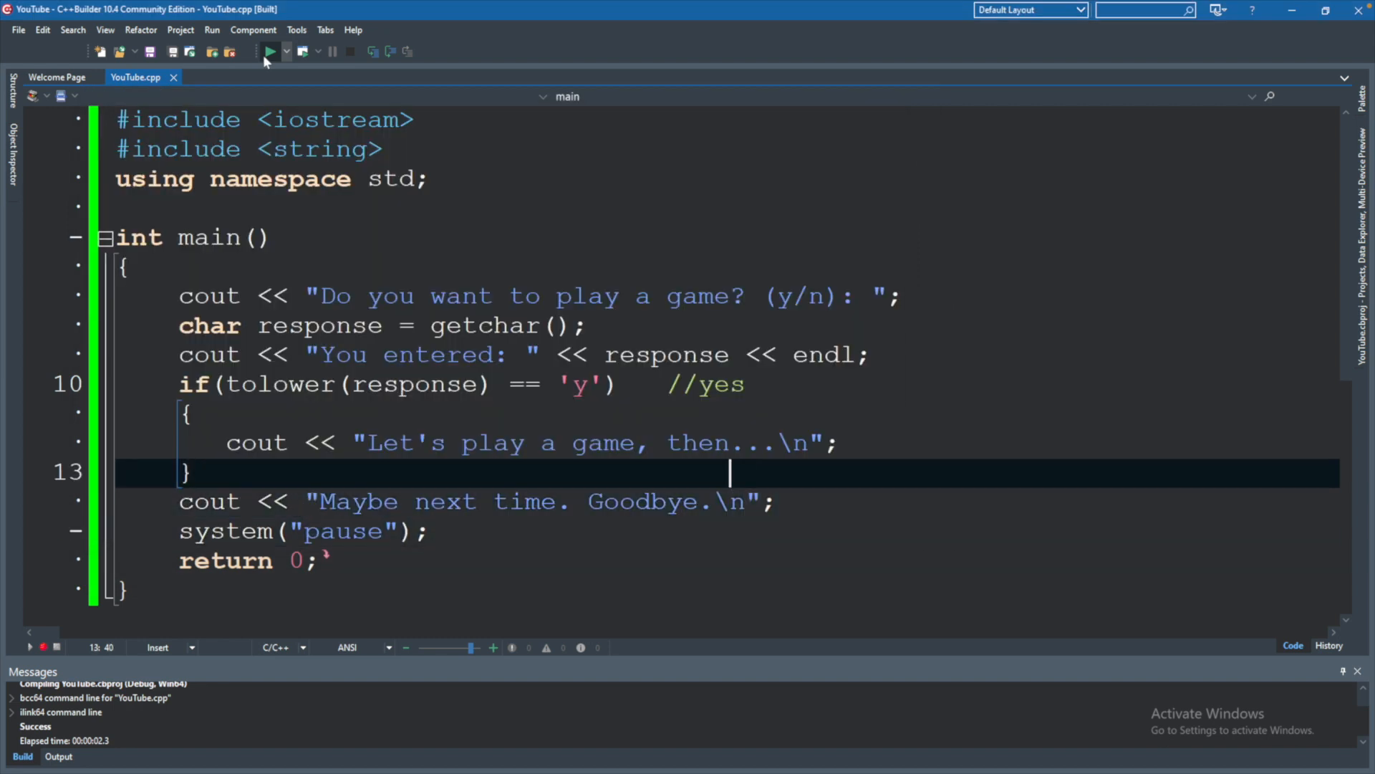
Wrap the goodbye cout in an else block, run the program, then return to the editor.
left_click(207, 473)
type(" else")
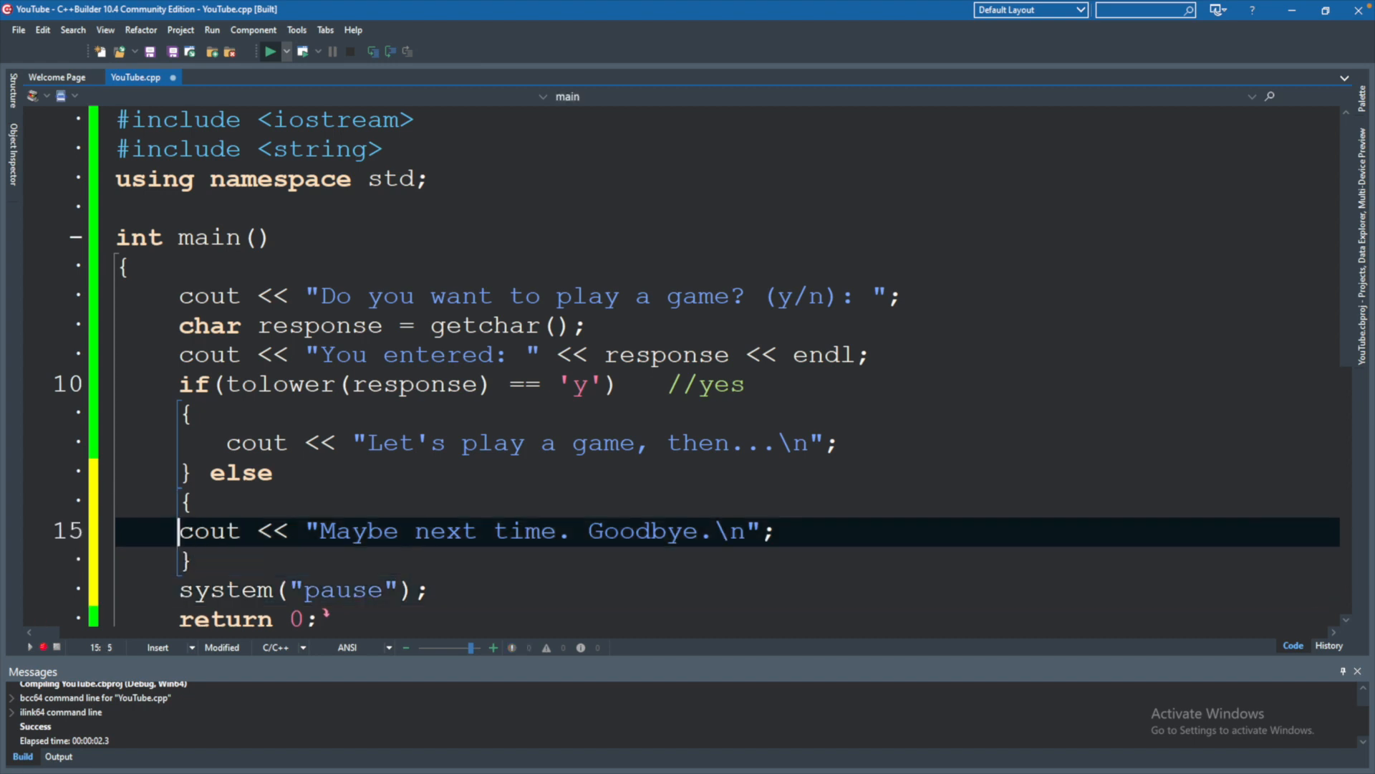
mouse_move(107, 238)
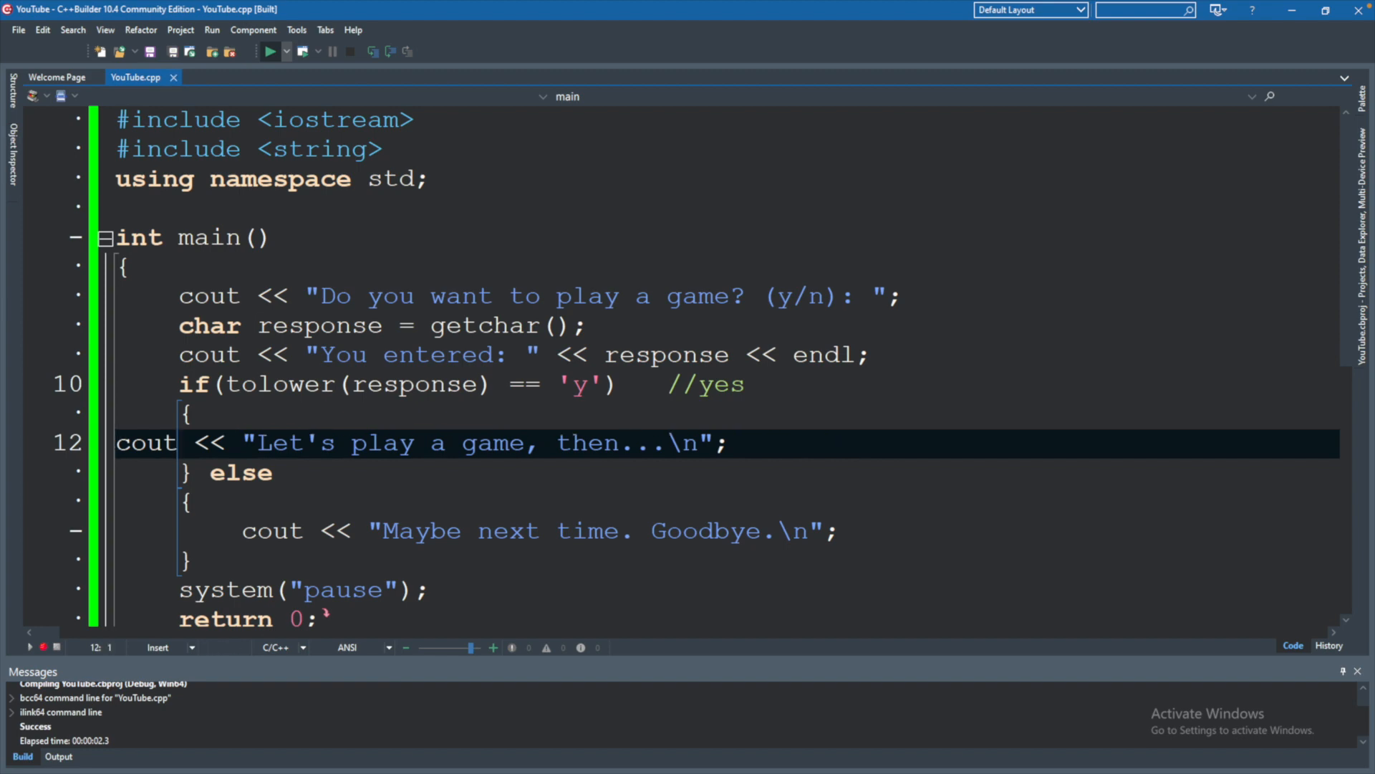
left_click(269, 52)
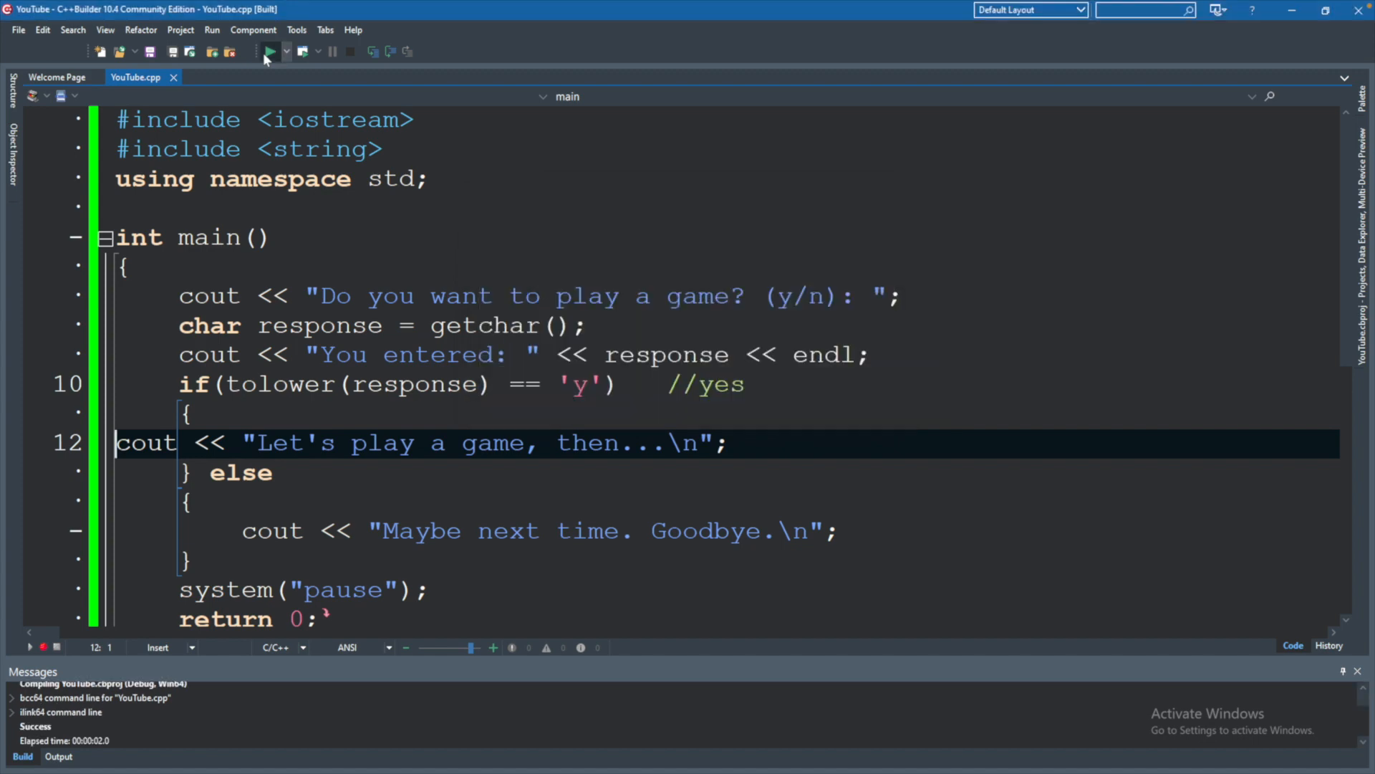
left_click(270, 52)
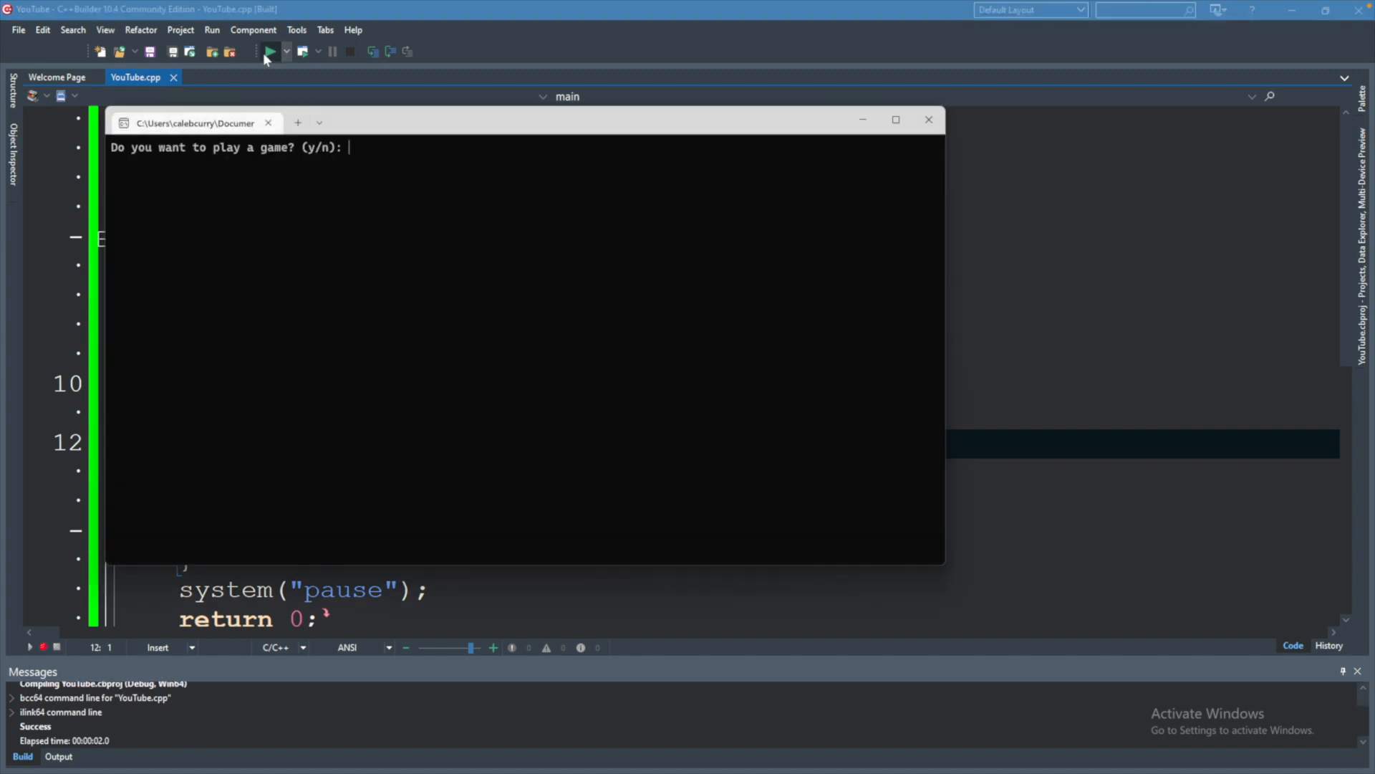
left_click(929, 119)
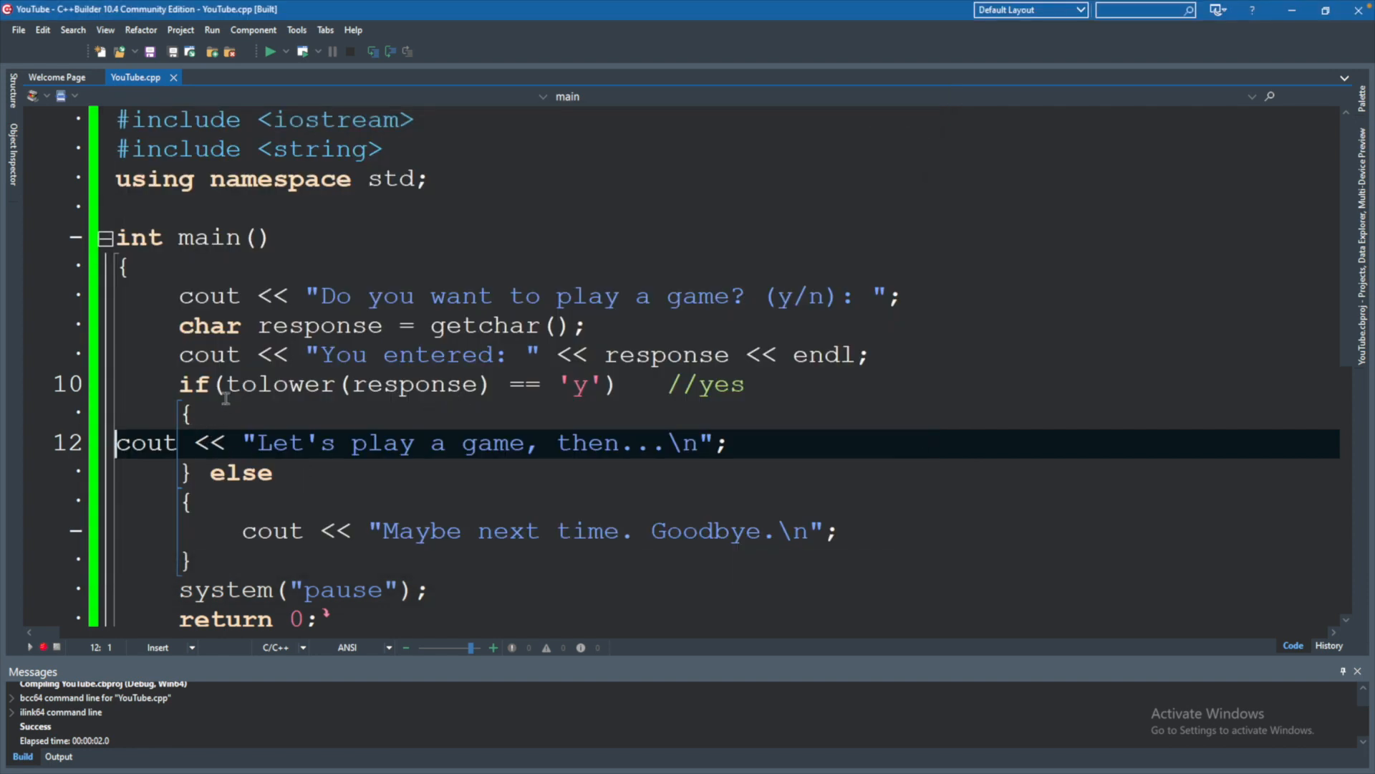
left_click(522, 384)
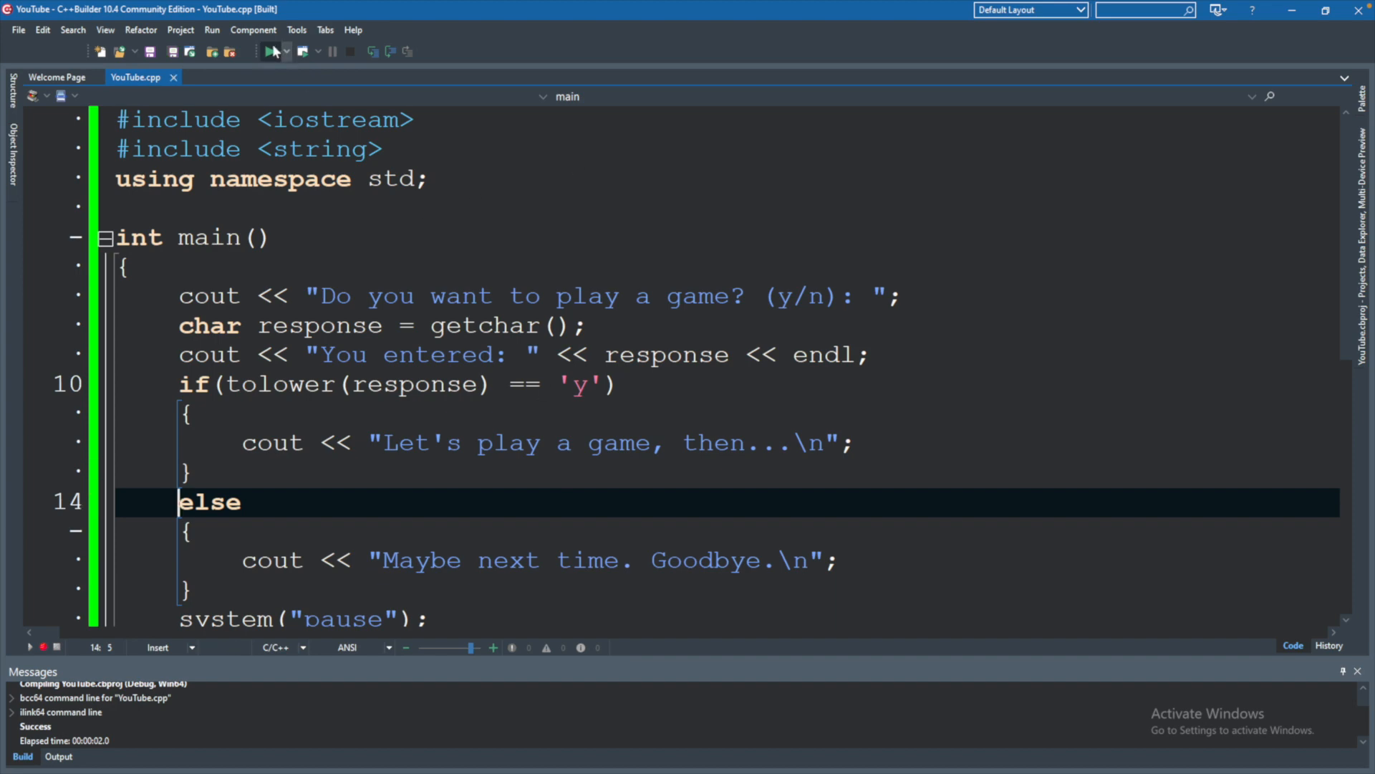
left_click(278, 52)
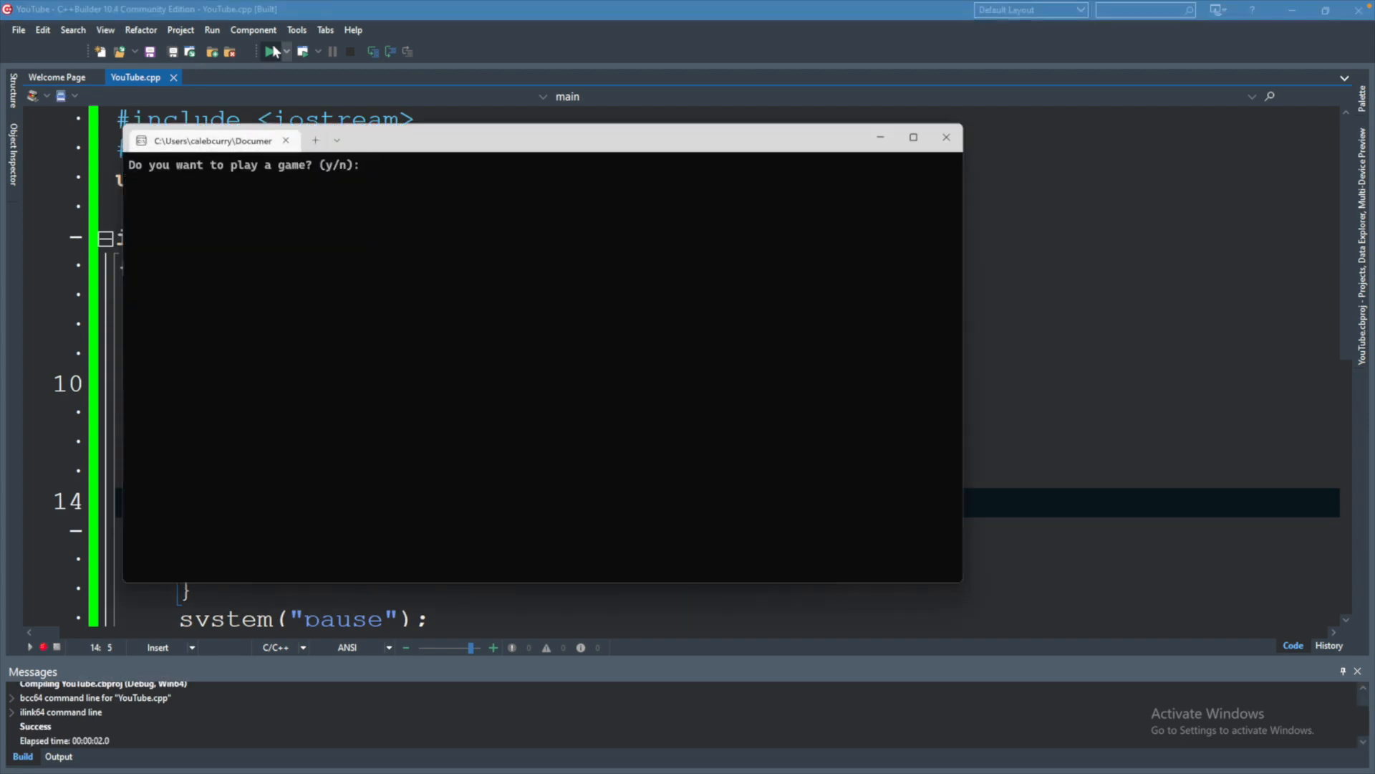
type("y")
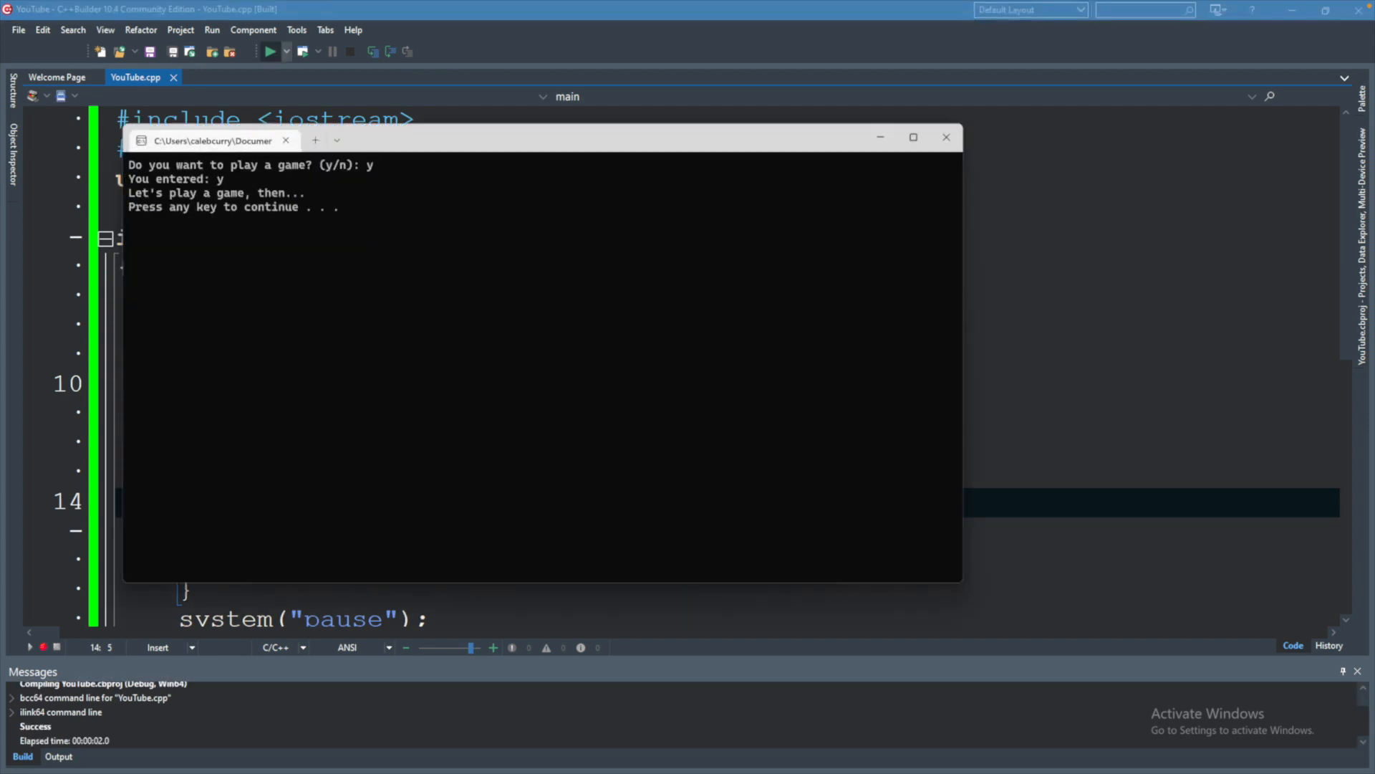
left_click(945, 138)
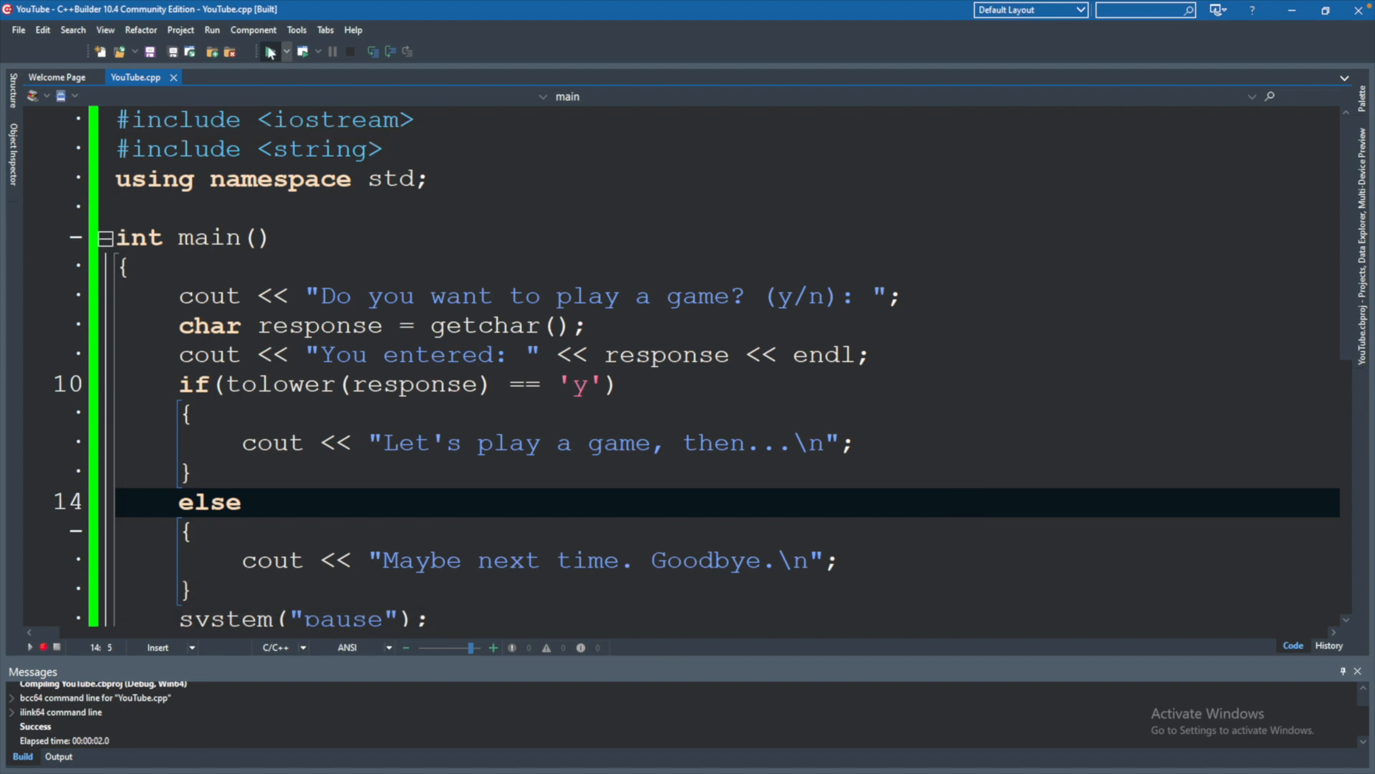
left_click(269, 51)
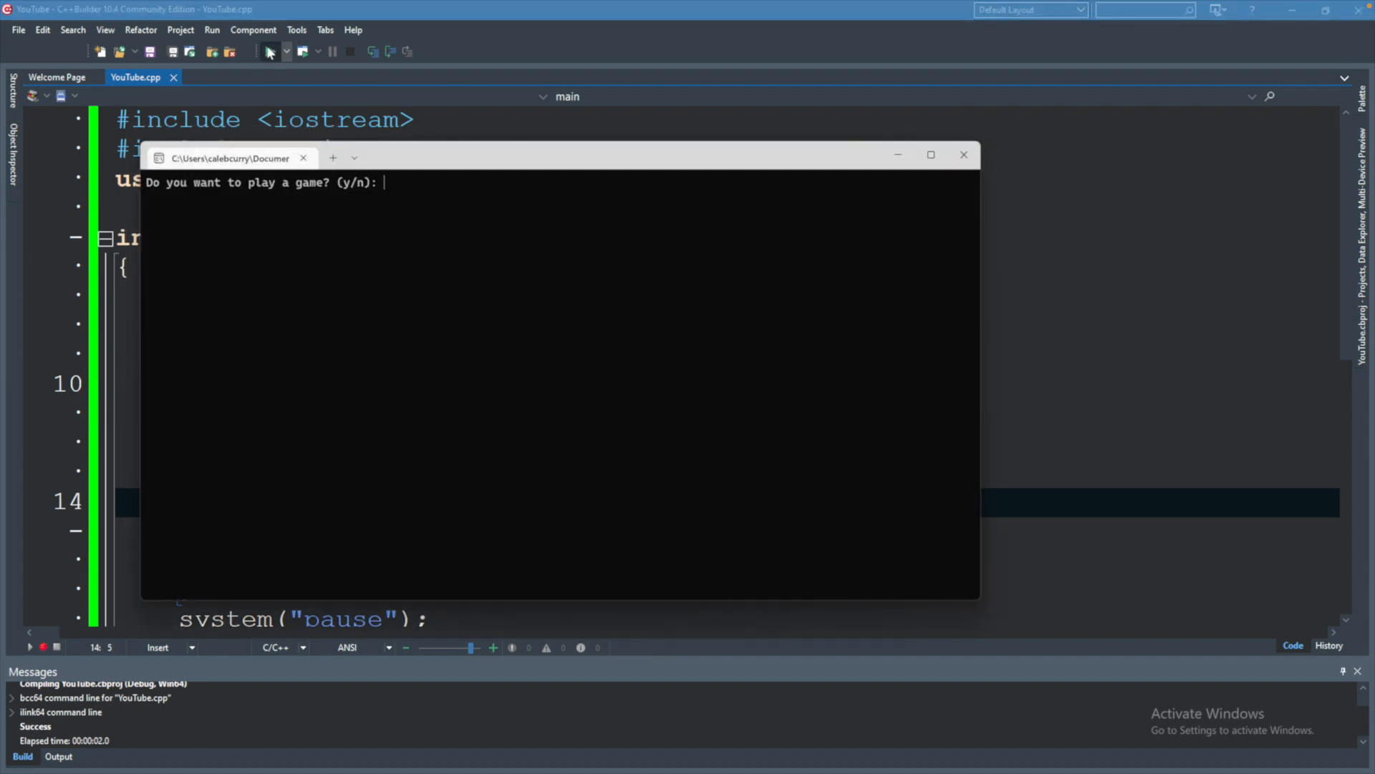
type("bananas")
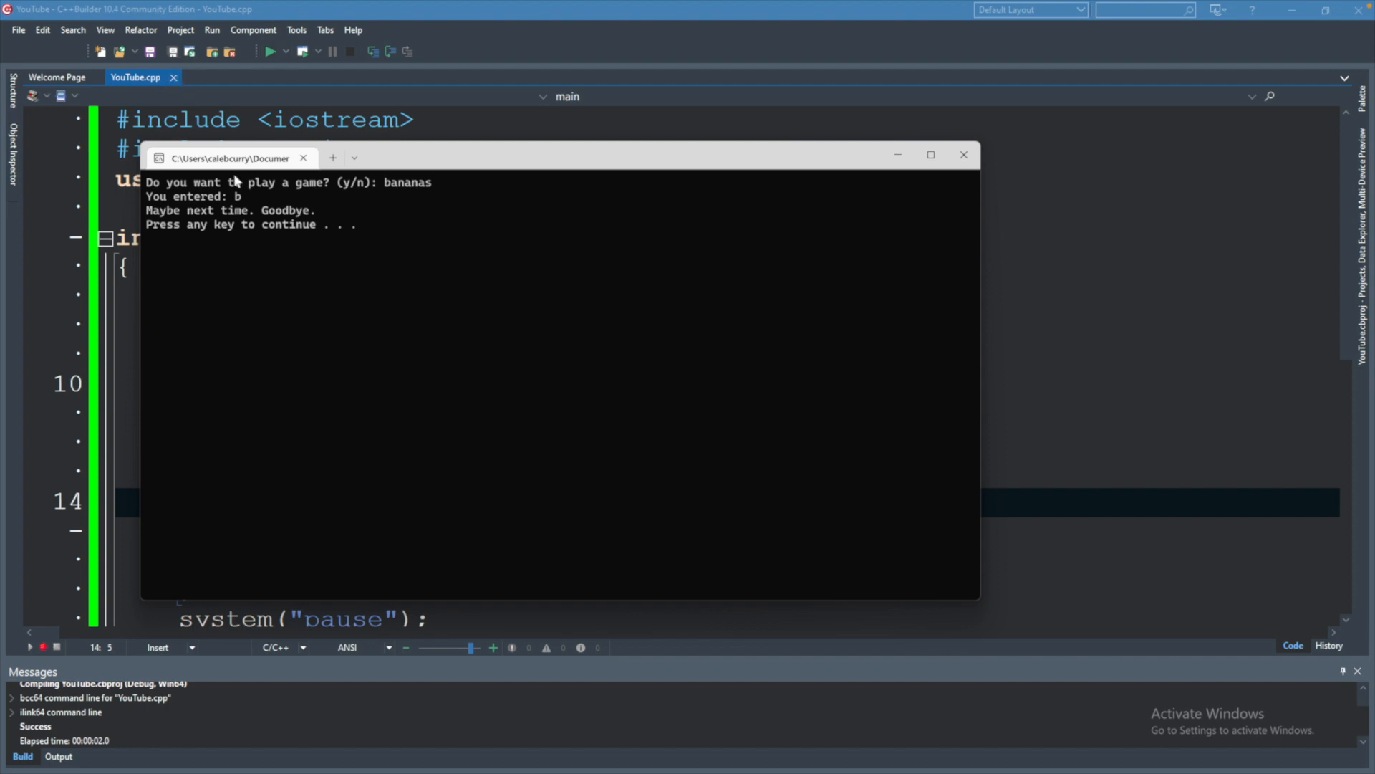
mouse_move(669, 266)
type("else")
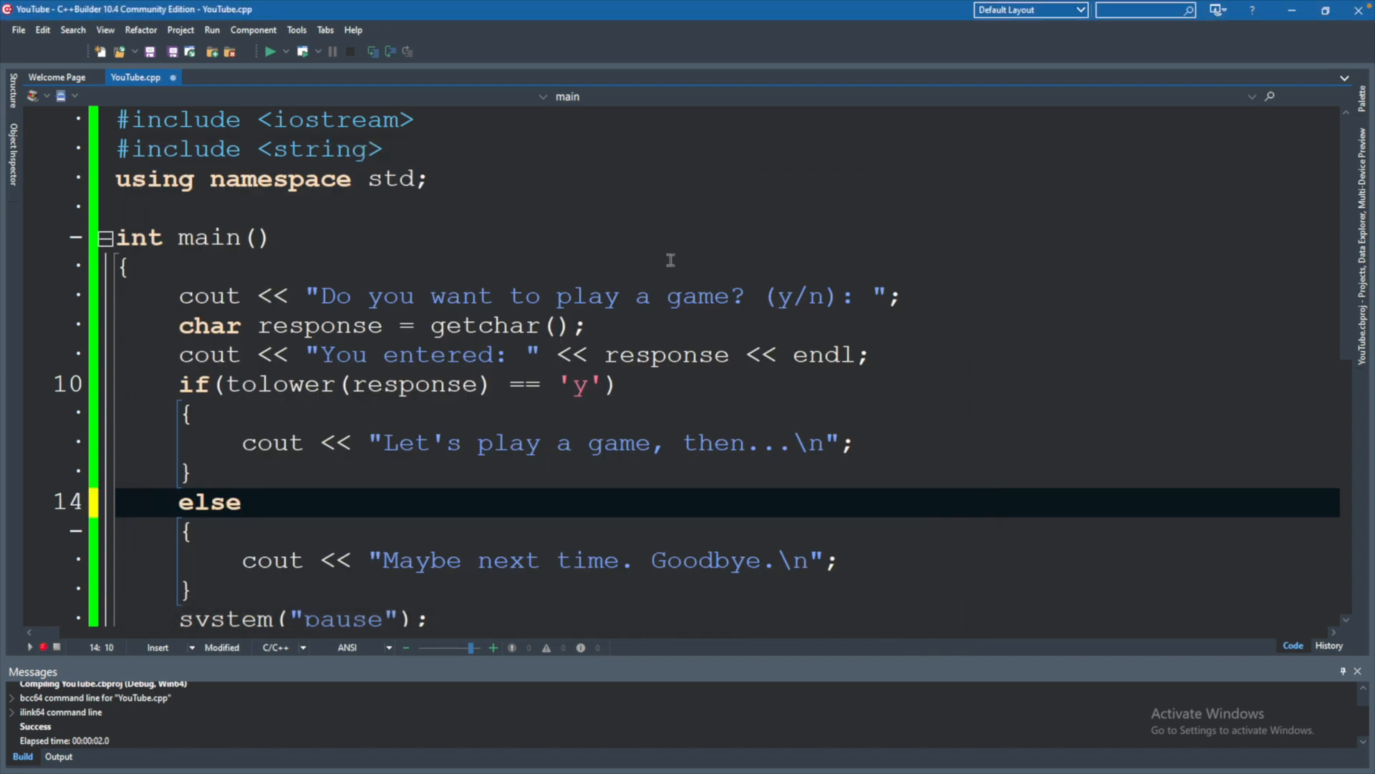
Turn the else into else if (tolower(response) == 'n').
type("if")
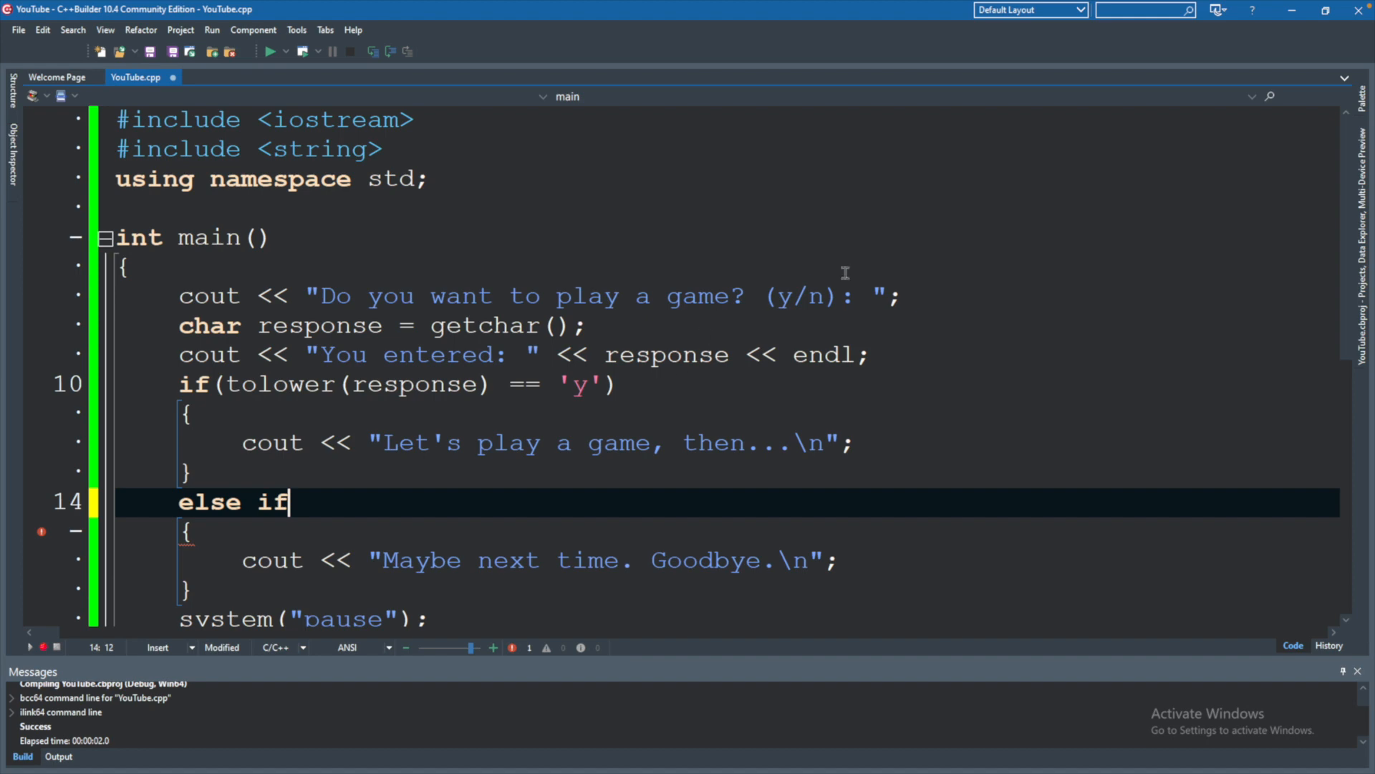
mouse_move(812, 295)
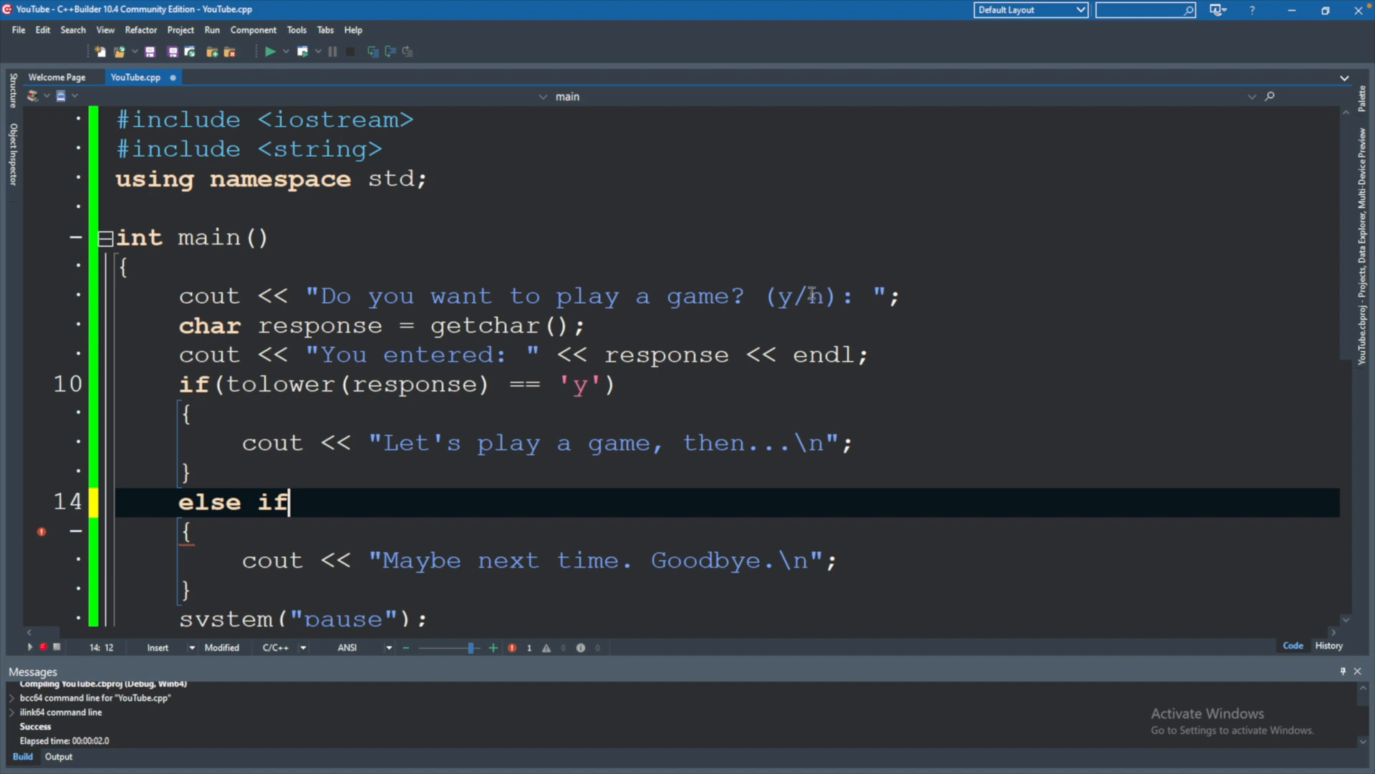
mouse_move(780, 255)
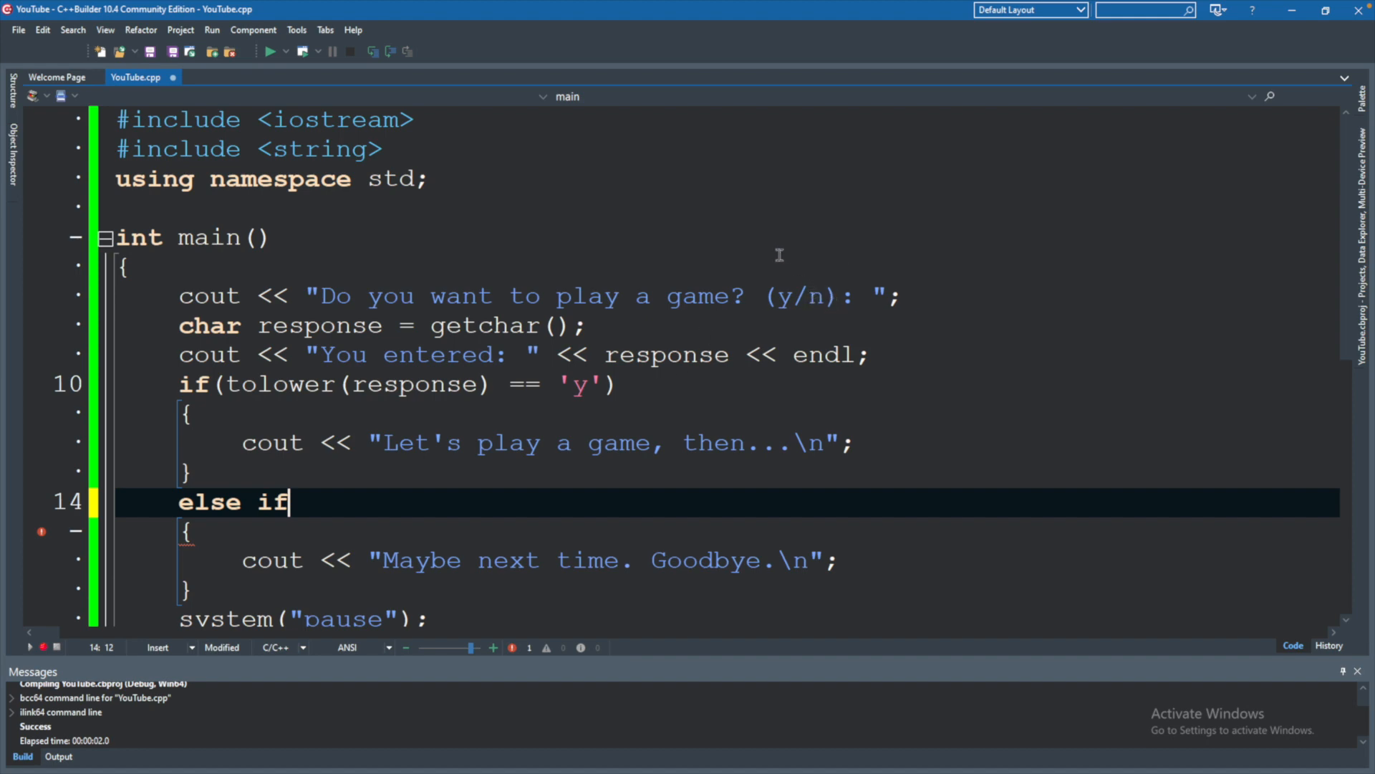
mouse_move(603, 507)
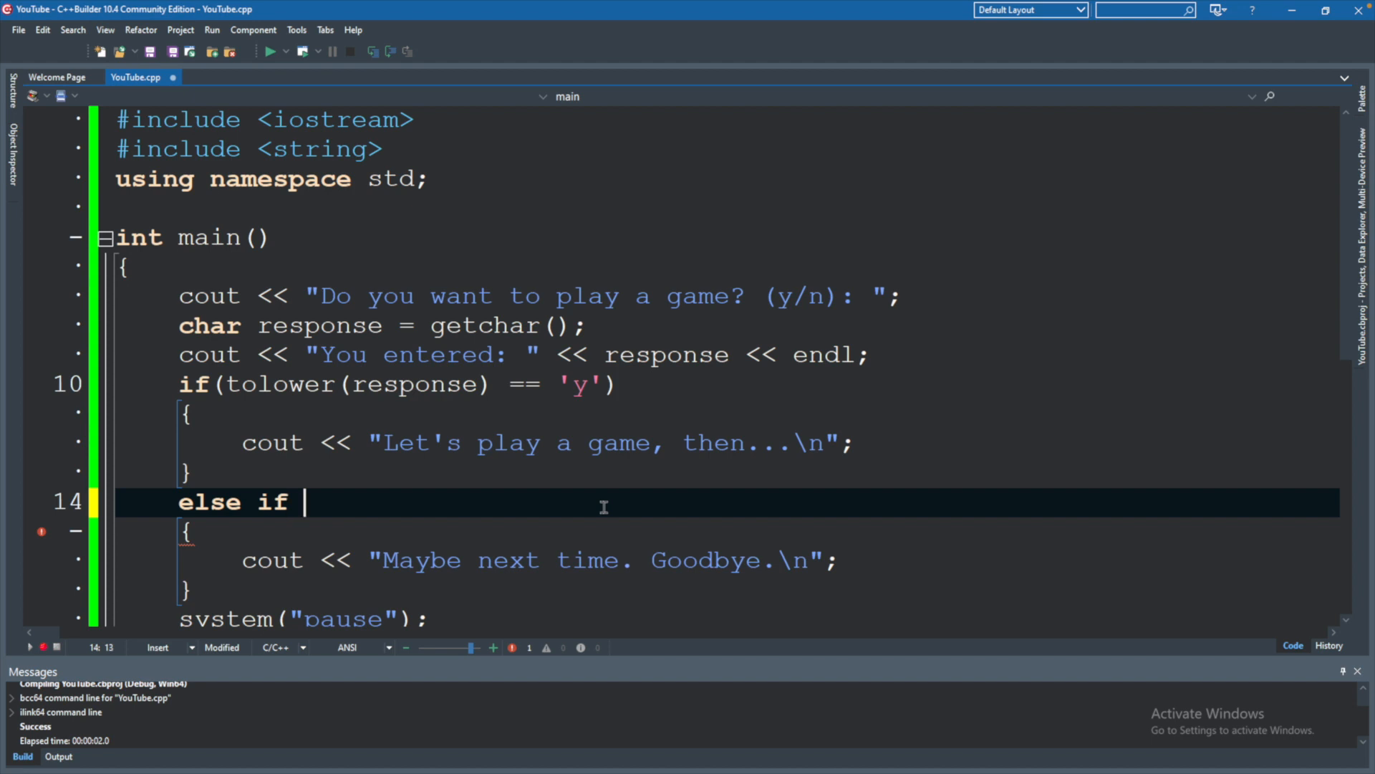
type("()")
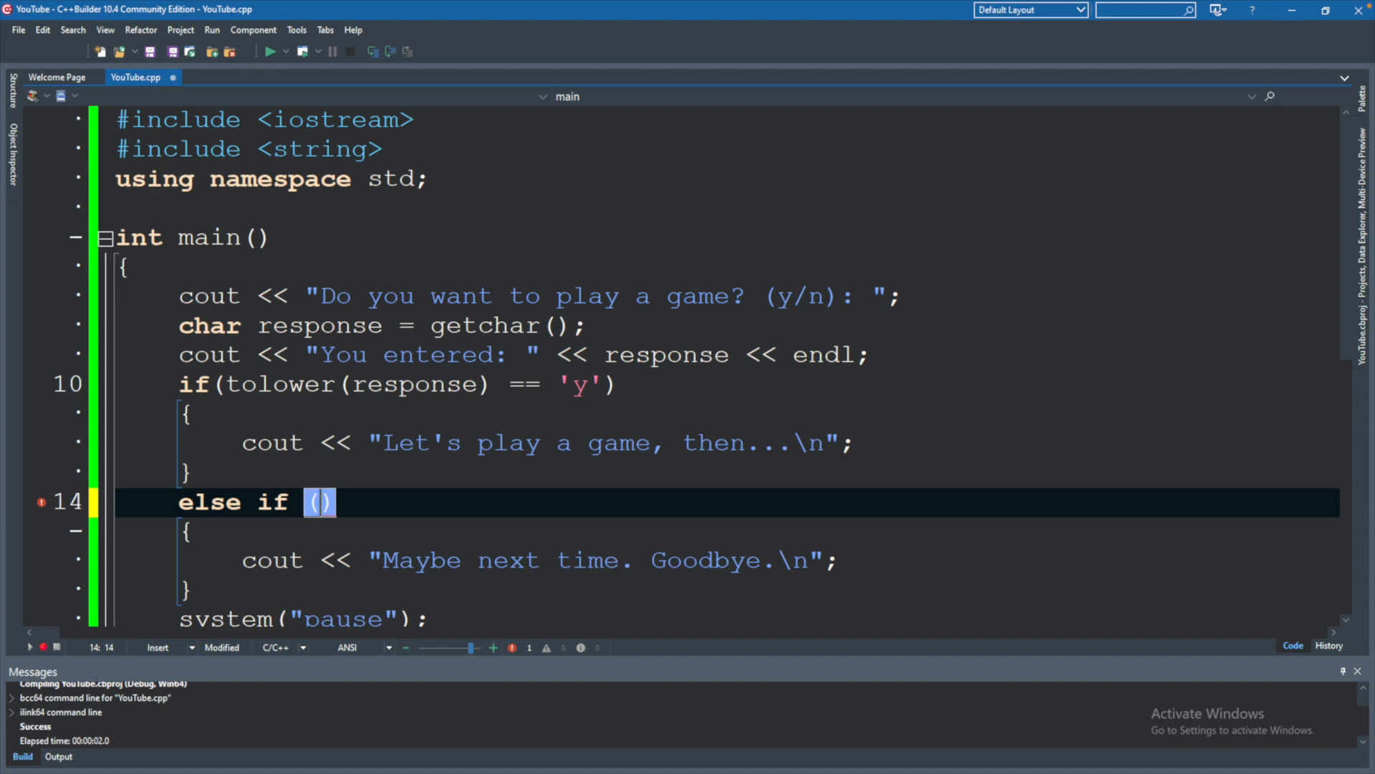
type("tolower(r")
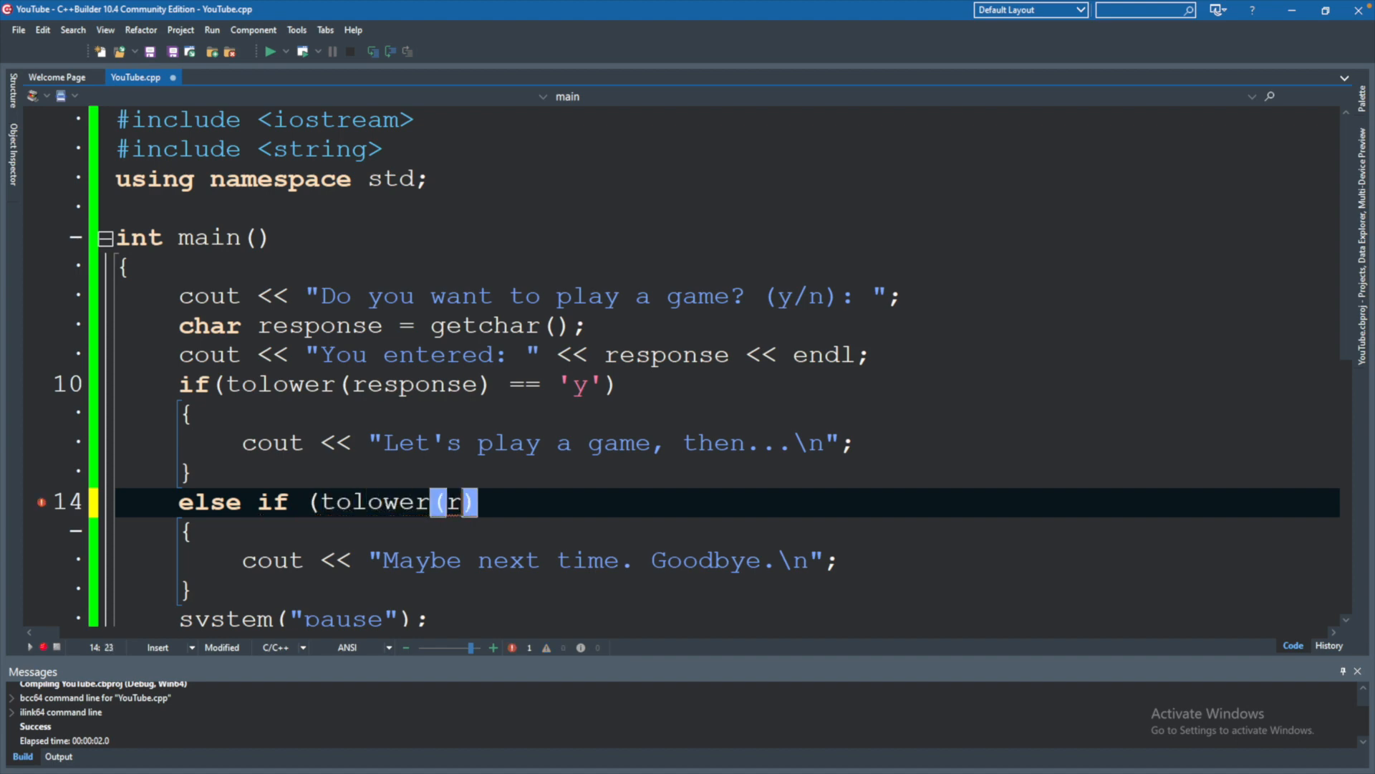
type("esponse")
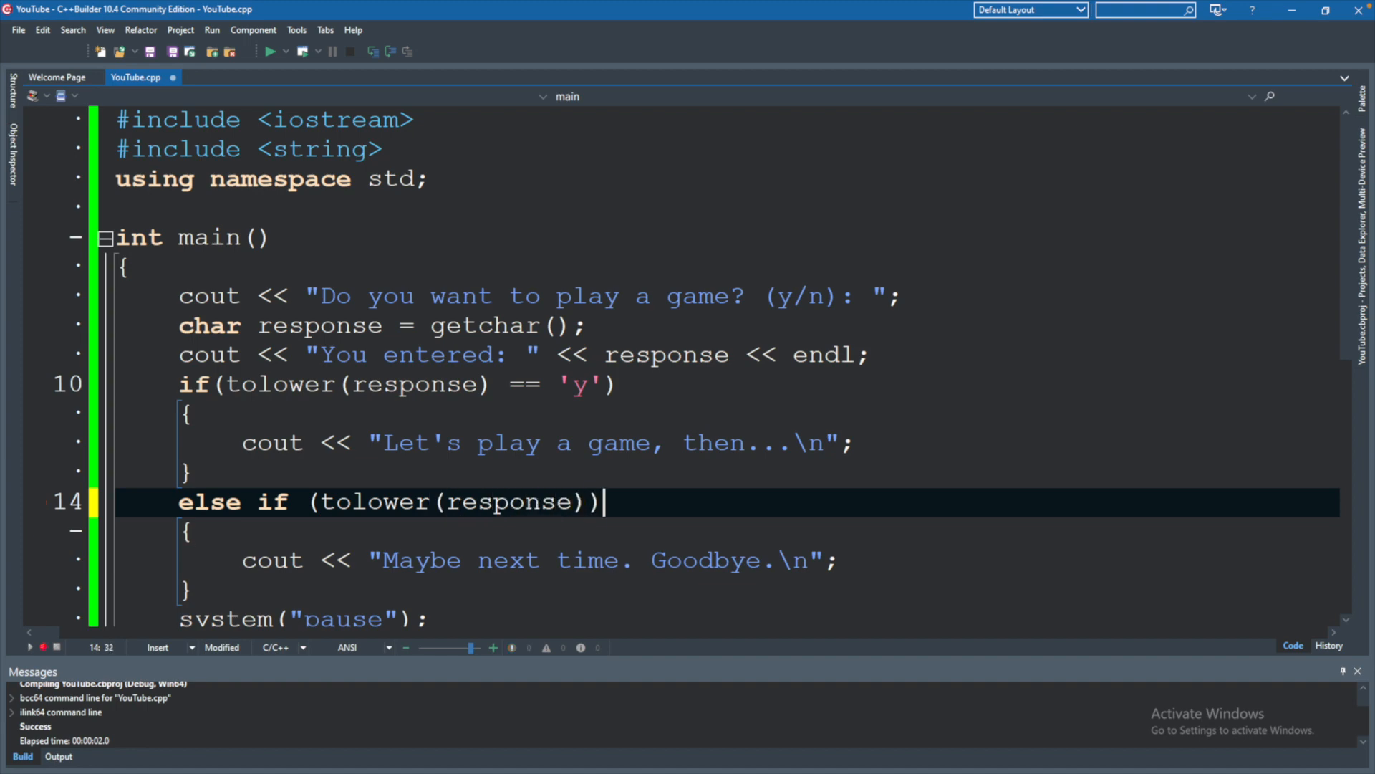
type("==")
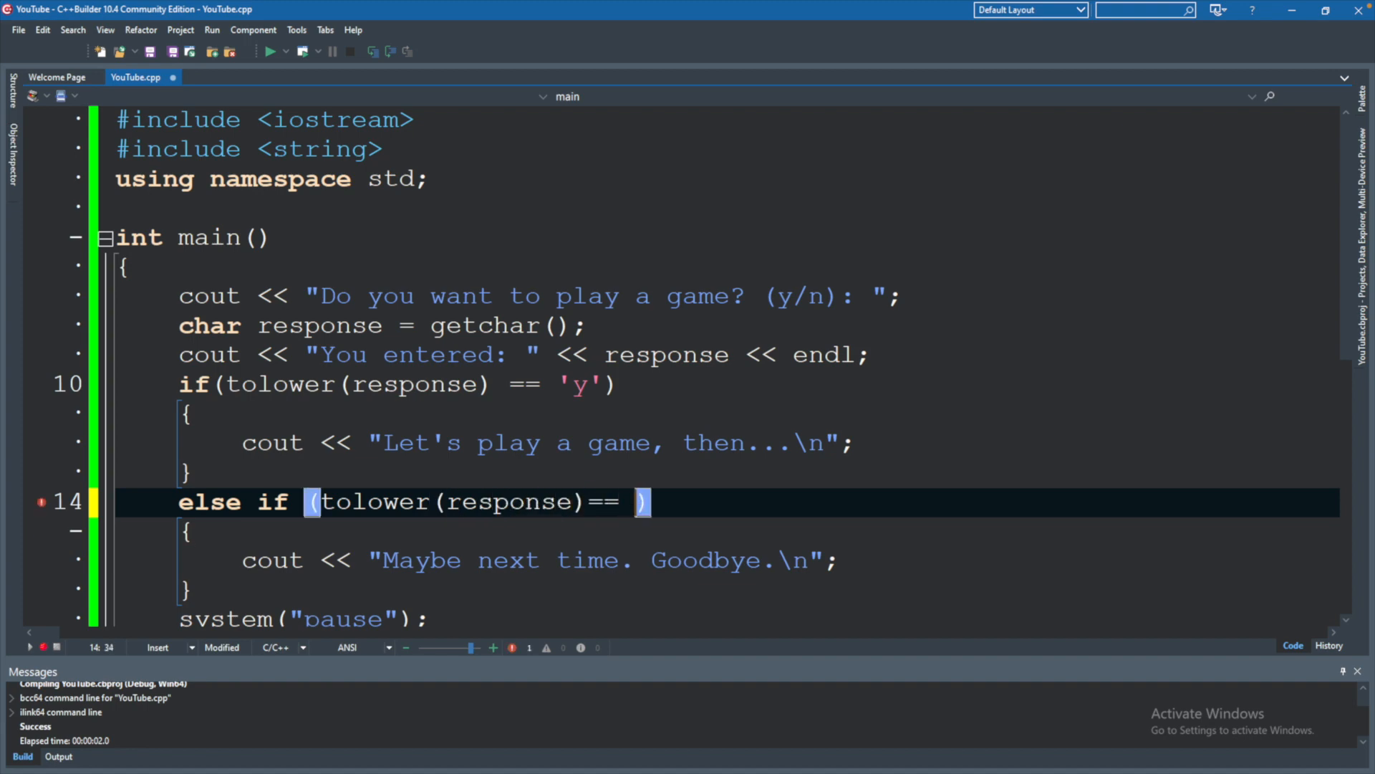
type("'n")
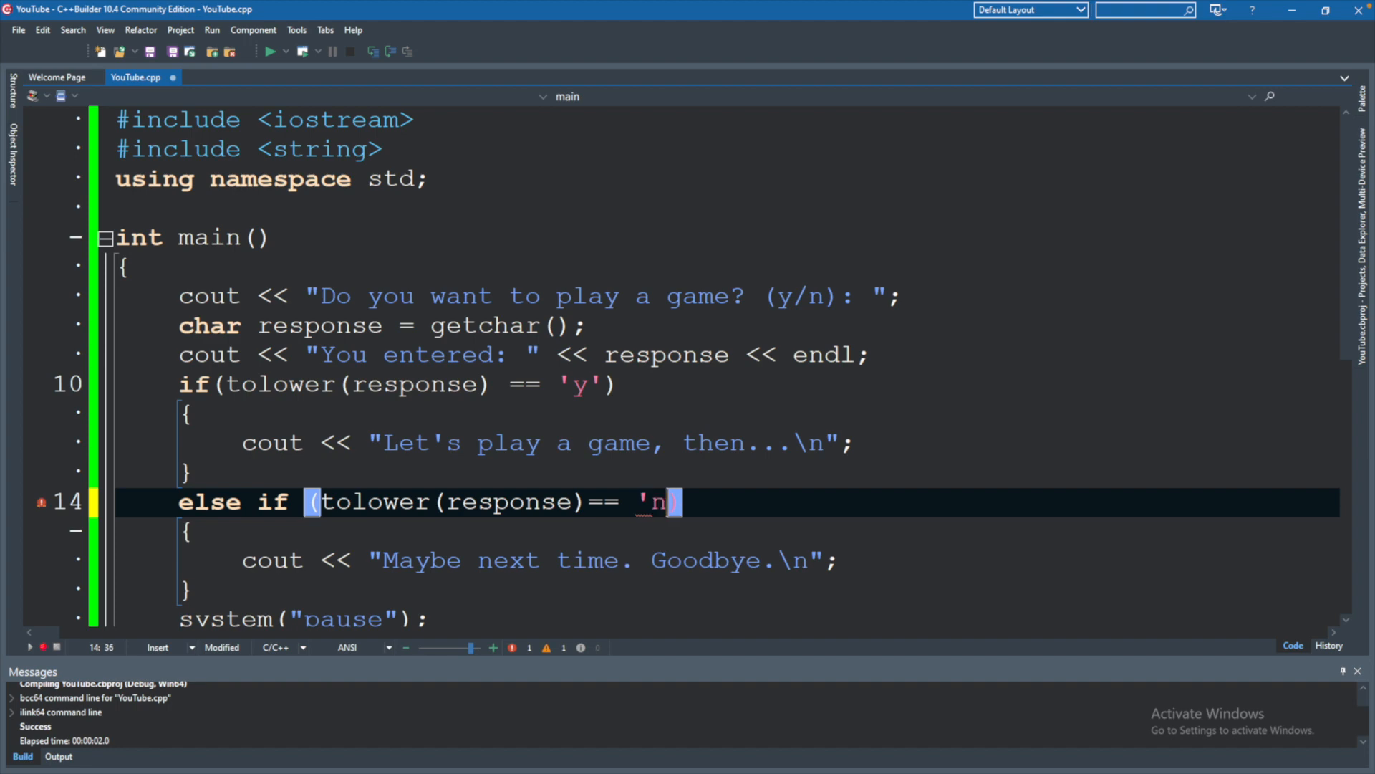
type(")")
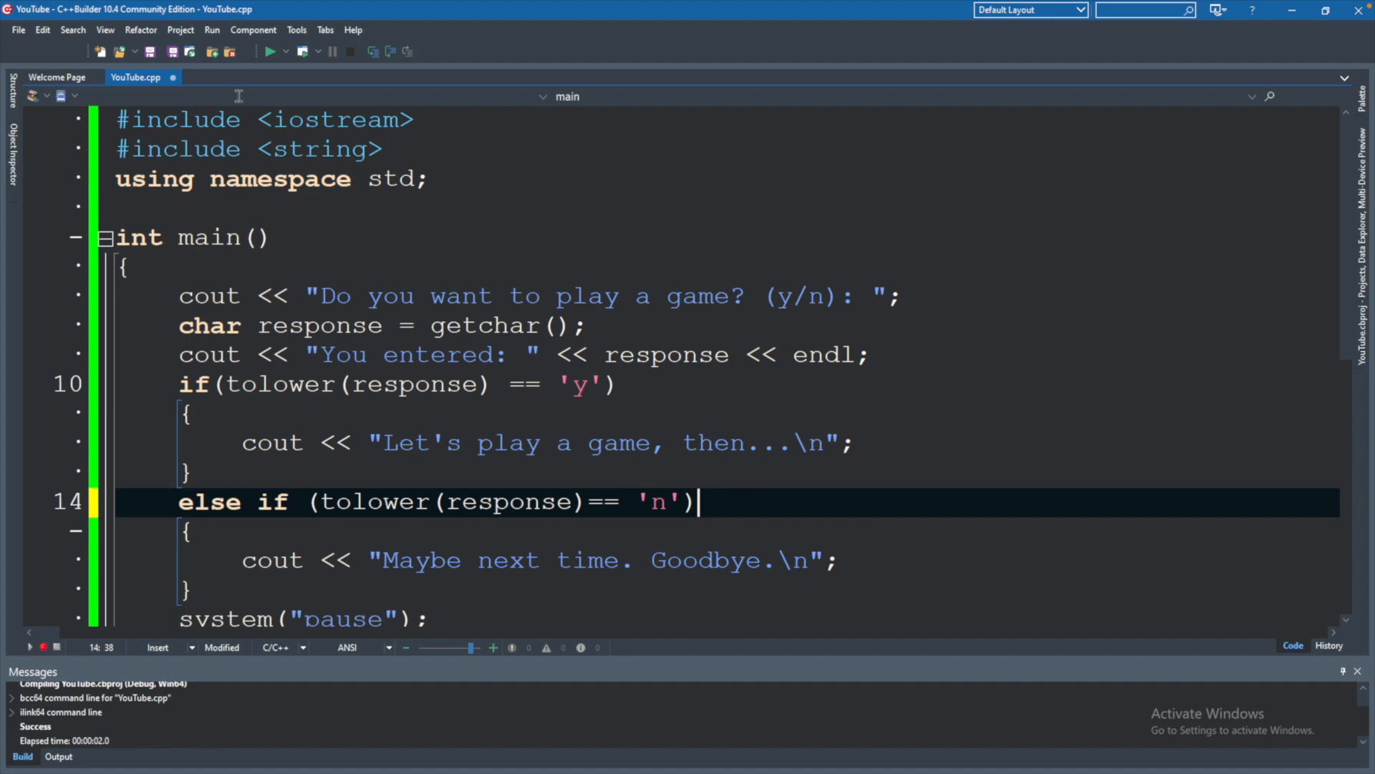
Run the program answering y, then run again answering n.
left_click(270, 52)
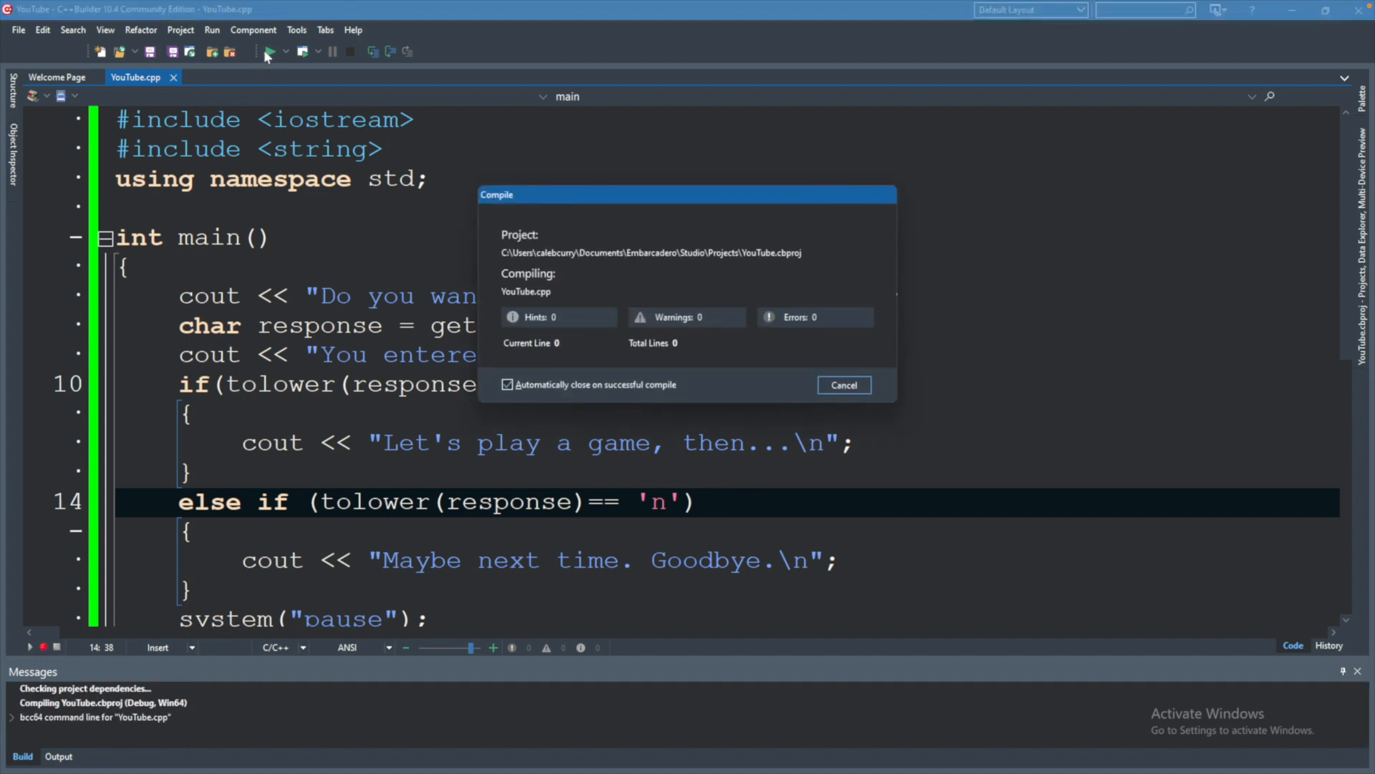
left_click(266, 52)
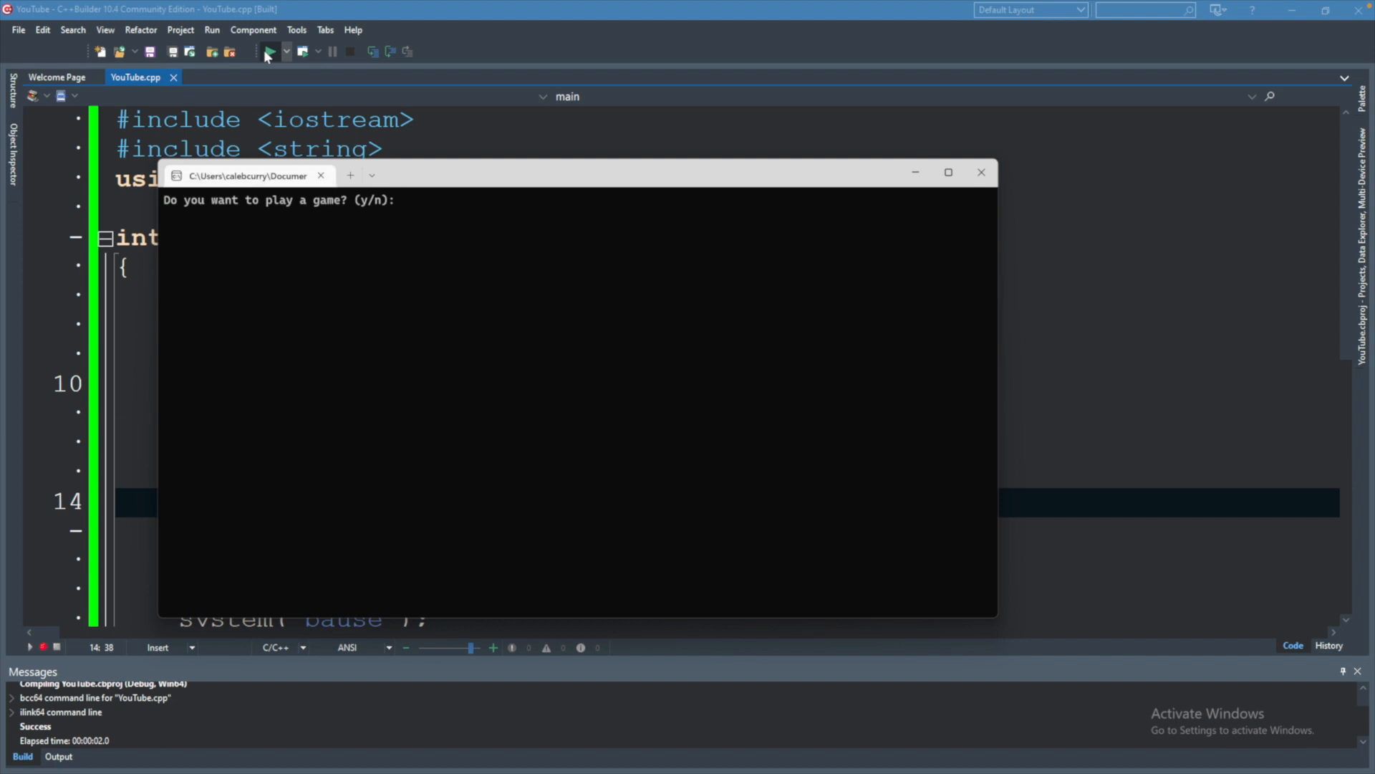
type("y")
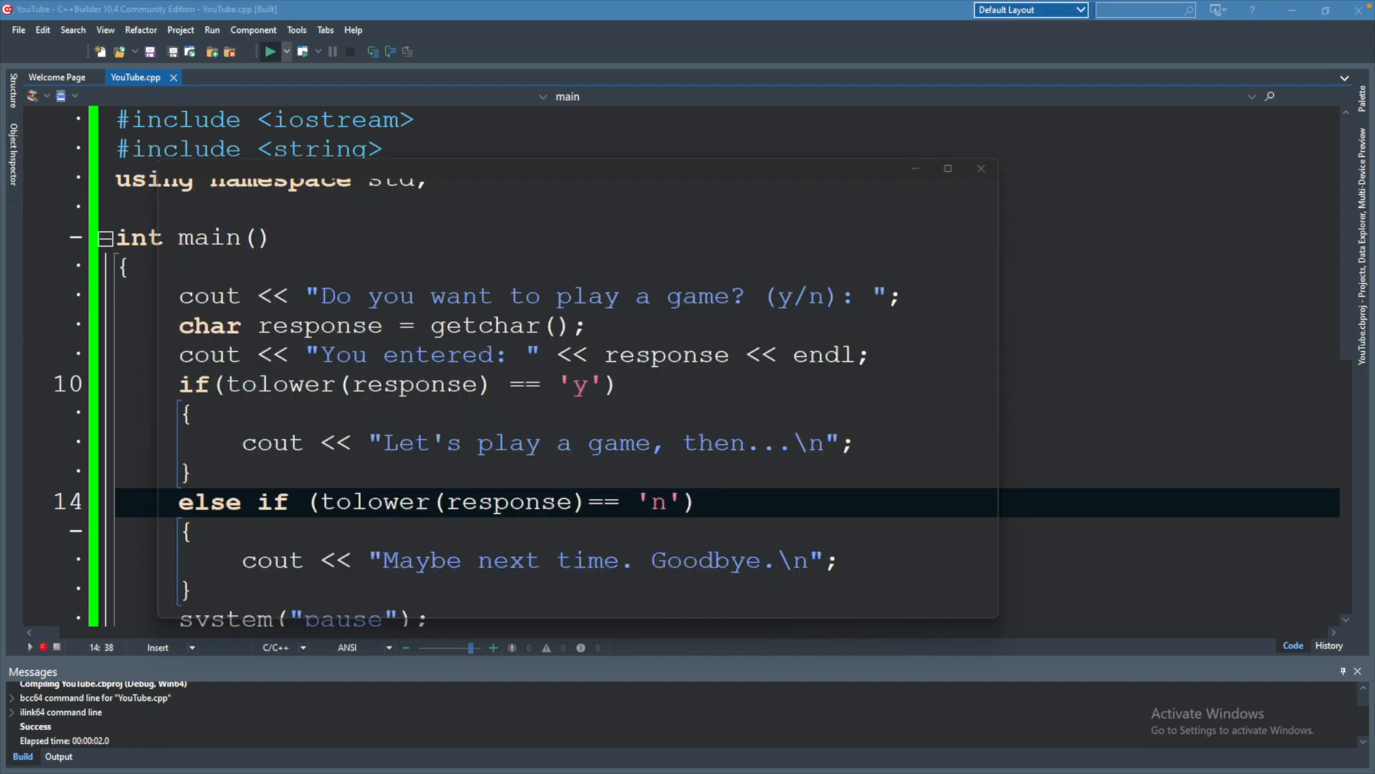
left_click(268, 52)
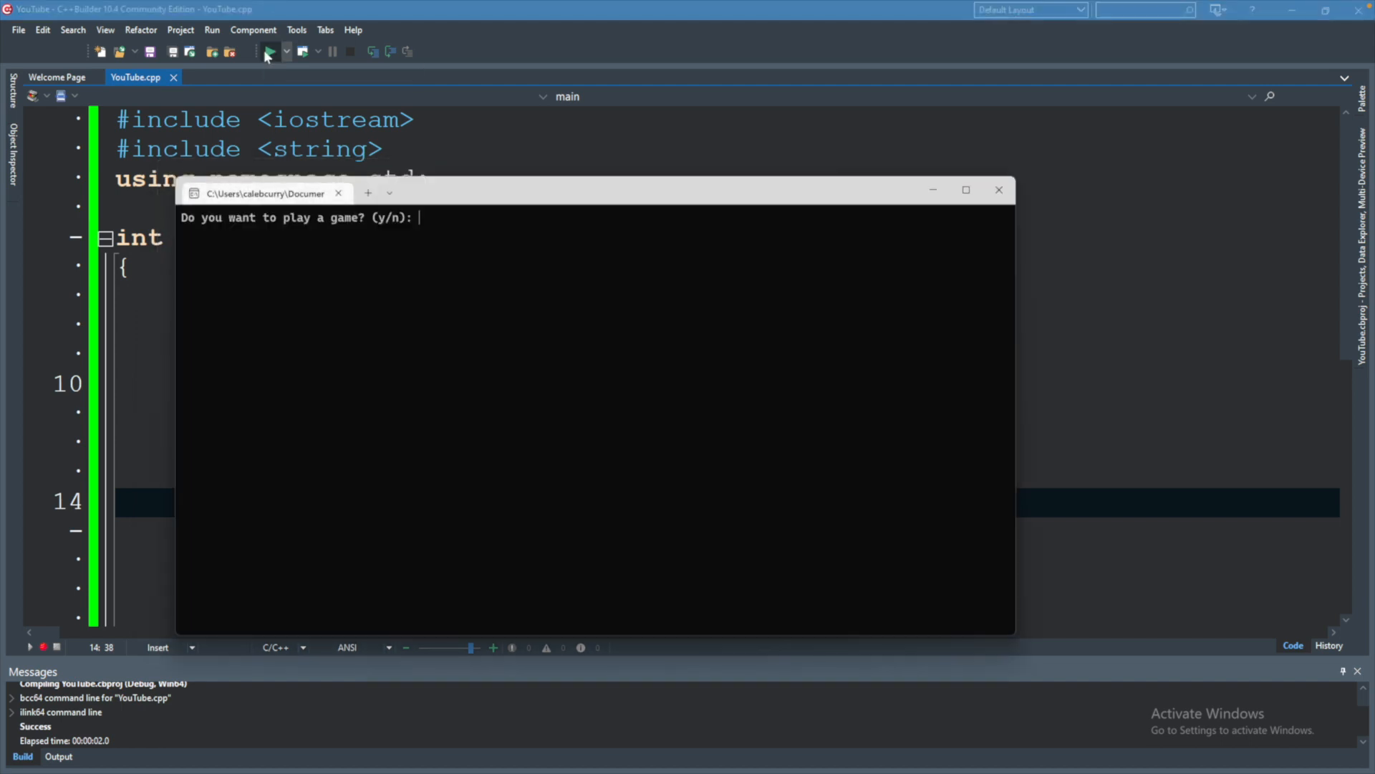
type("n")
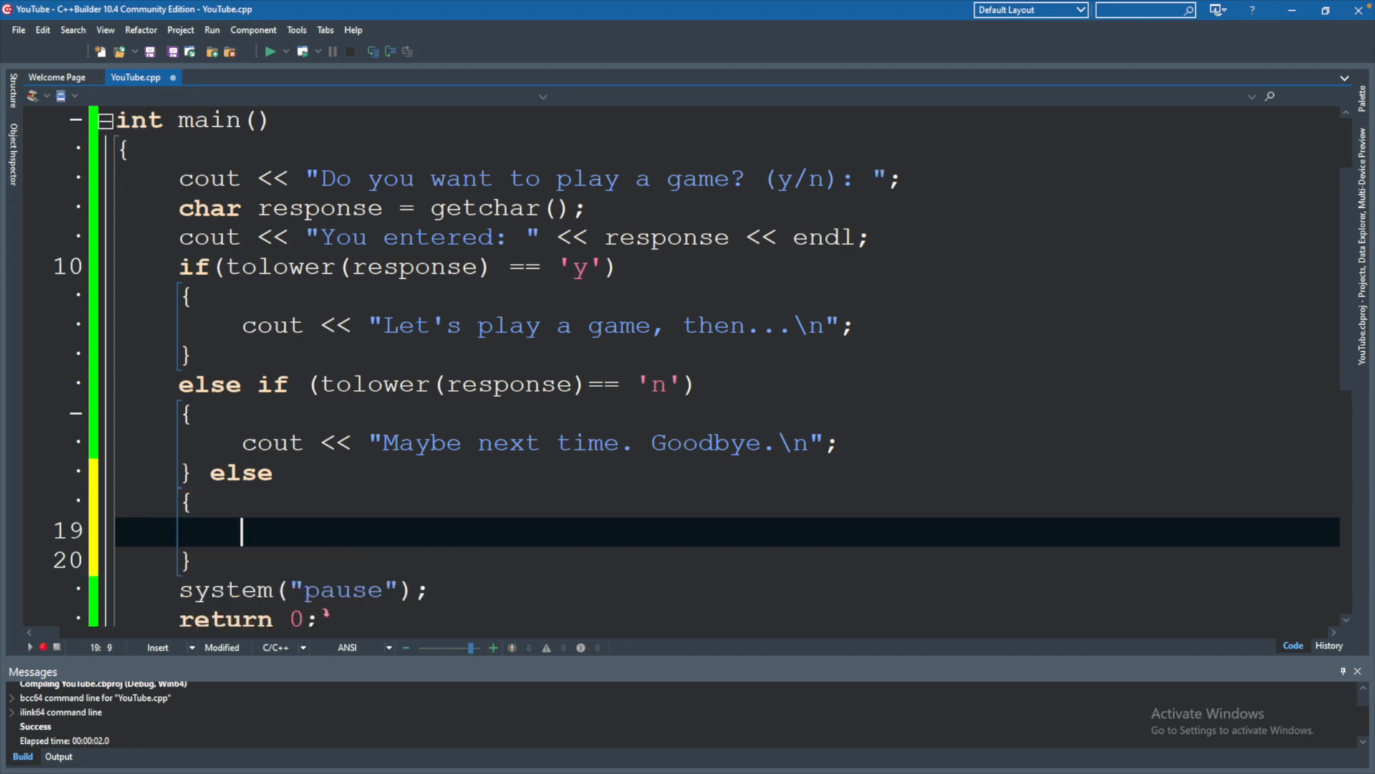
Write cout << "hmm...I don't understand."; inside the final else block.
type("cout << \"\"")
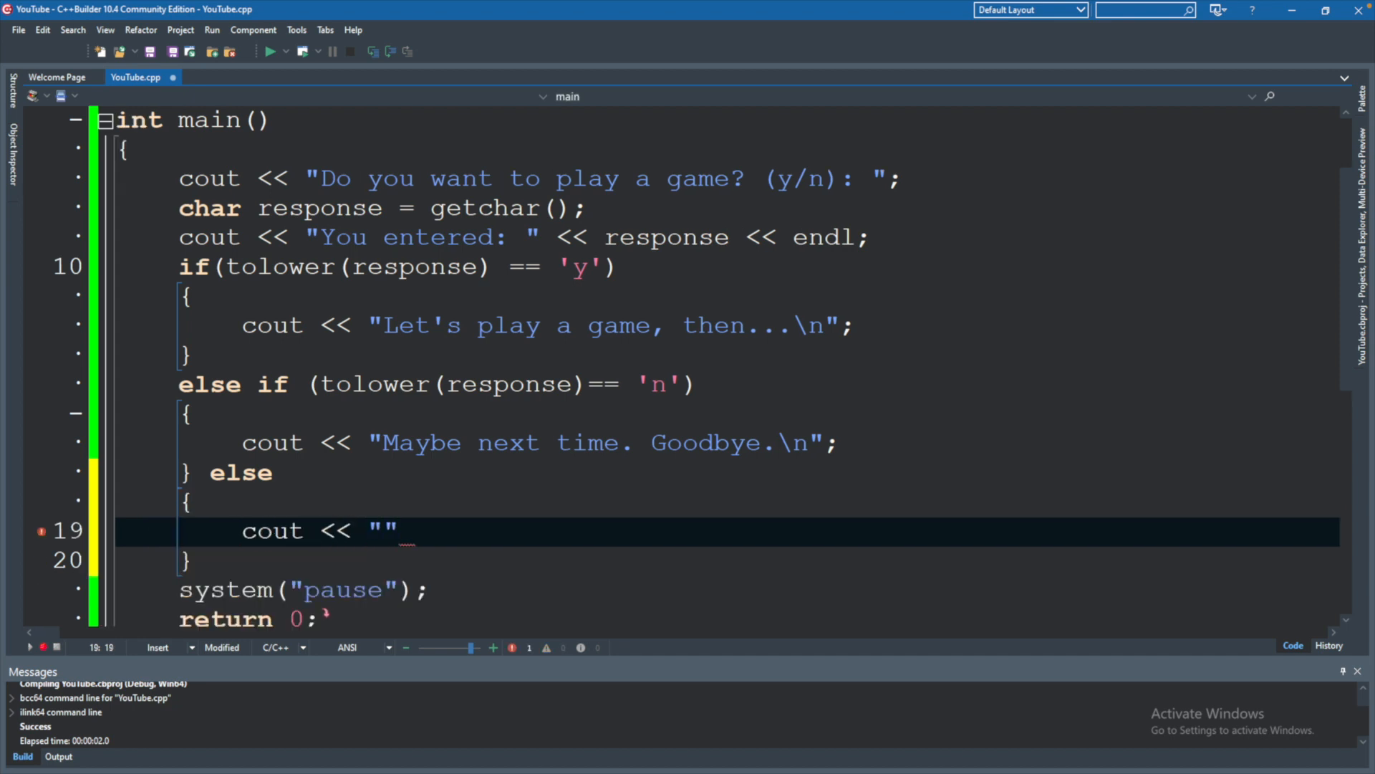
type("hmm")
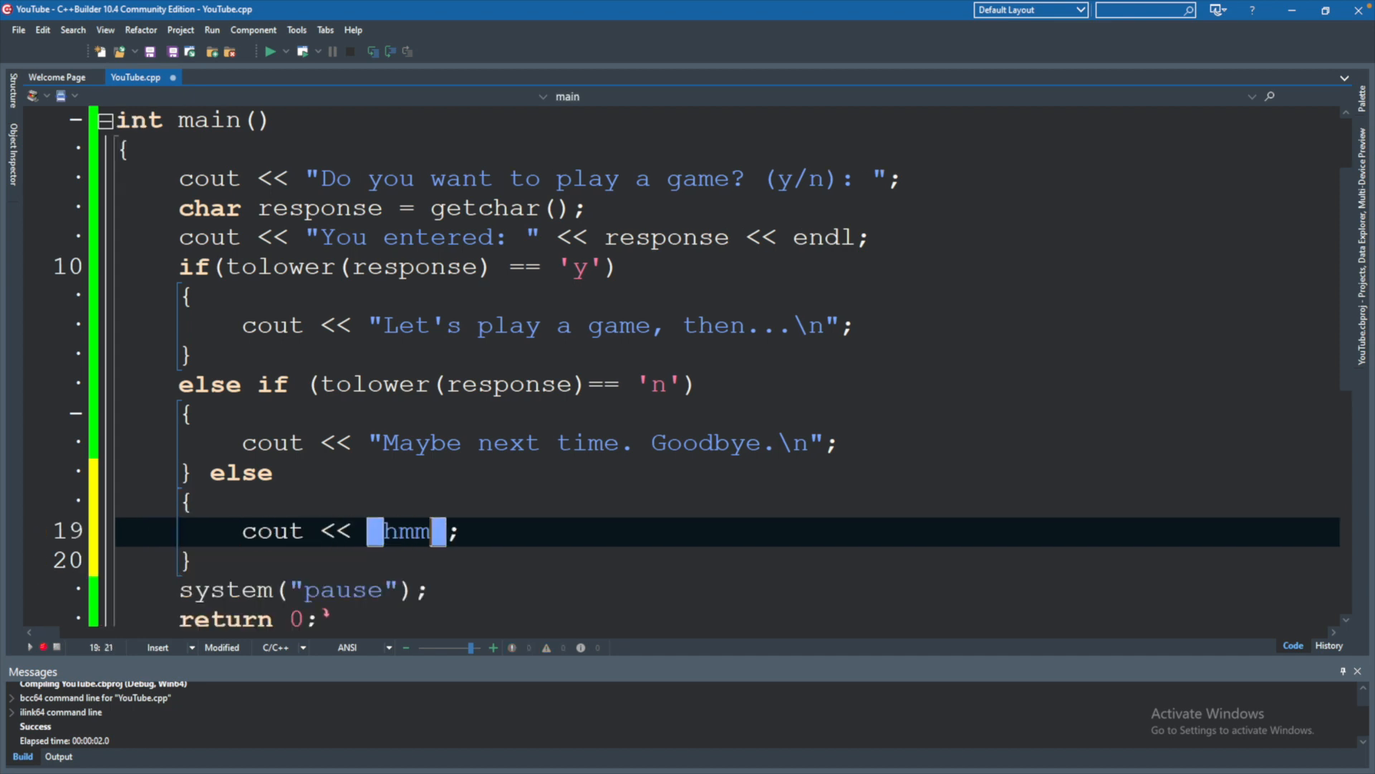
type("...I dio")
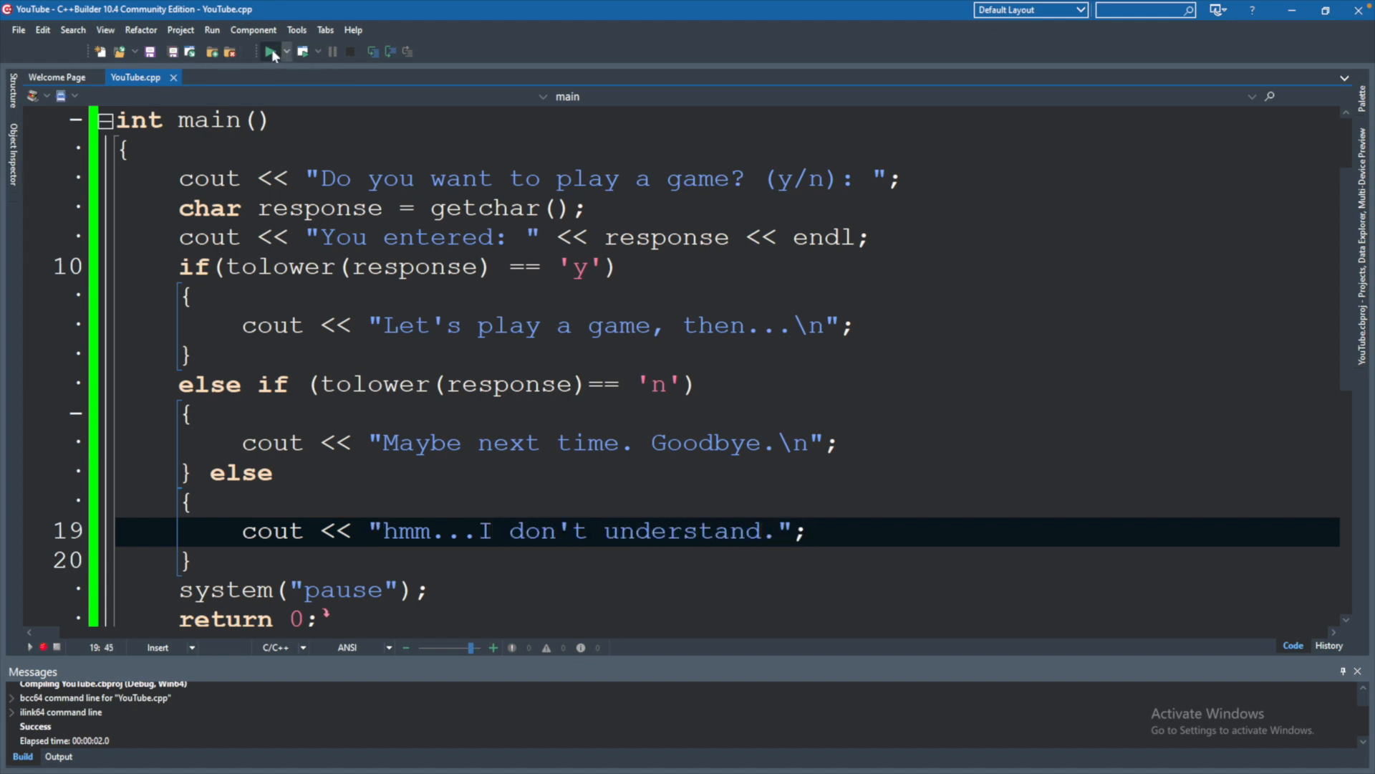
Run the program and answer the prompt with 'bogusness'.
left_click(269, 50)
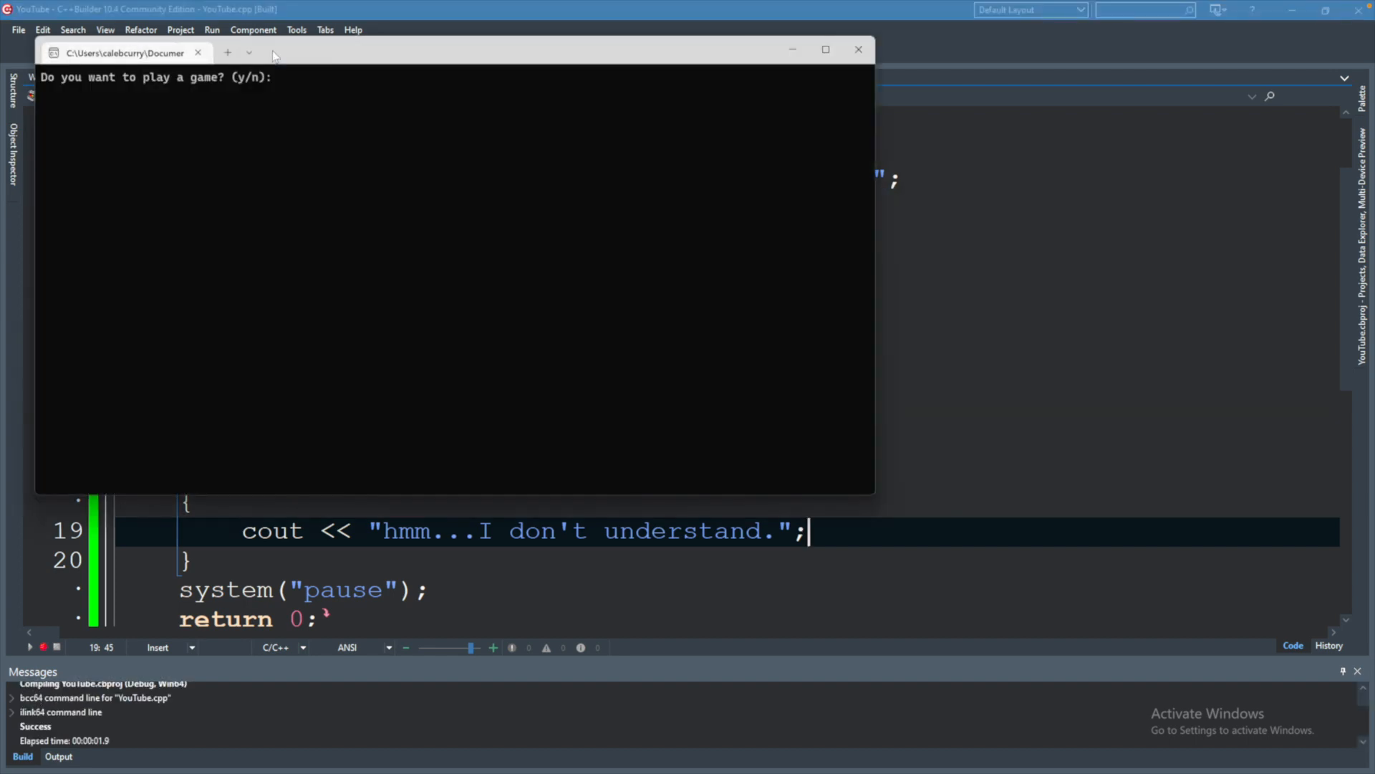
type("bogusness")
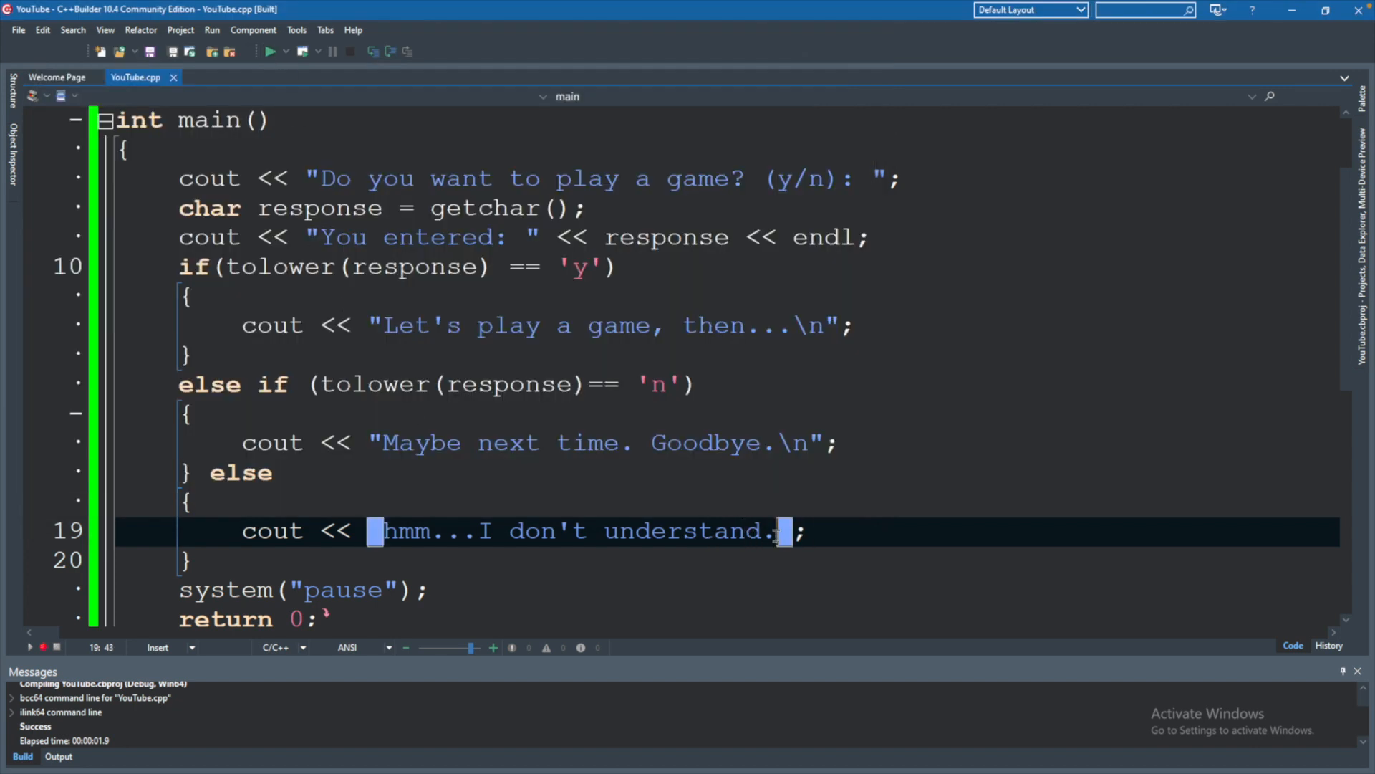
type("\\n")
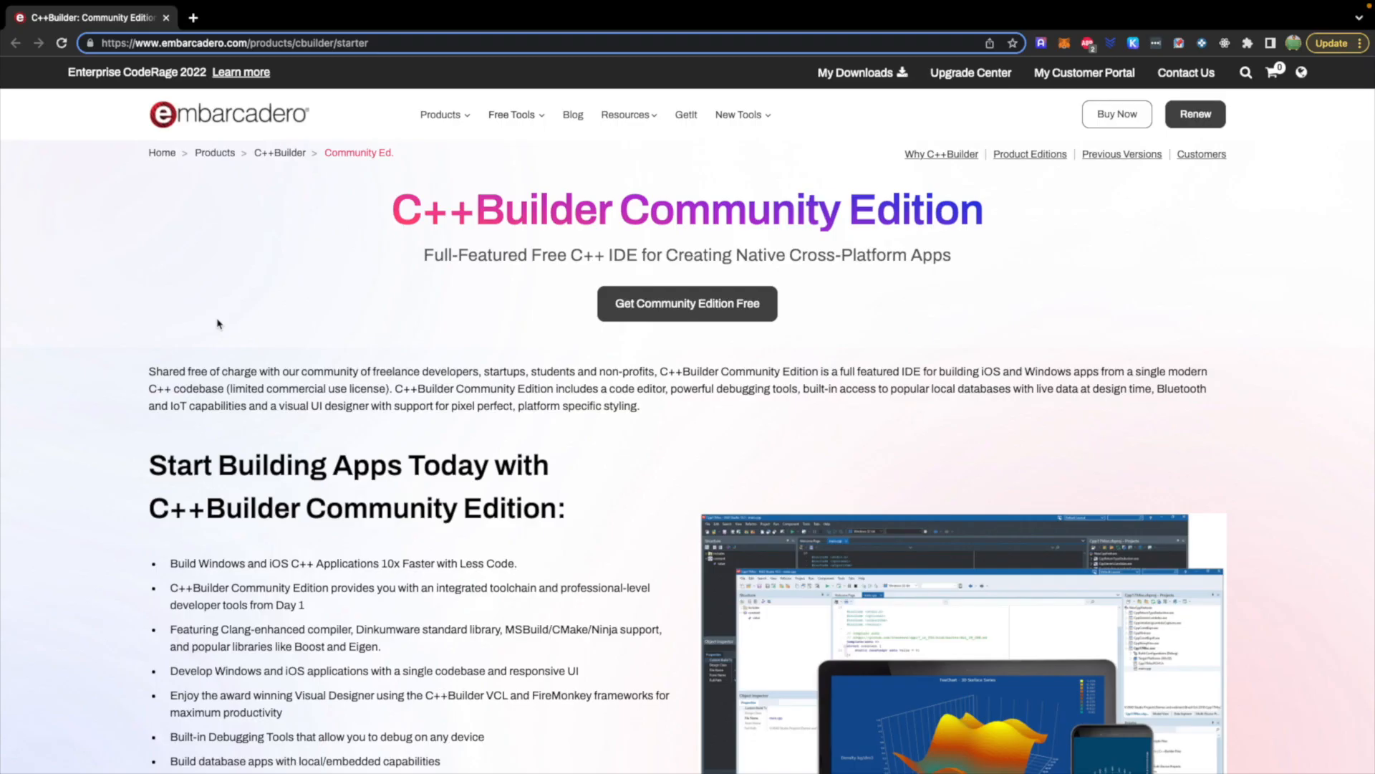
Scroll the C++Builder page down to the Community Edition section and highlight text there.
scroll("down", 3)
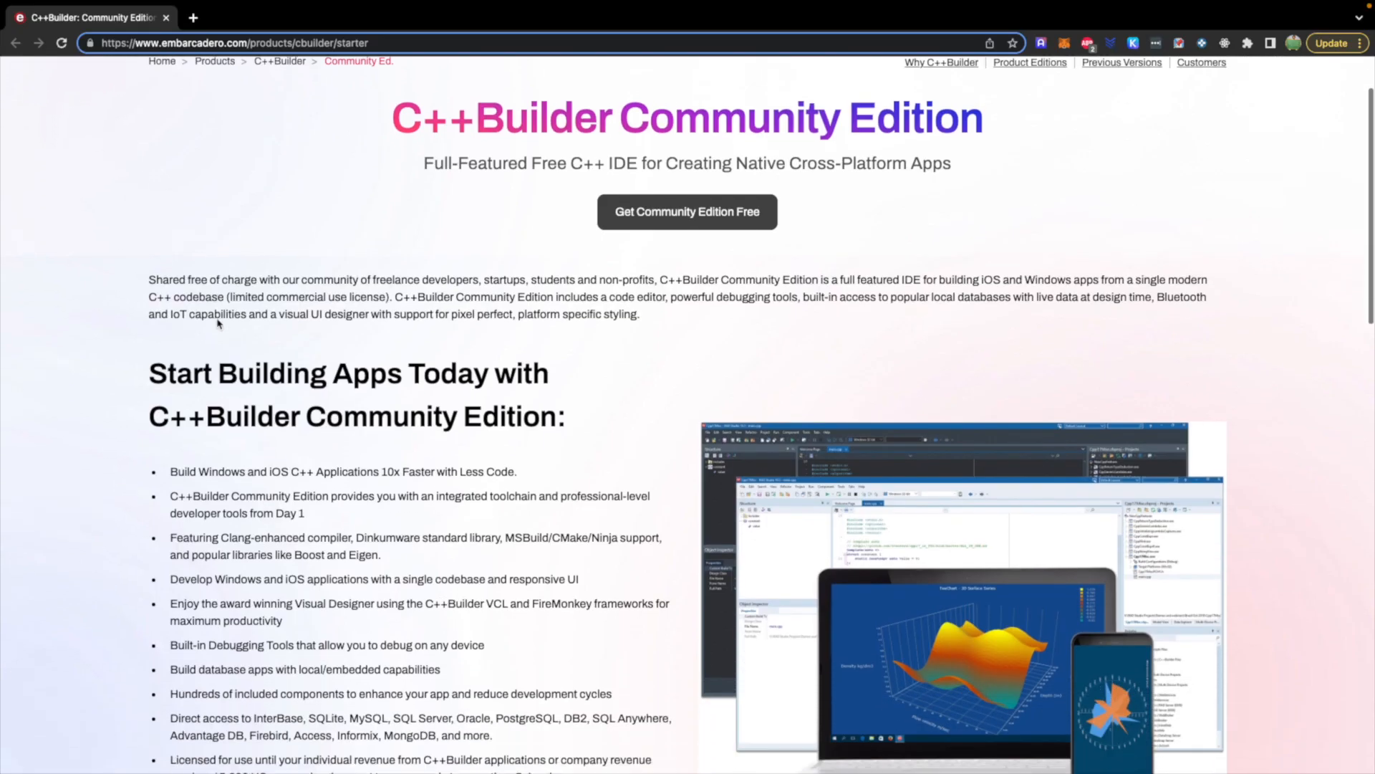
scroll("down", 3)
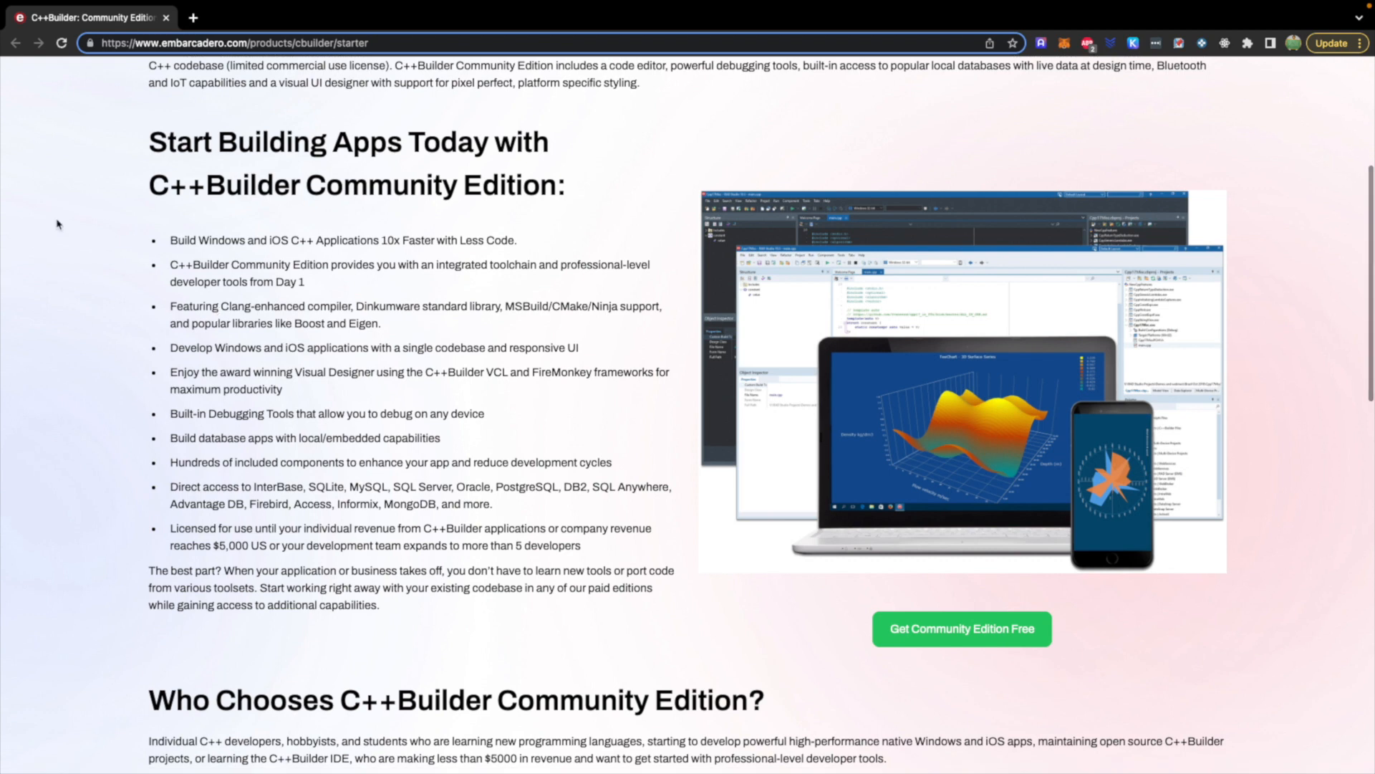
mouse_move(91, 229)
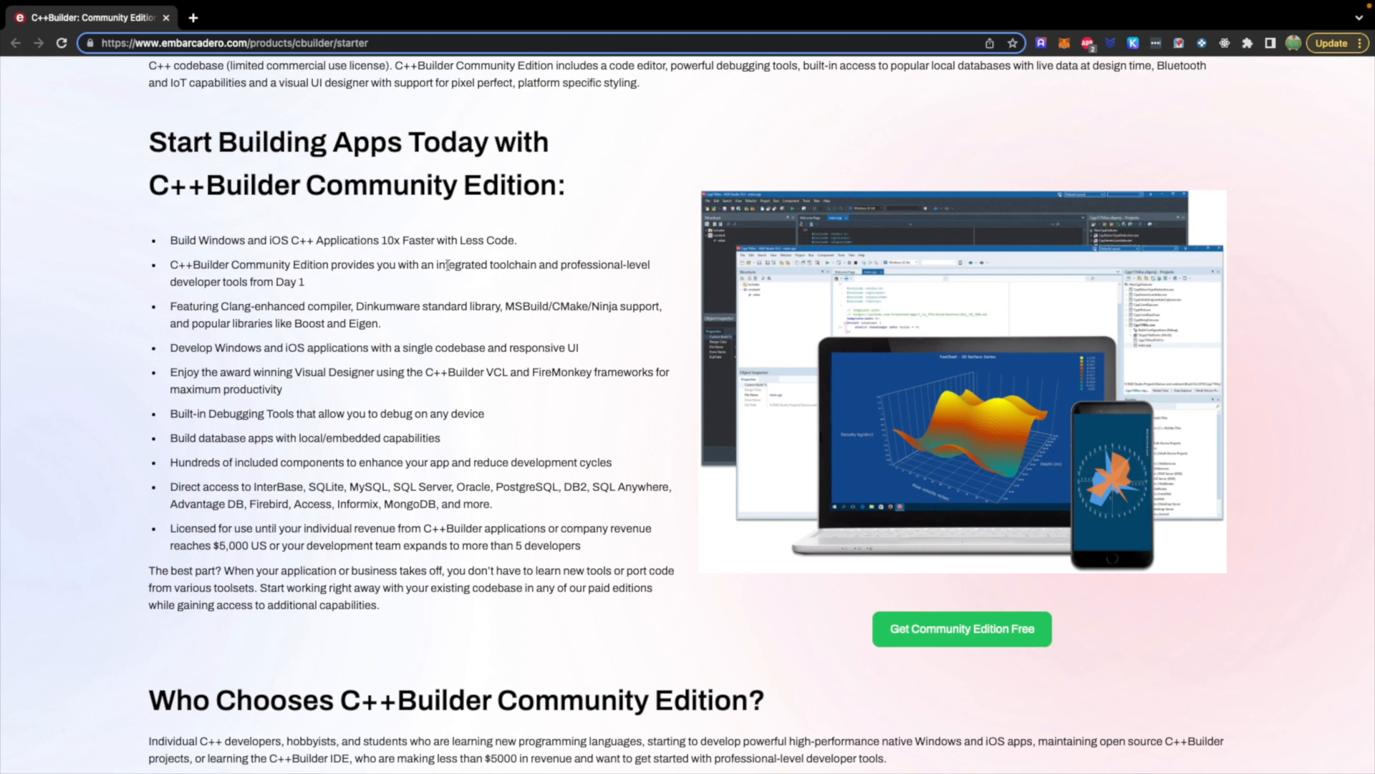
mouse_move(346, 386)
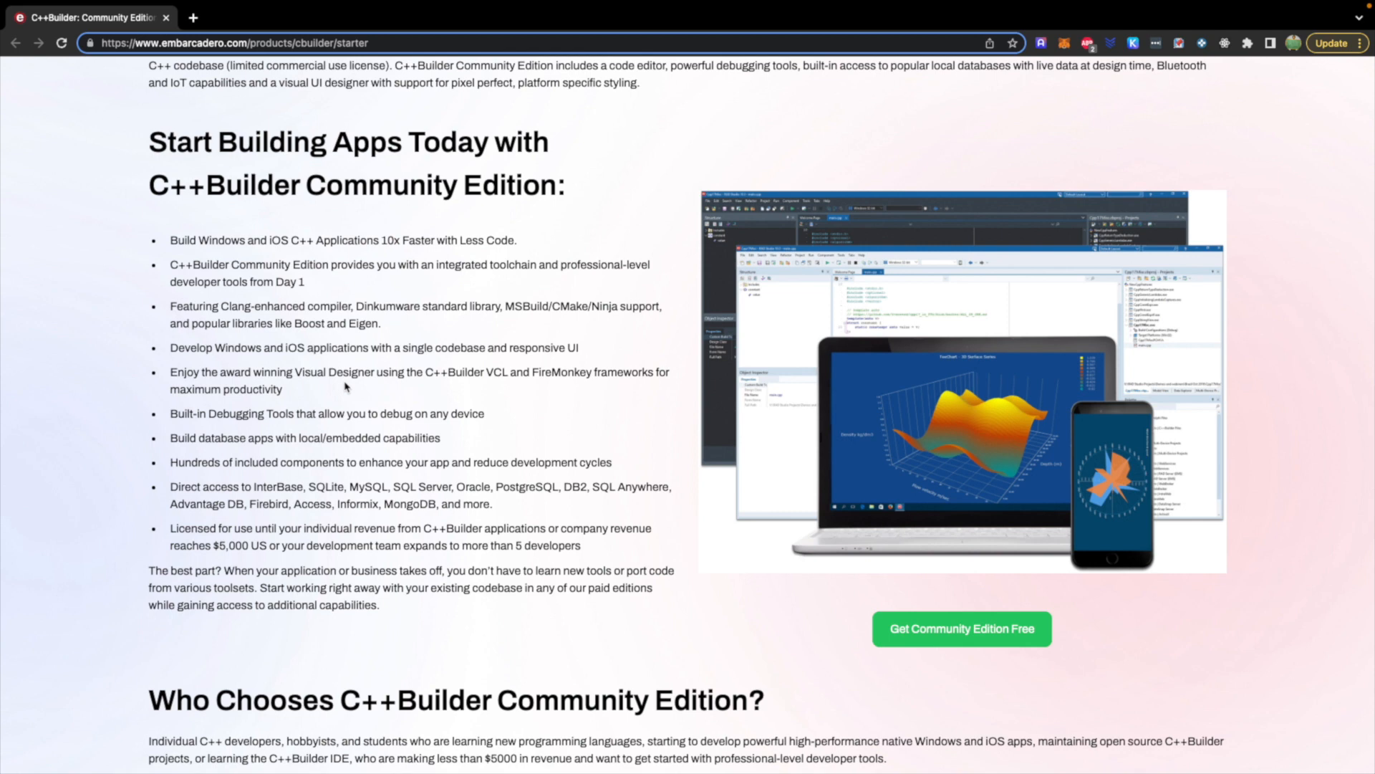
mouse_move(242, 430)
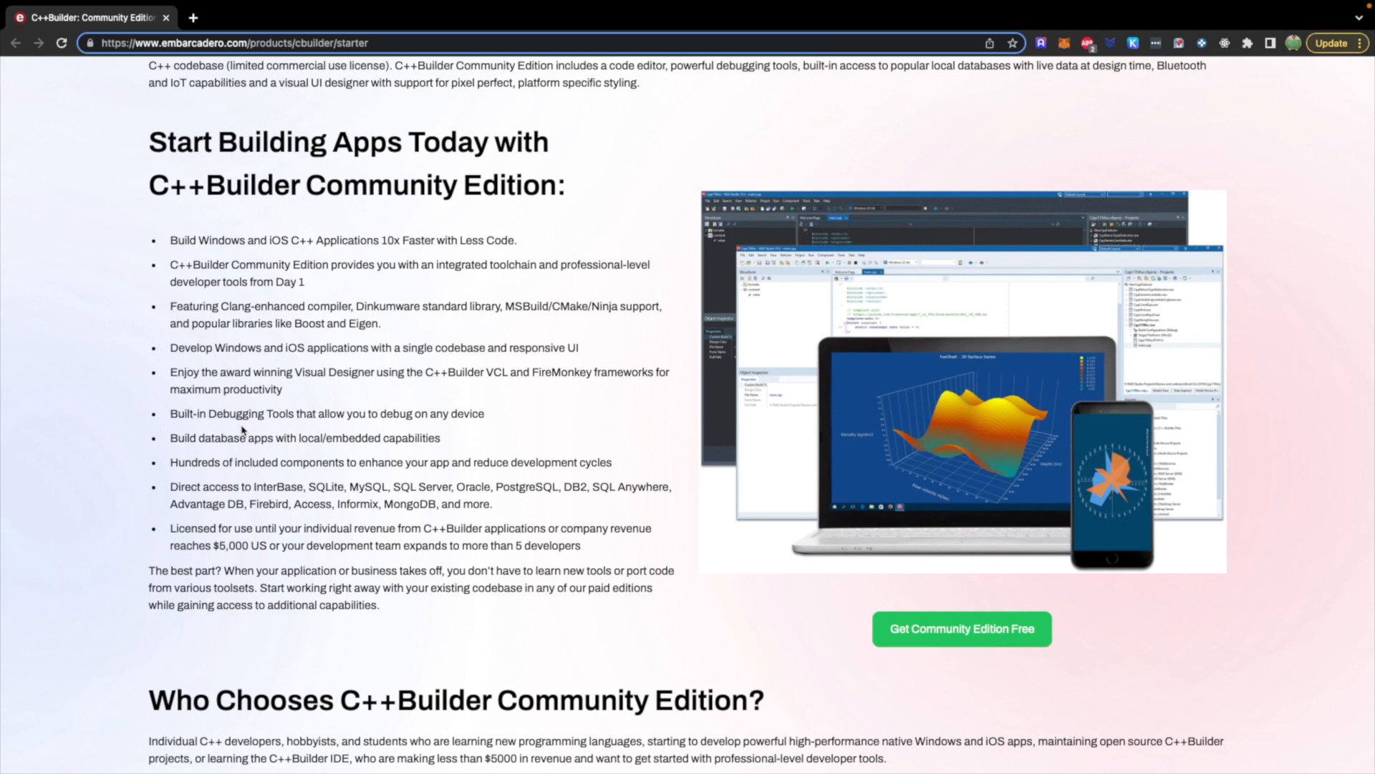
mouse_move(251, 462)
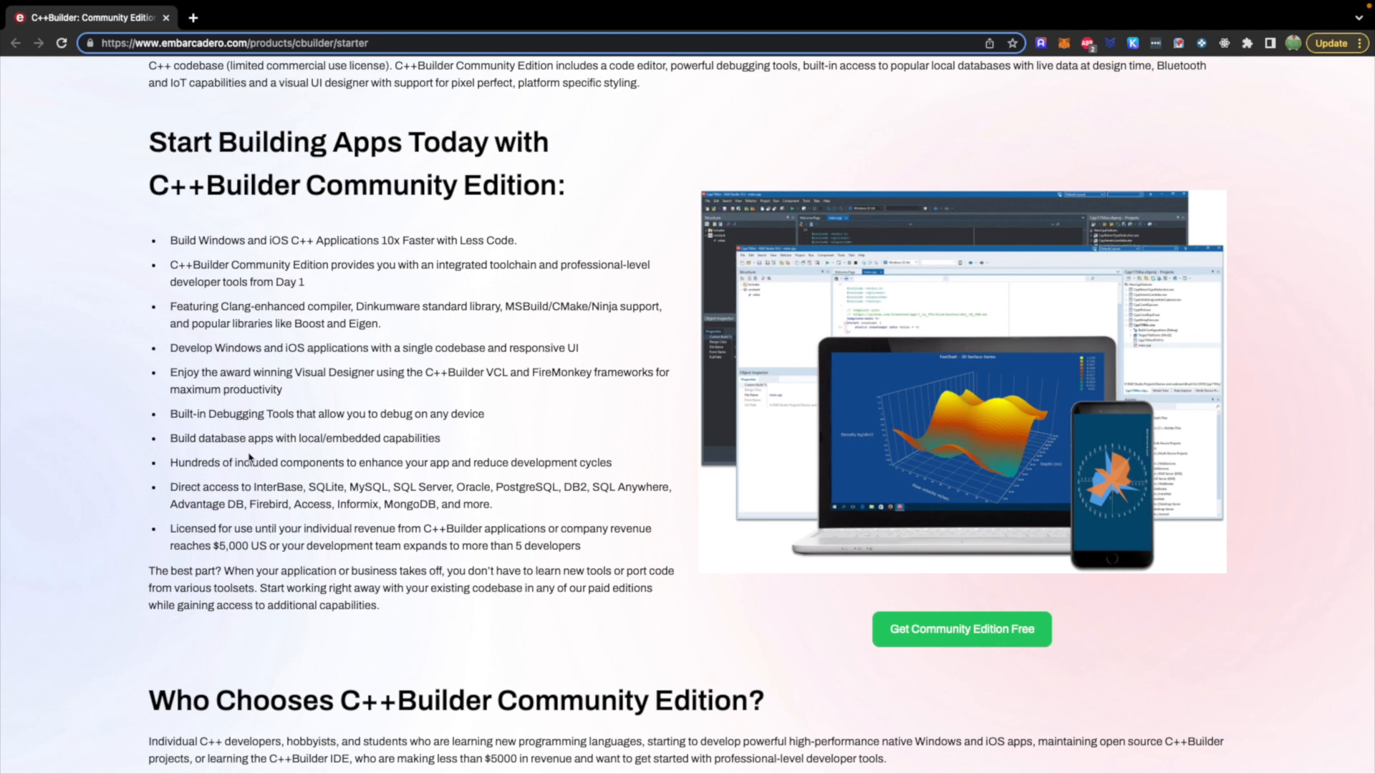
left_click_drag(345, 487, 534, 487)
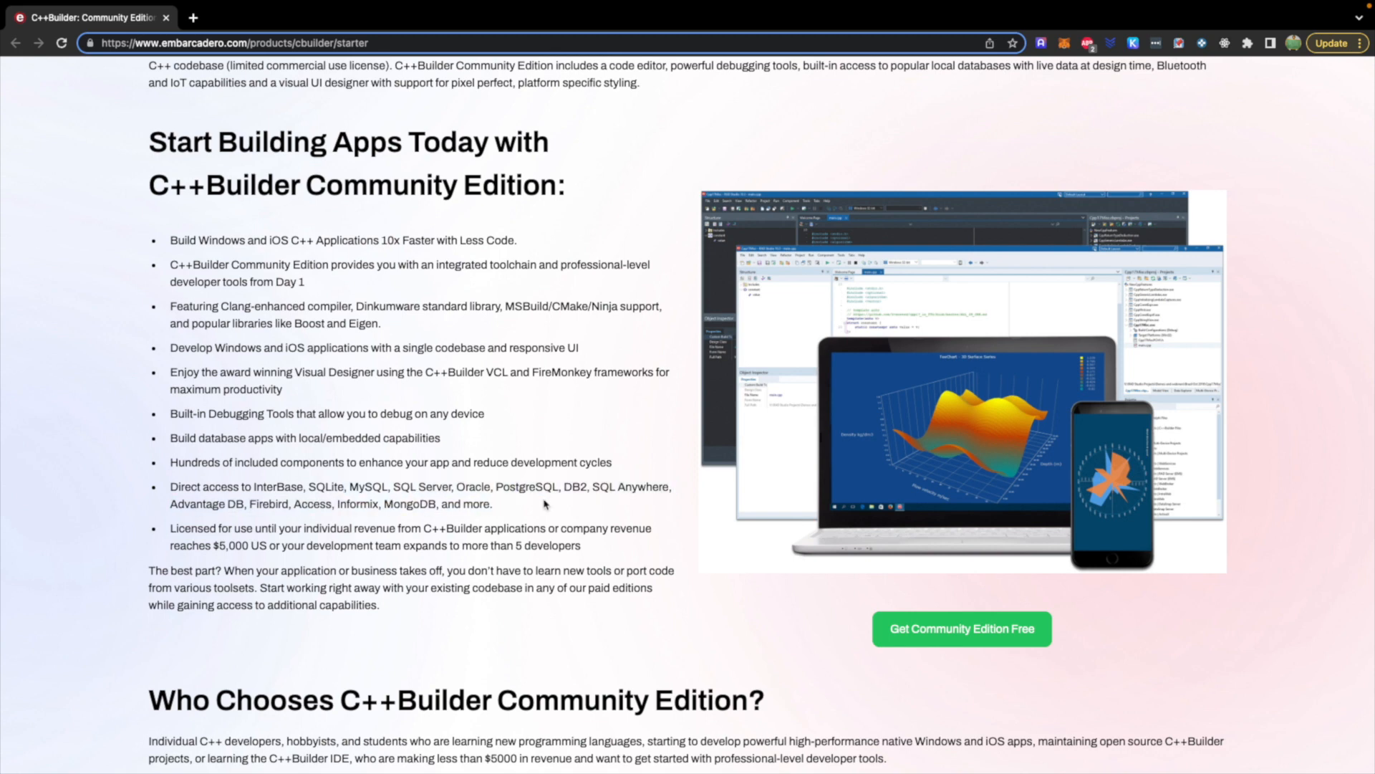
mouse_move(467, 504)
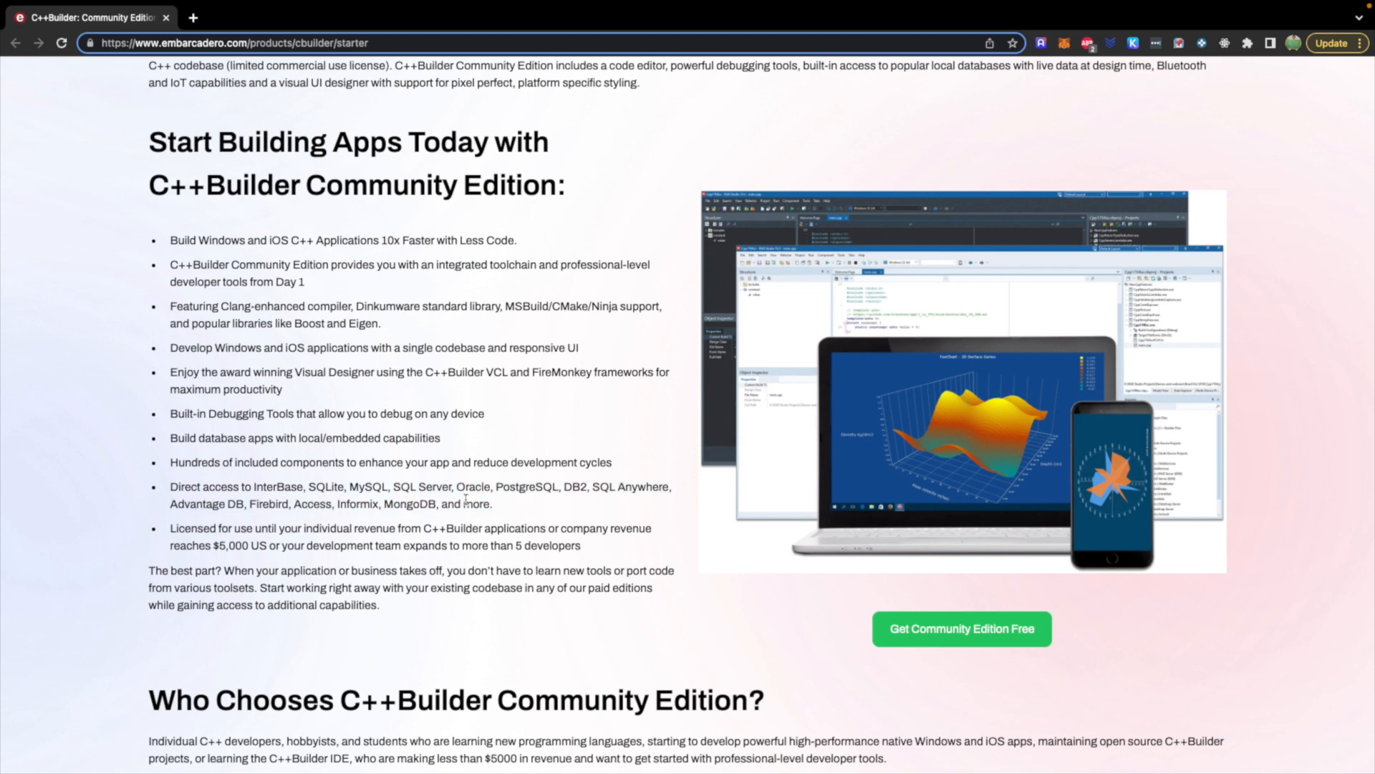
mouse_move(464, 531)
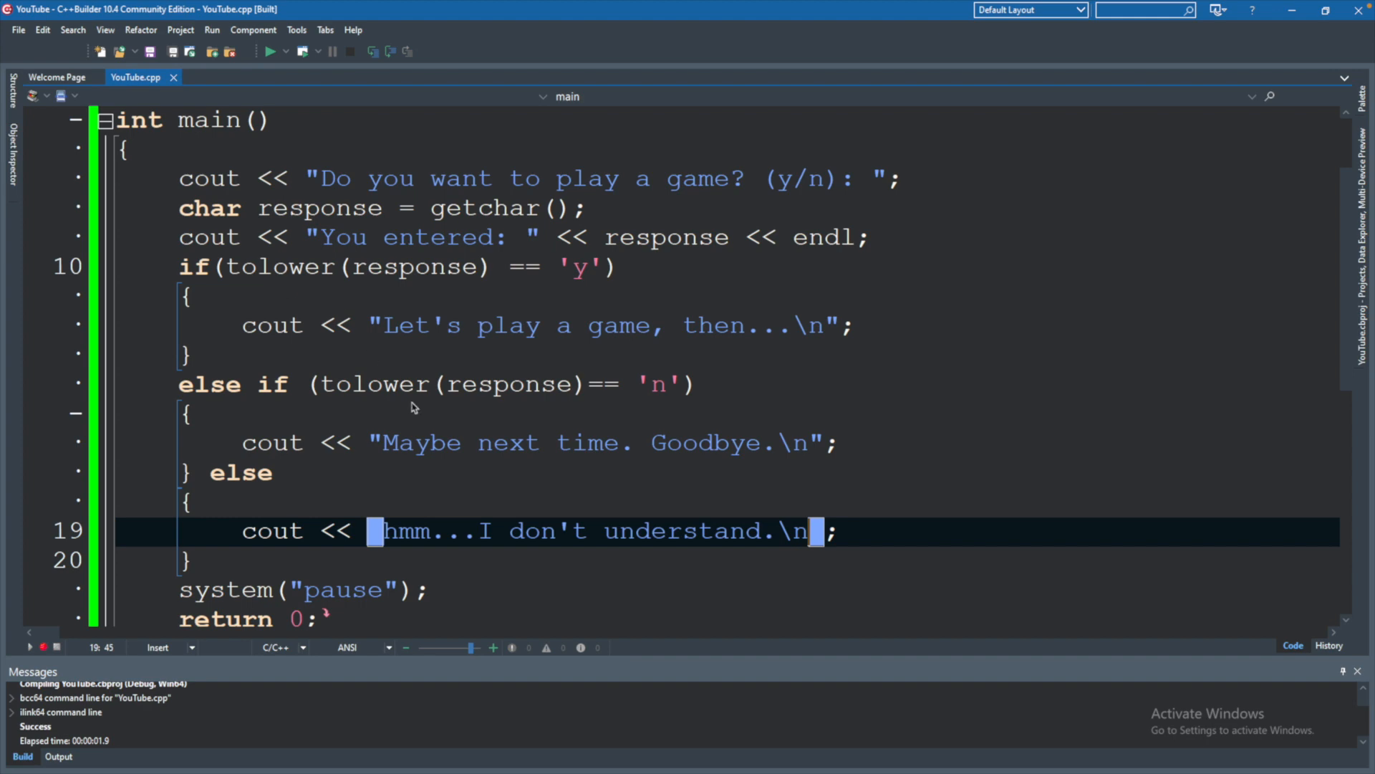
mouse_move(472, 278)
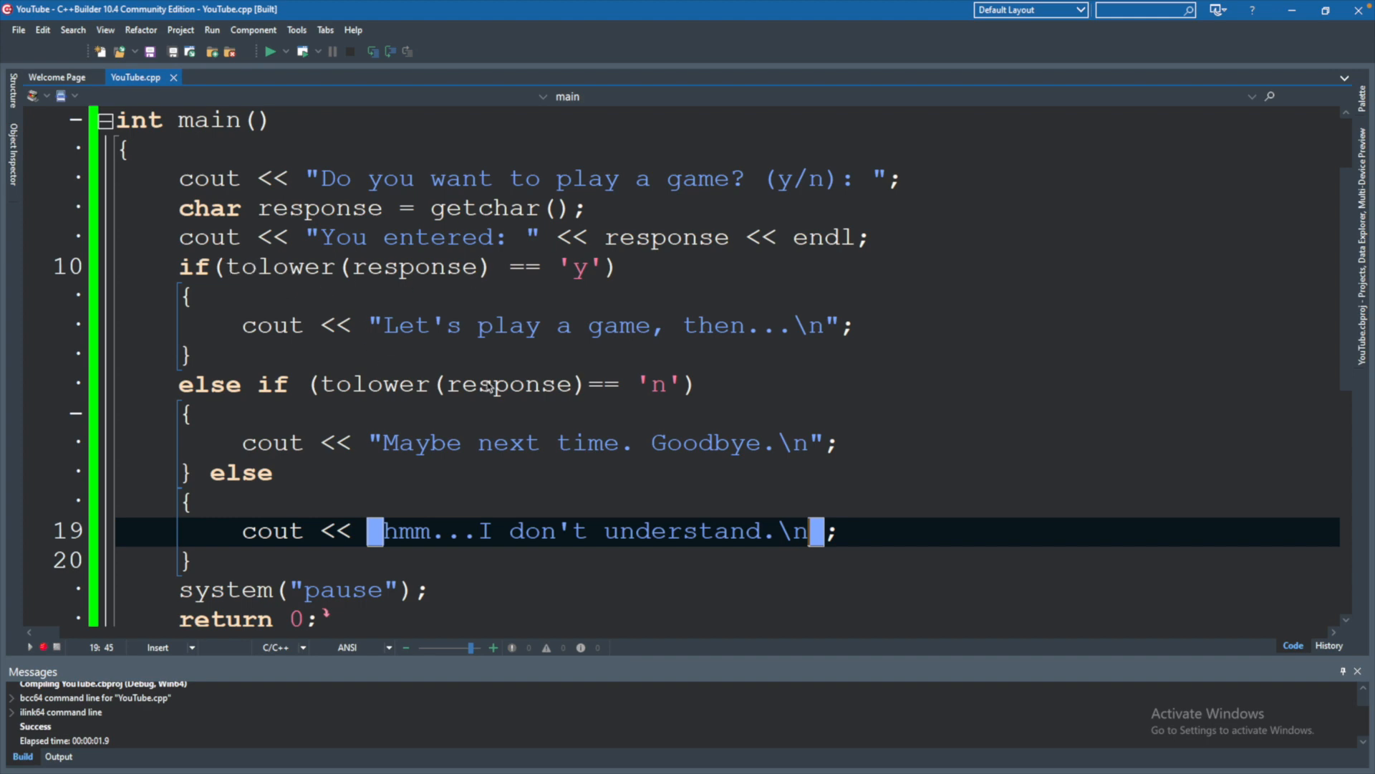
mouse_move(315, 278)
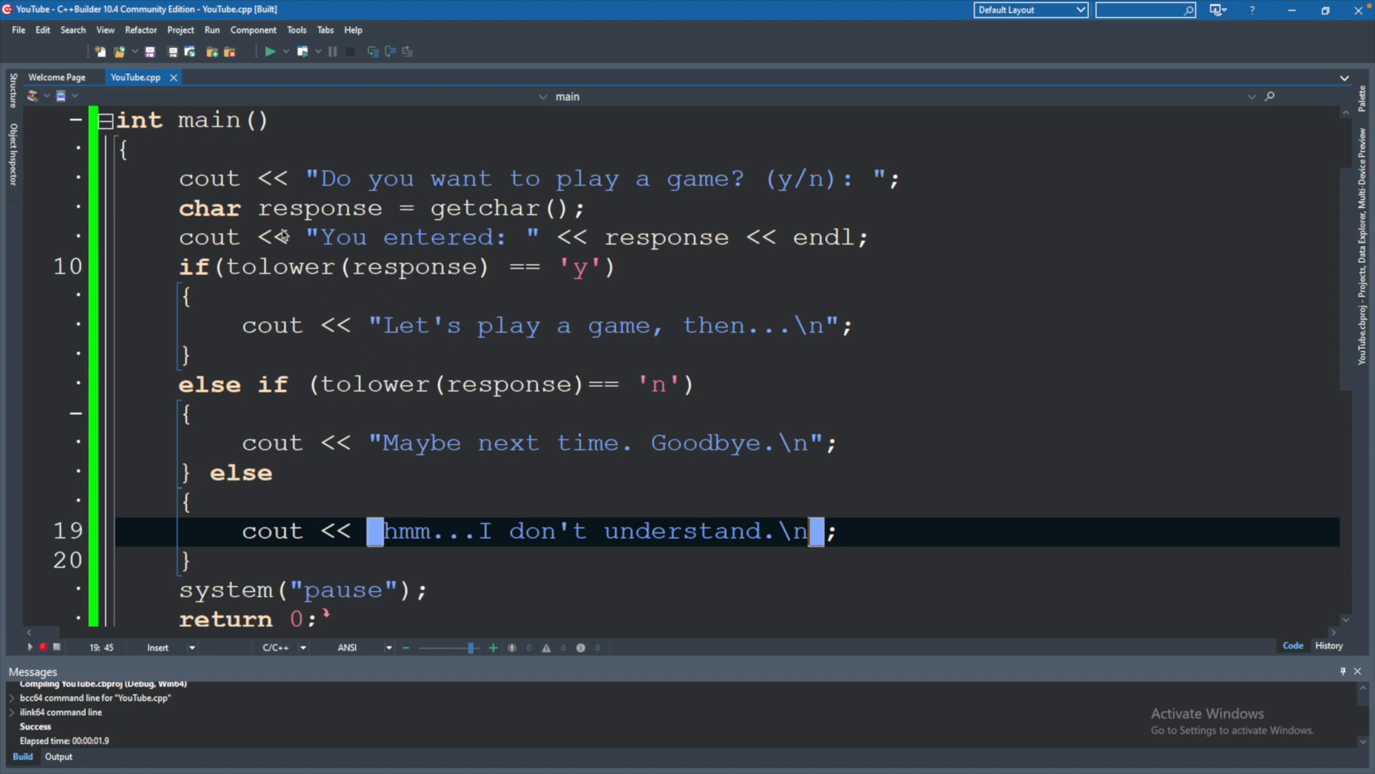
mouse_move(424, 364)
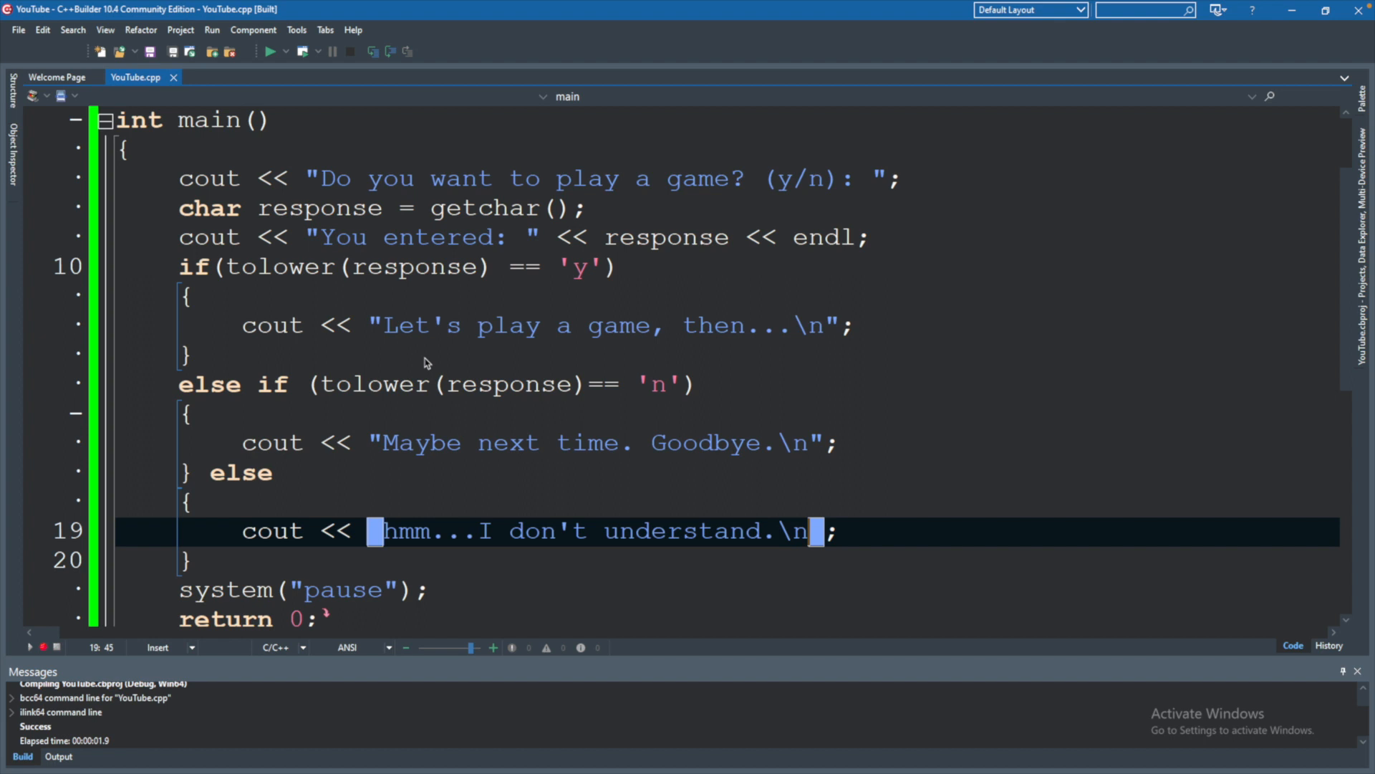
mouse_move(573, 395)
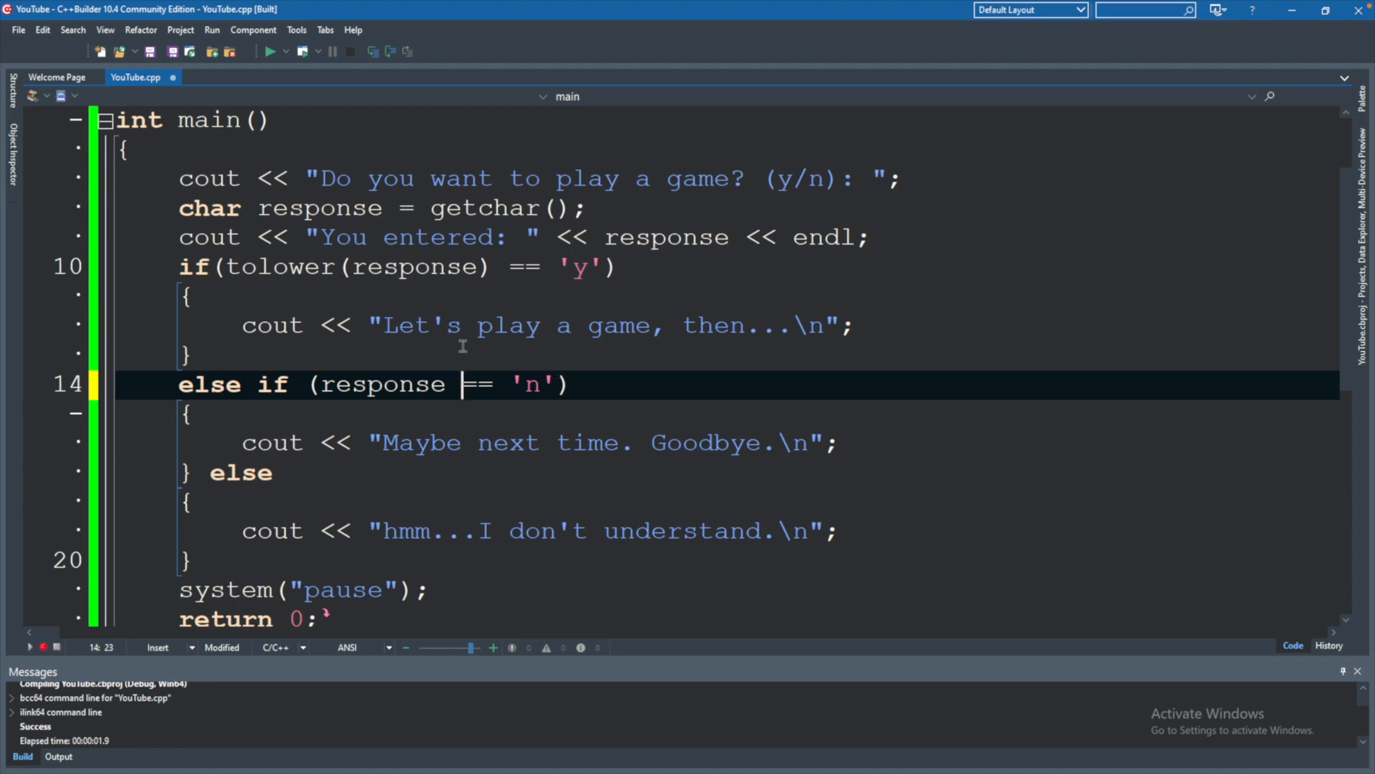
mouse_move(653, 407)
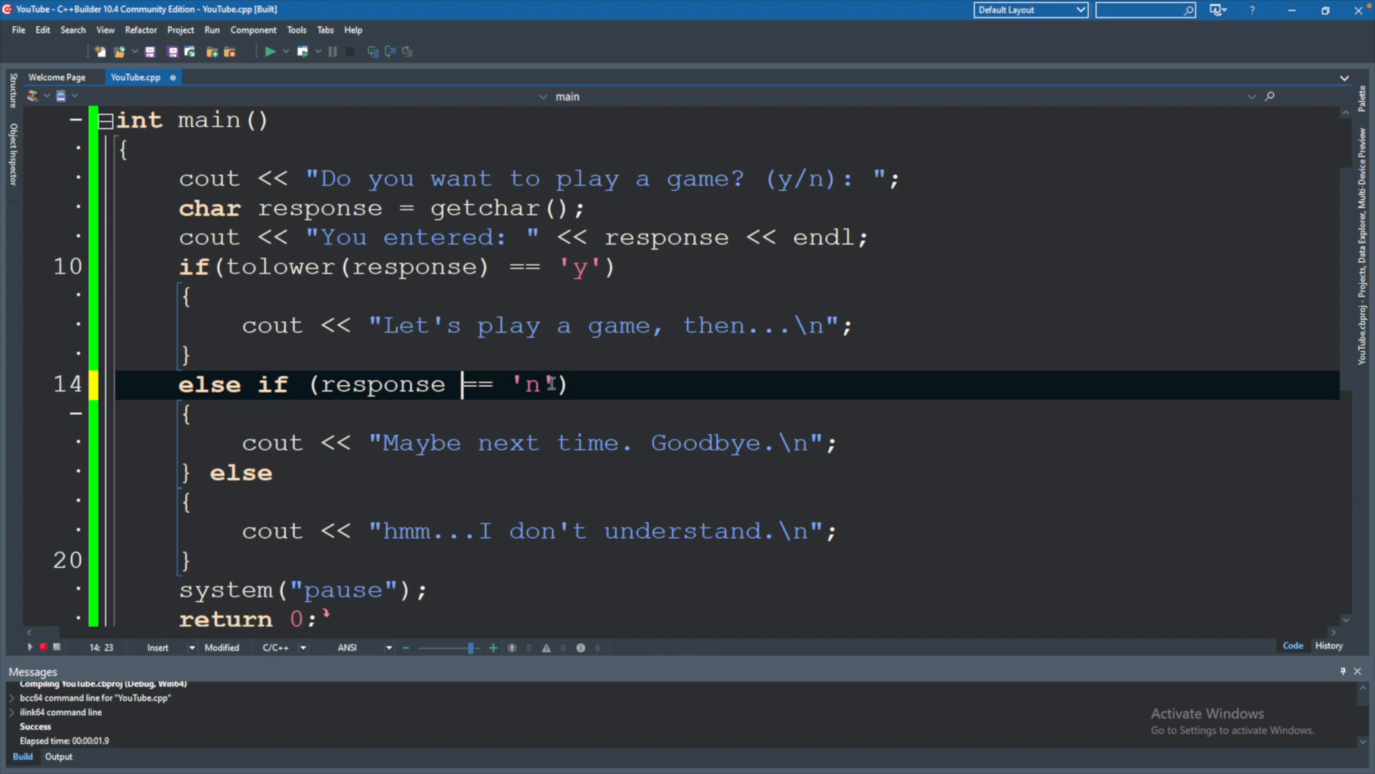
mouse_move(627, 384)
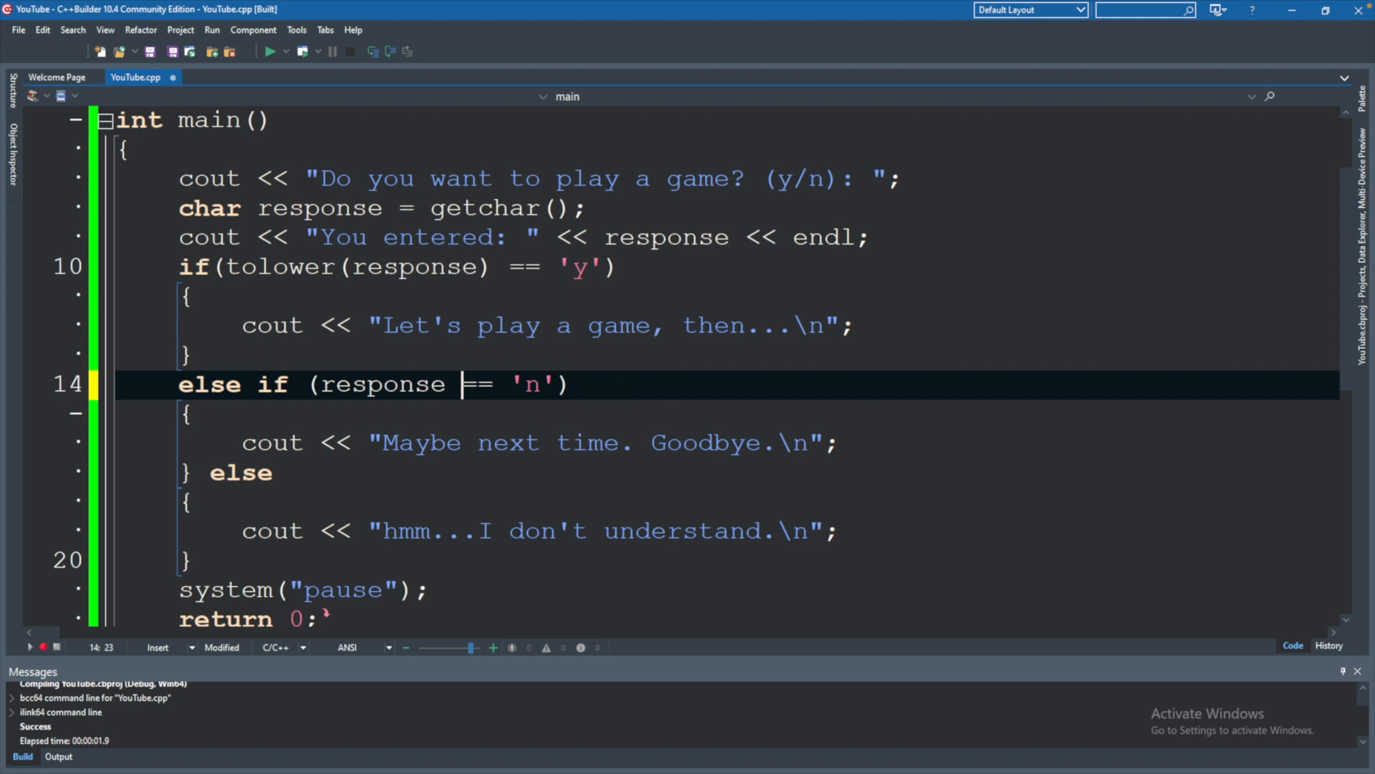
mouse_move(346, 275)
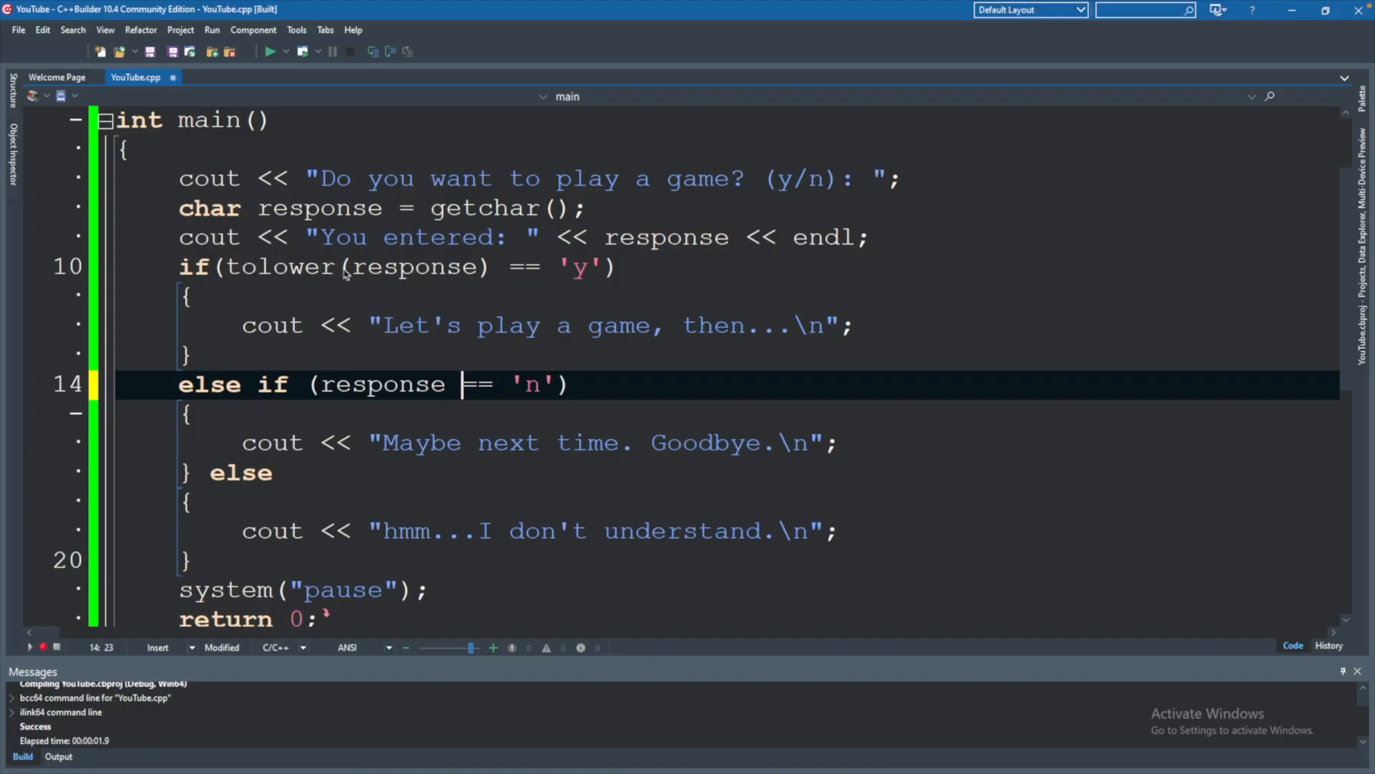
Remove tolower from the if condition and read input as tolower(getchar()).
double_click(283, 266)
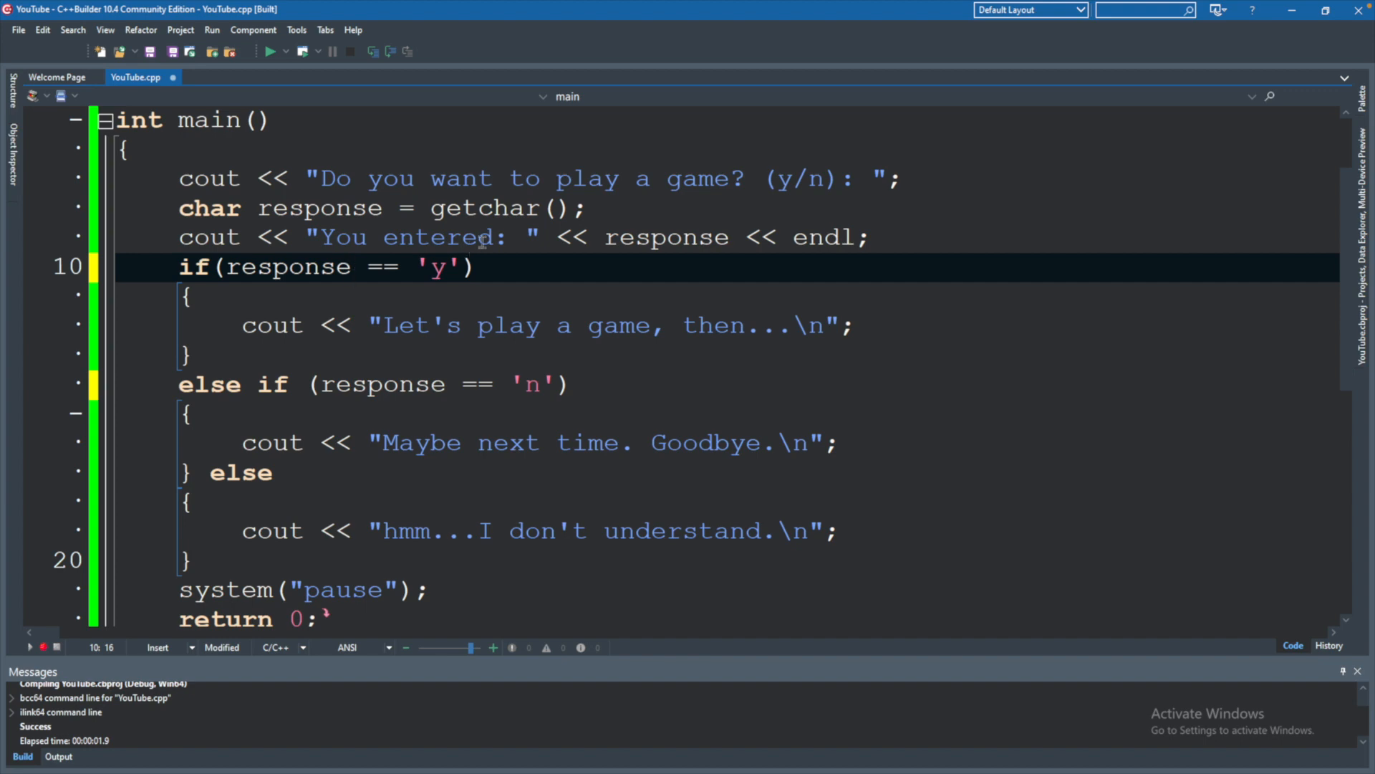
left_click(431, 208)
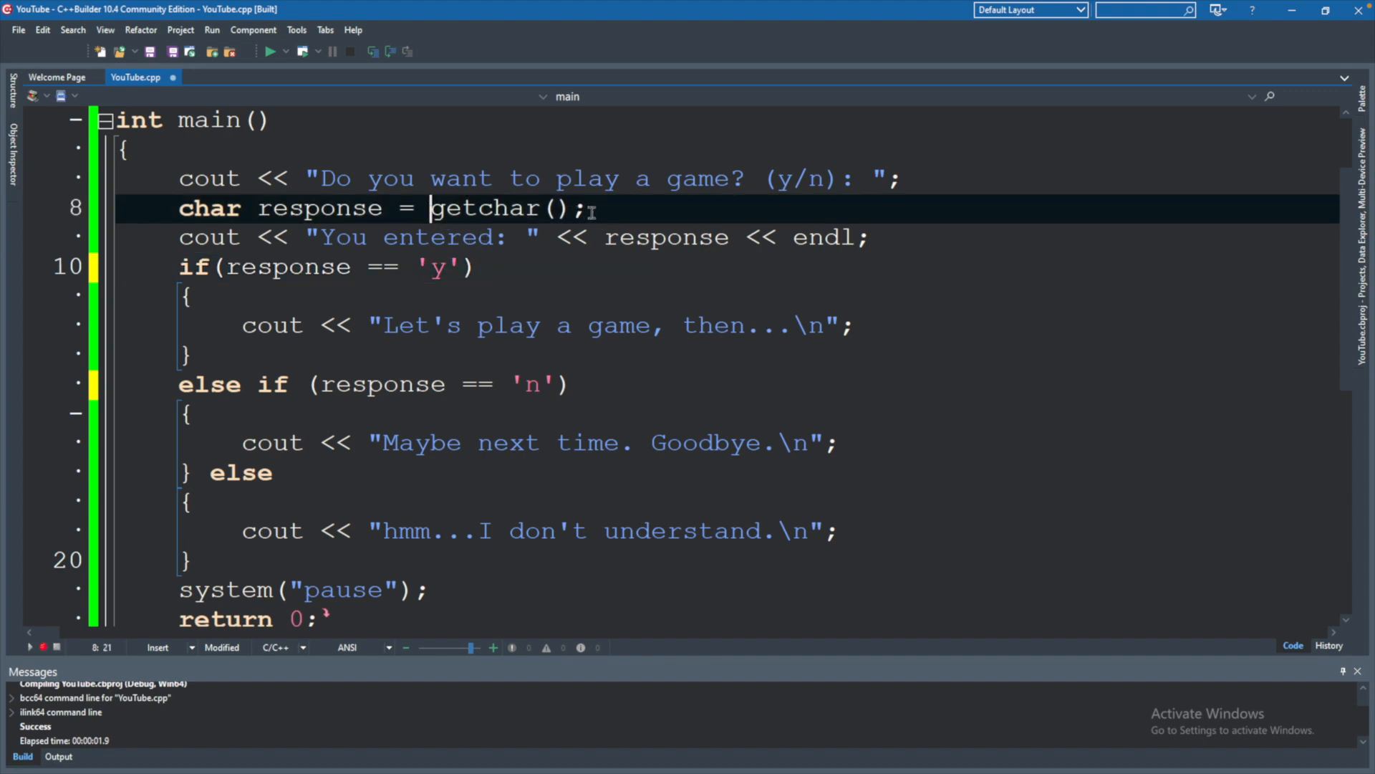
left_click_drag(425, 208, 587, 208)
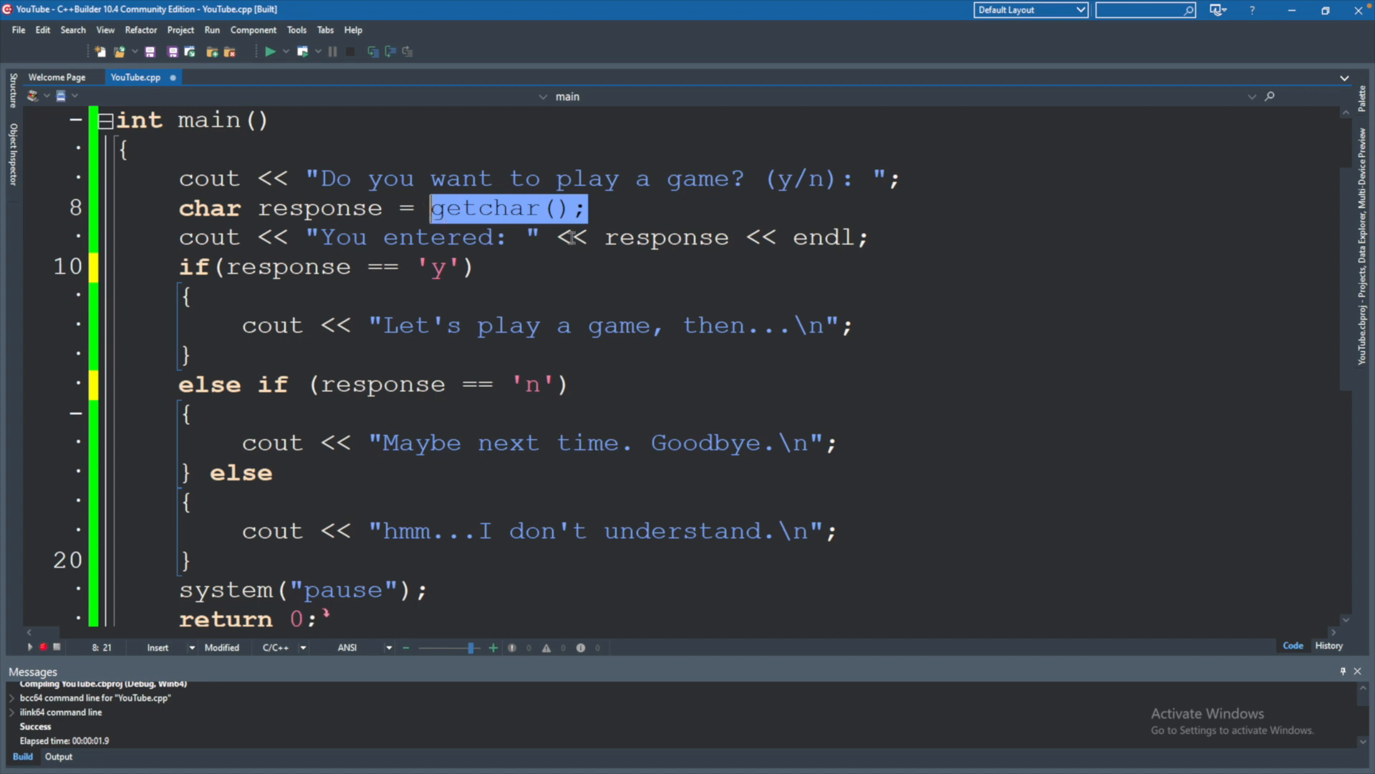
type("tolower")
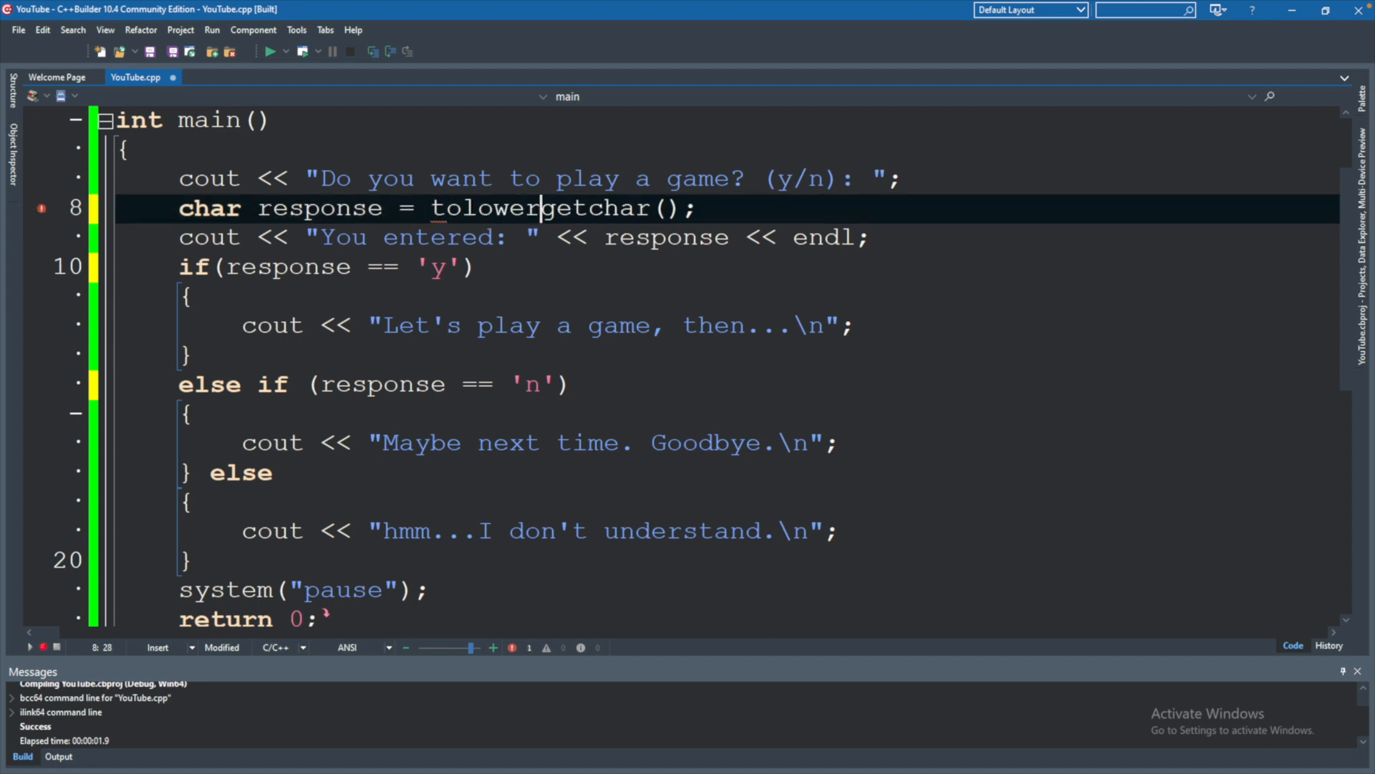
type("(getchar())")
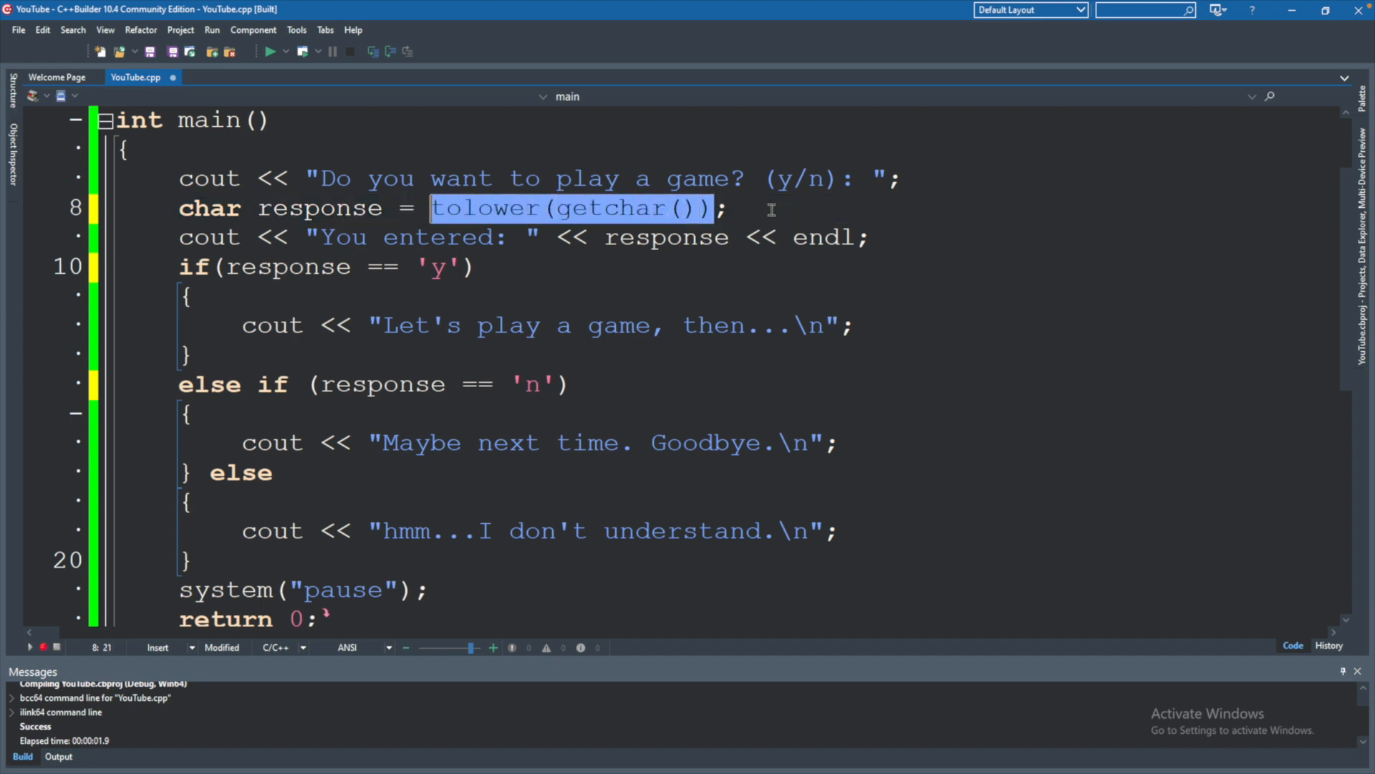
Review the response variable on line 8 and in the if condition, ending at the prompt line.
left_click(400, 207)
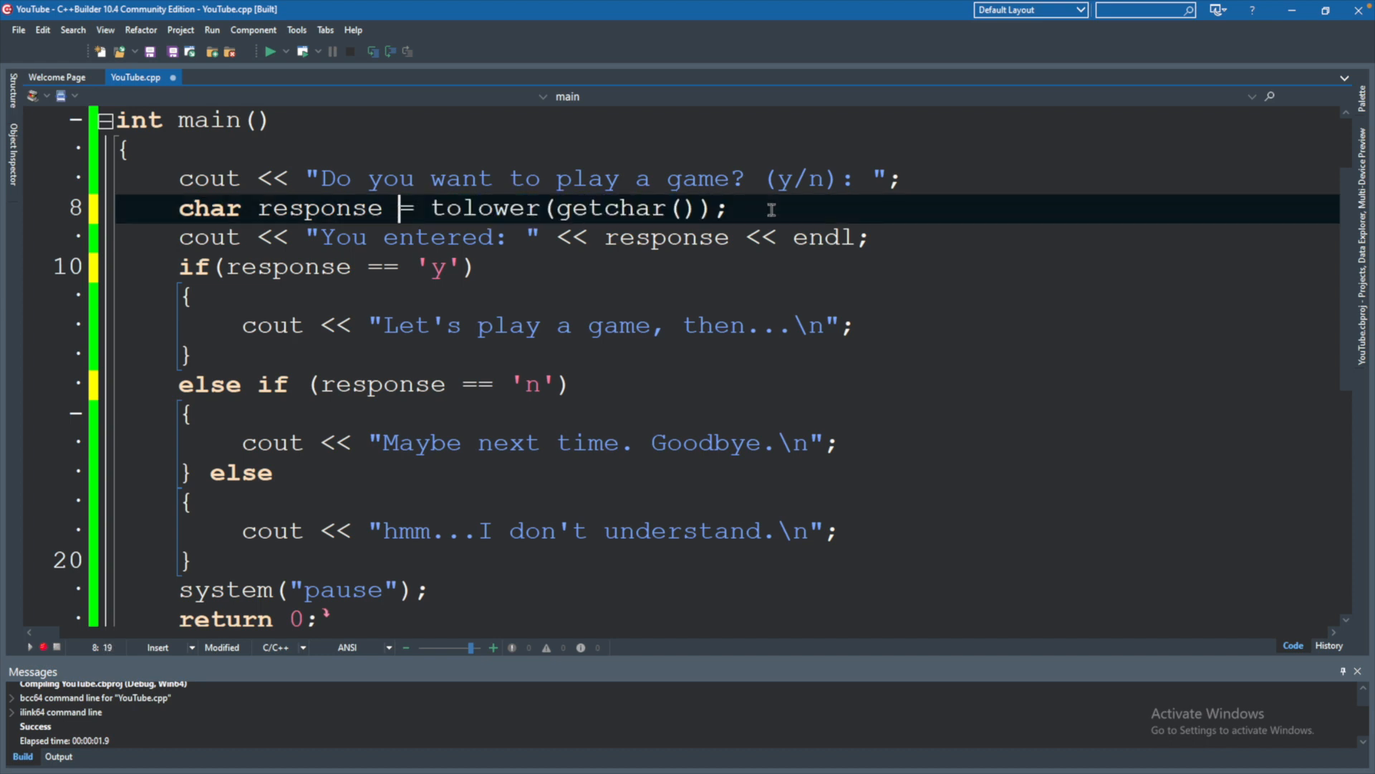
left_click(384, 208)
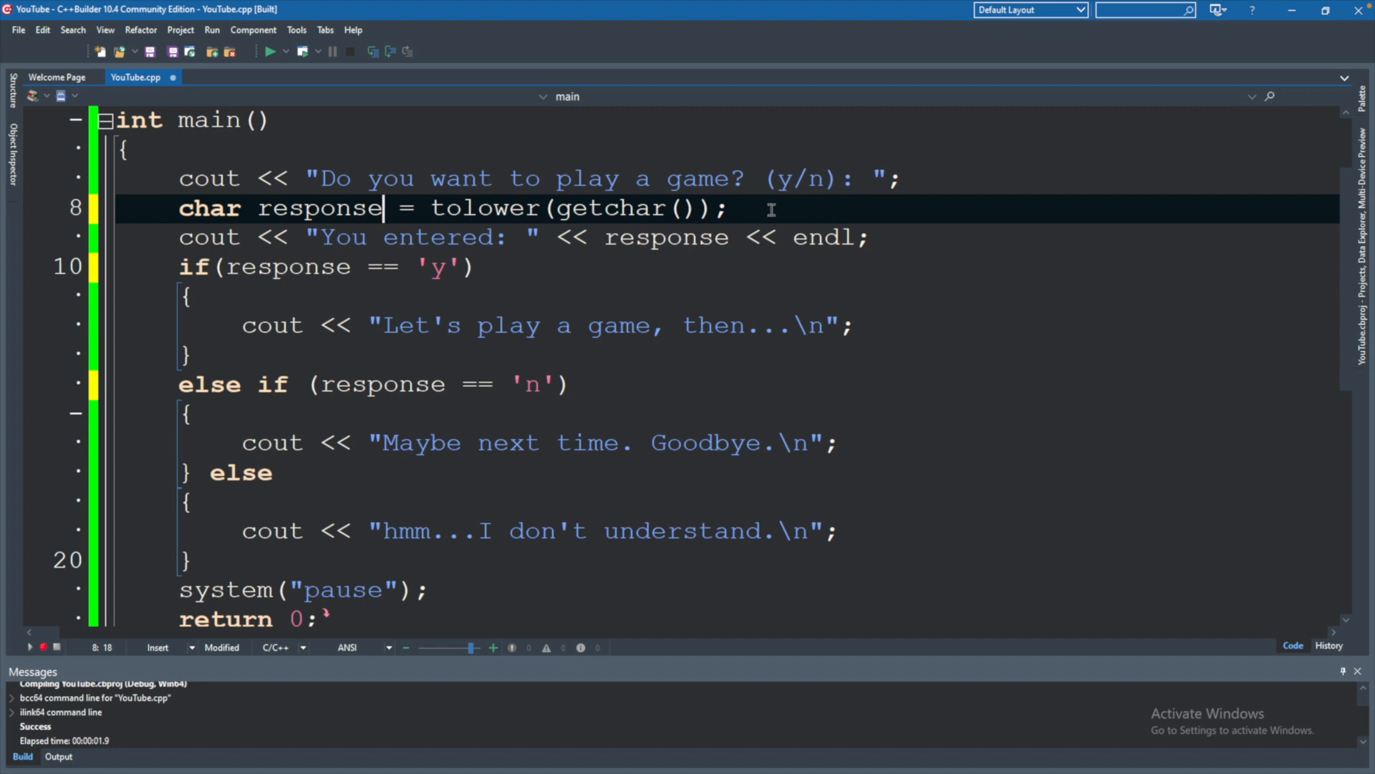
double_click(320, 207)
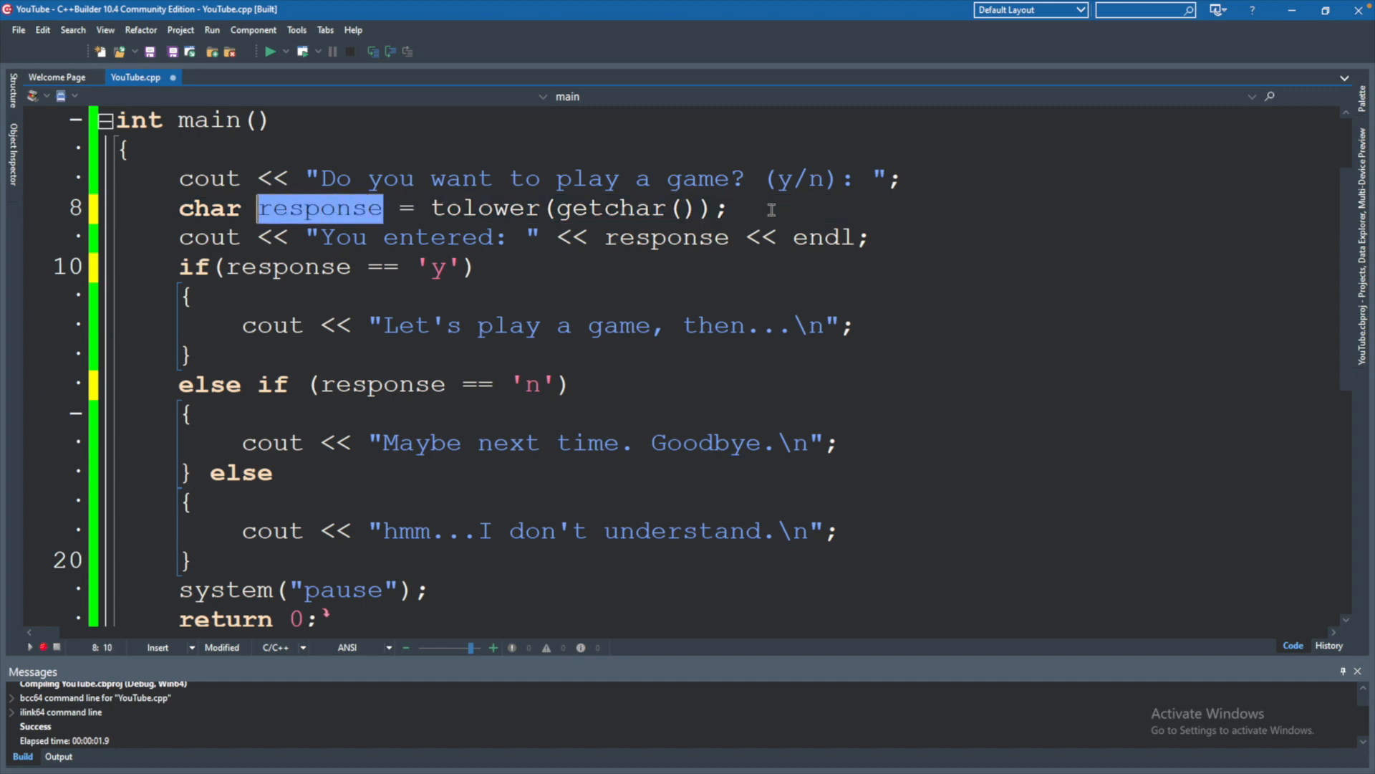
left_click(255, 267)
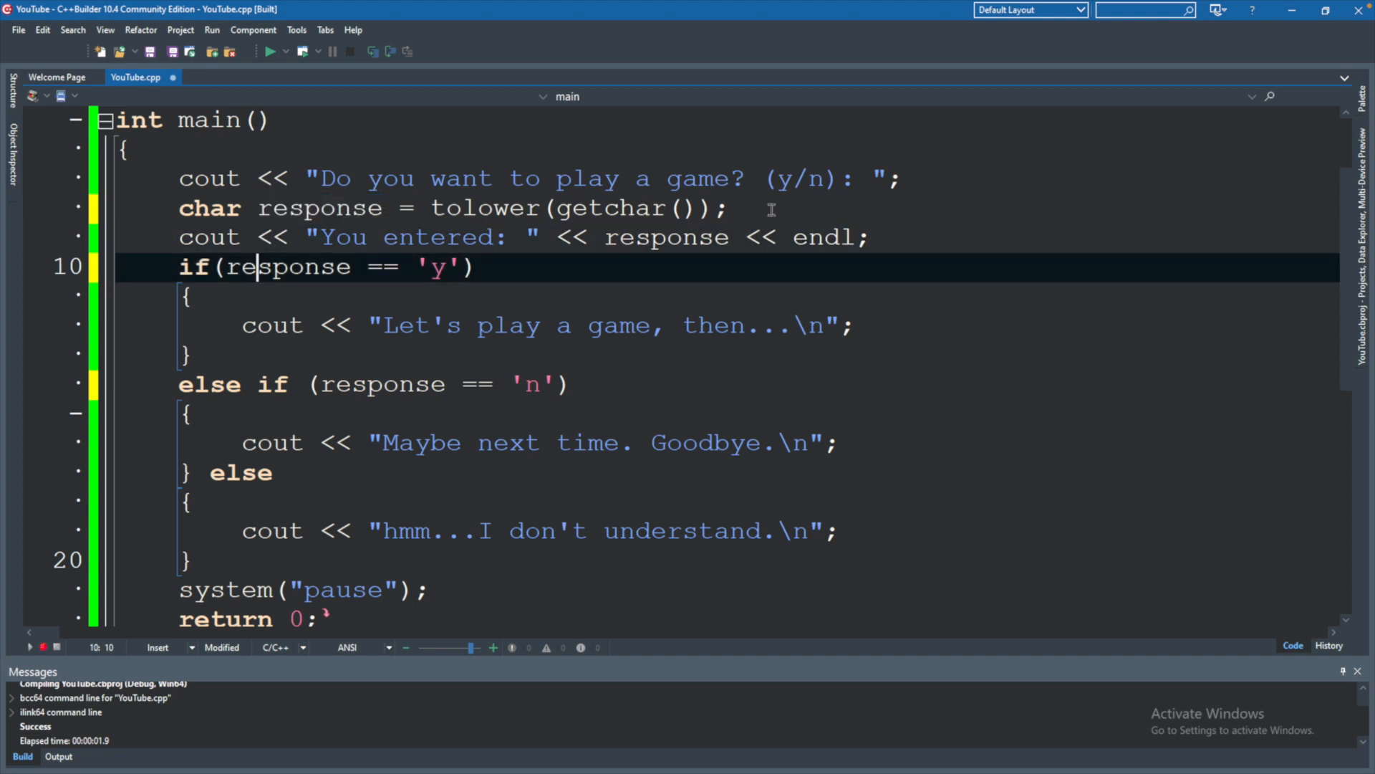
left_click(319, 384)
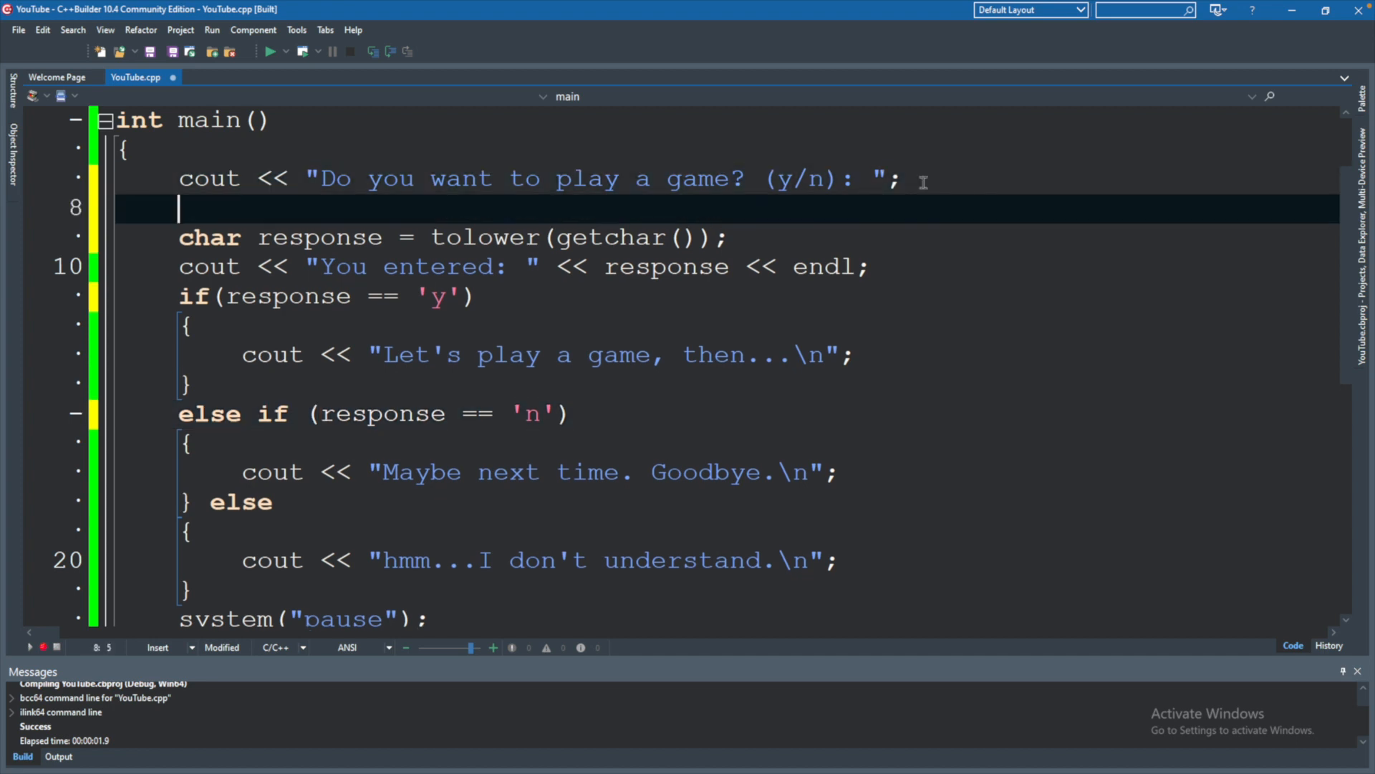
Add comment lines //Y and //y above the response declaration.
type("//Y")
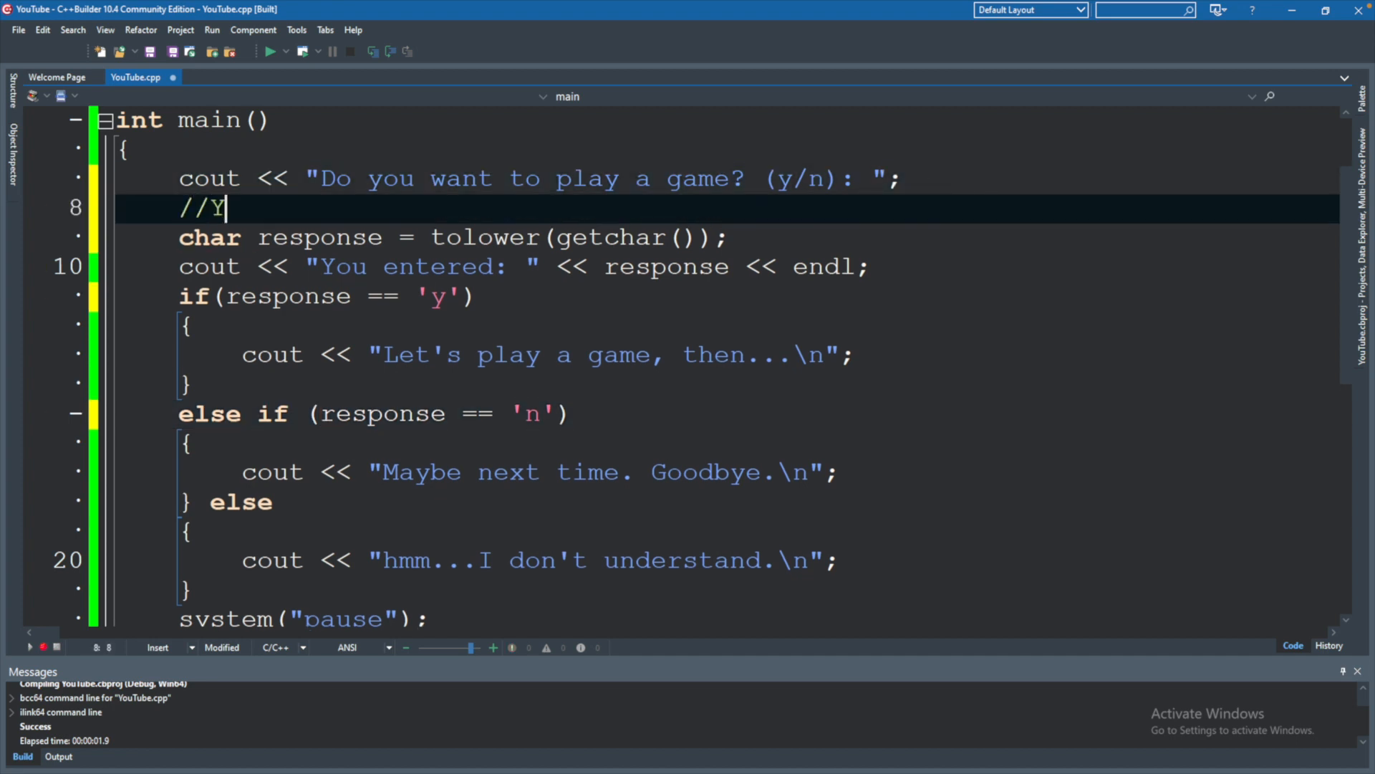
key("Enter")
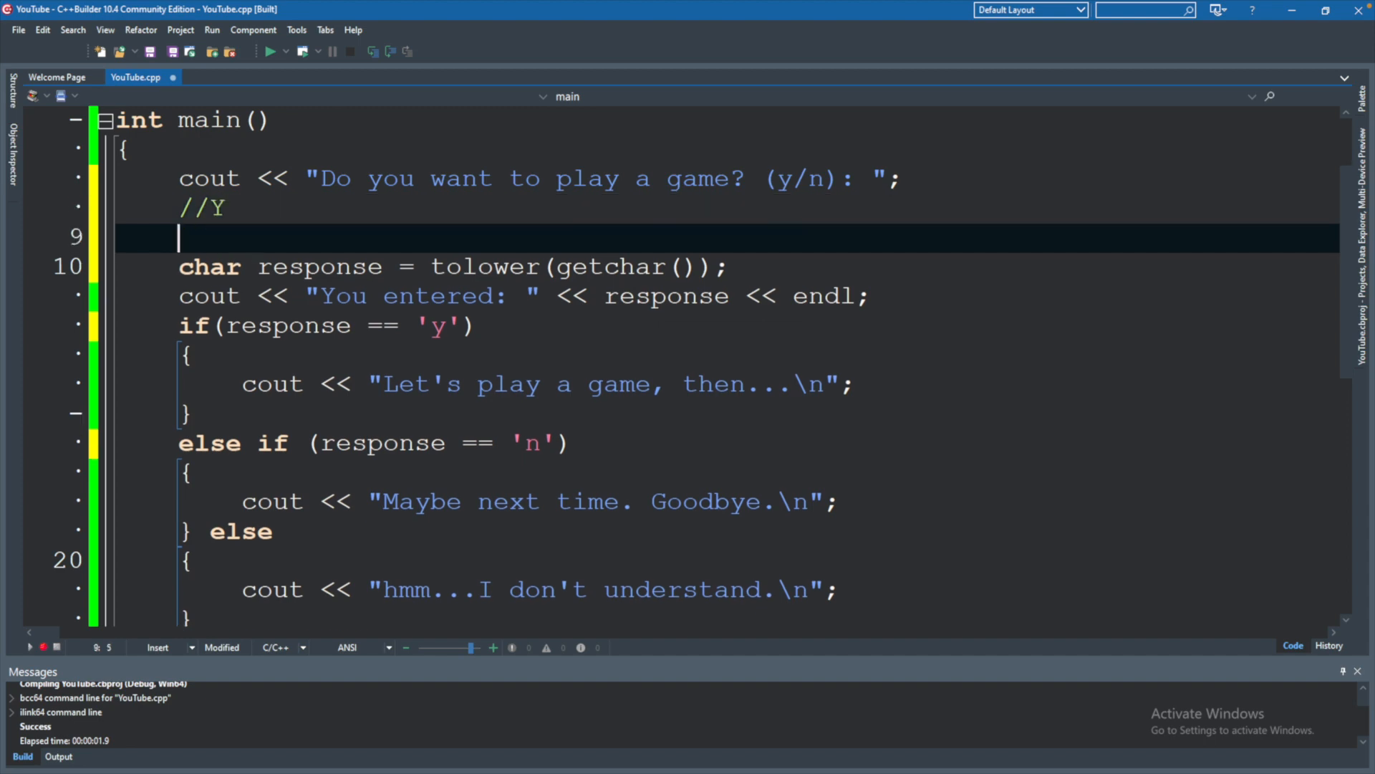
type("//y")
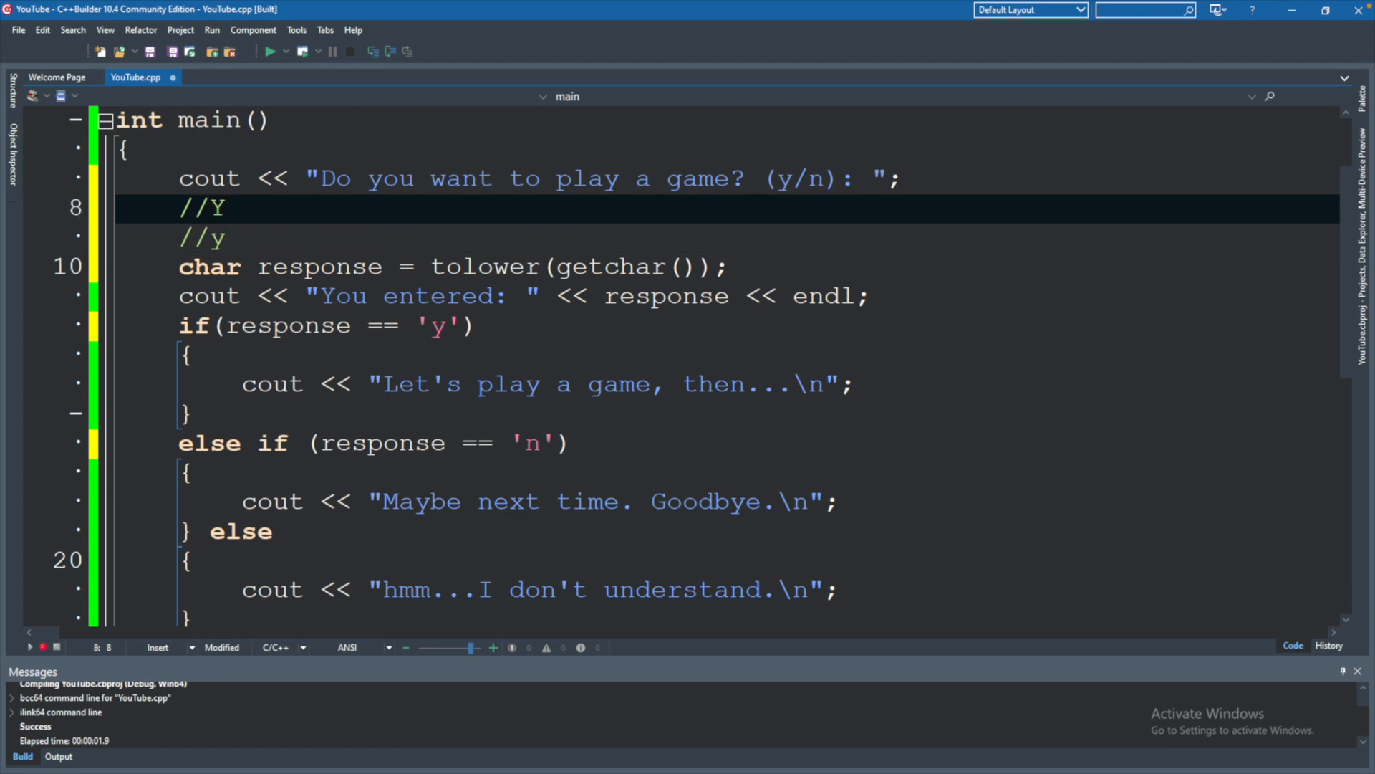
double_click(200, 209)
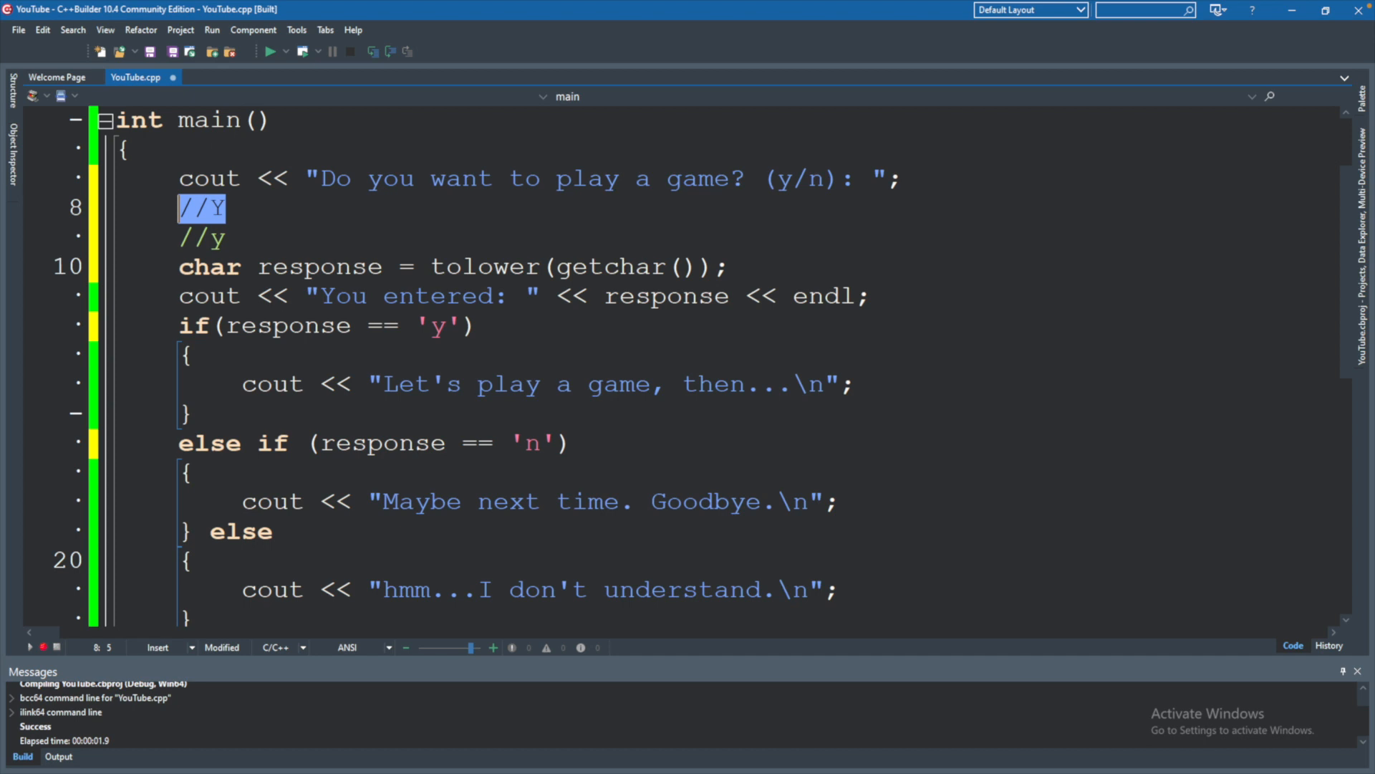
left_click(215, 238)
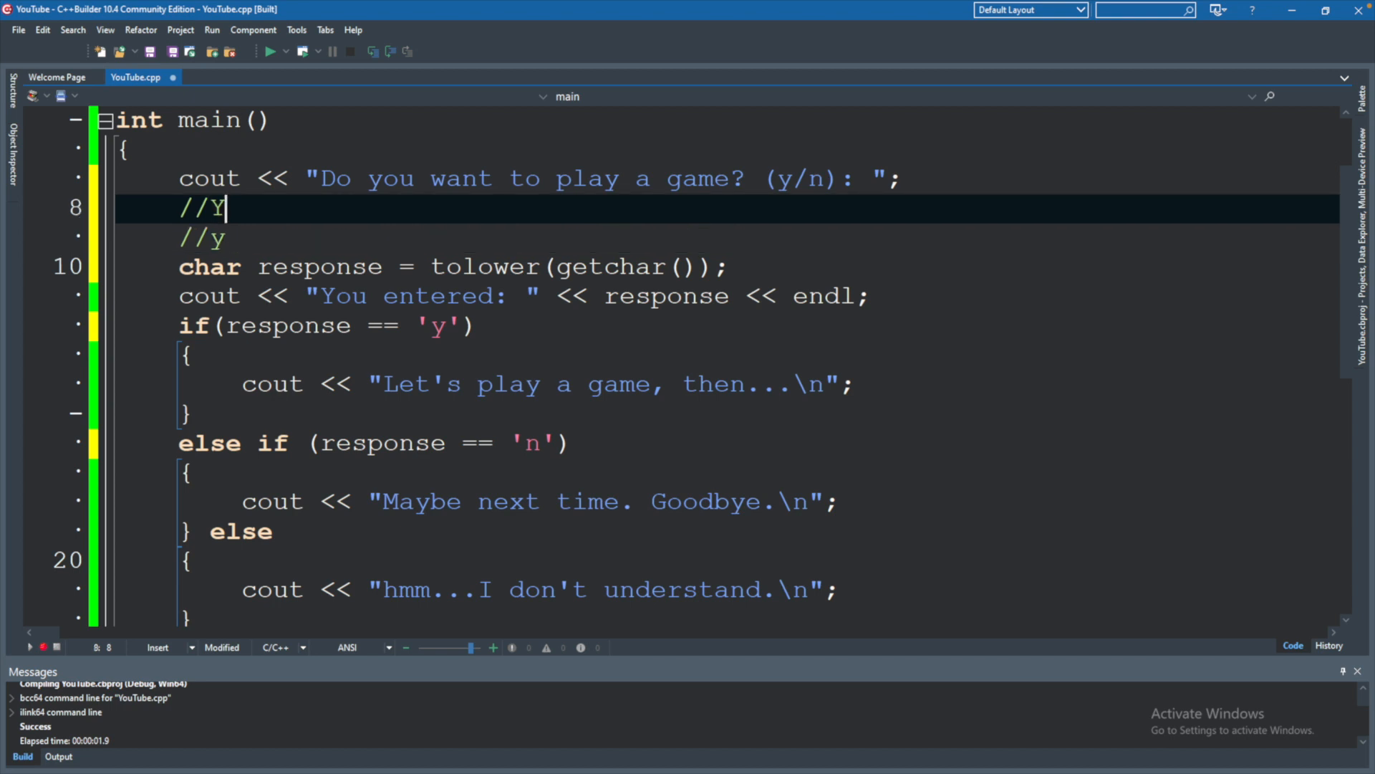
Declare char responseFiltered = tolower(response); after the getchar line.
key("Down")
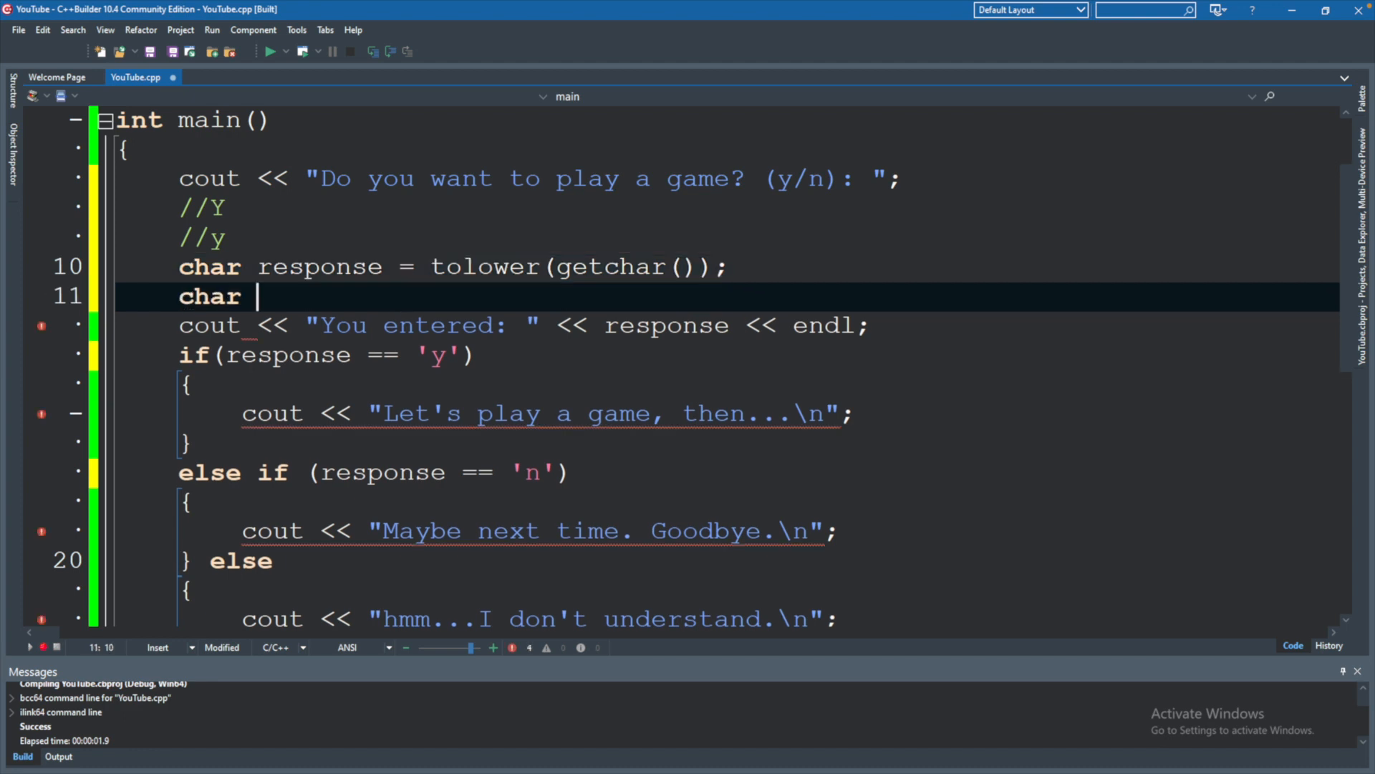
type("response")
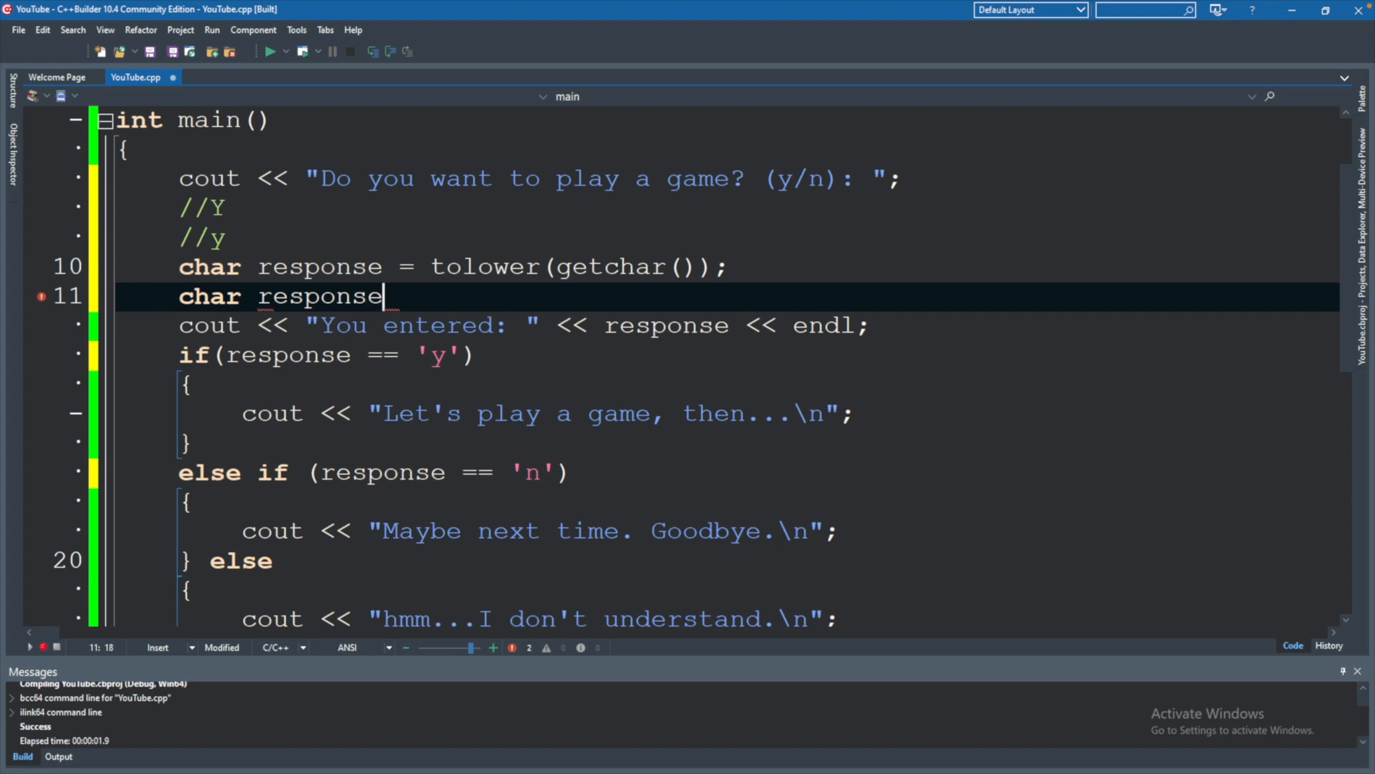
type("Filtered")
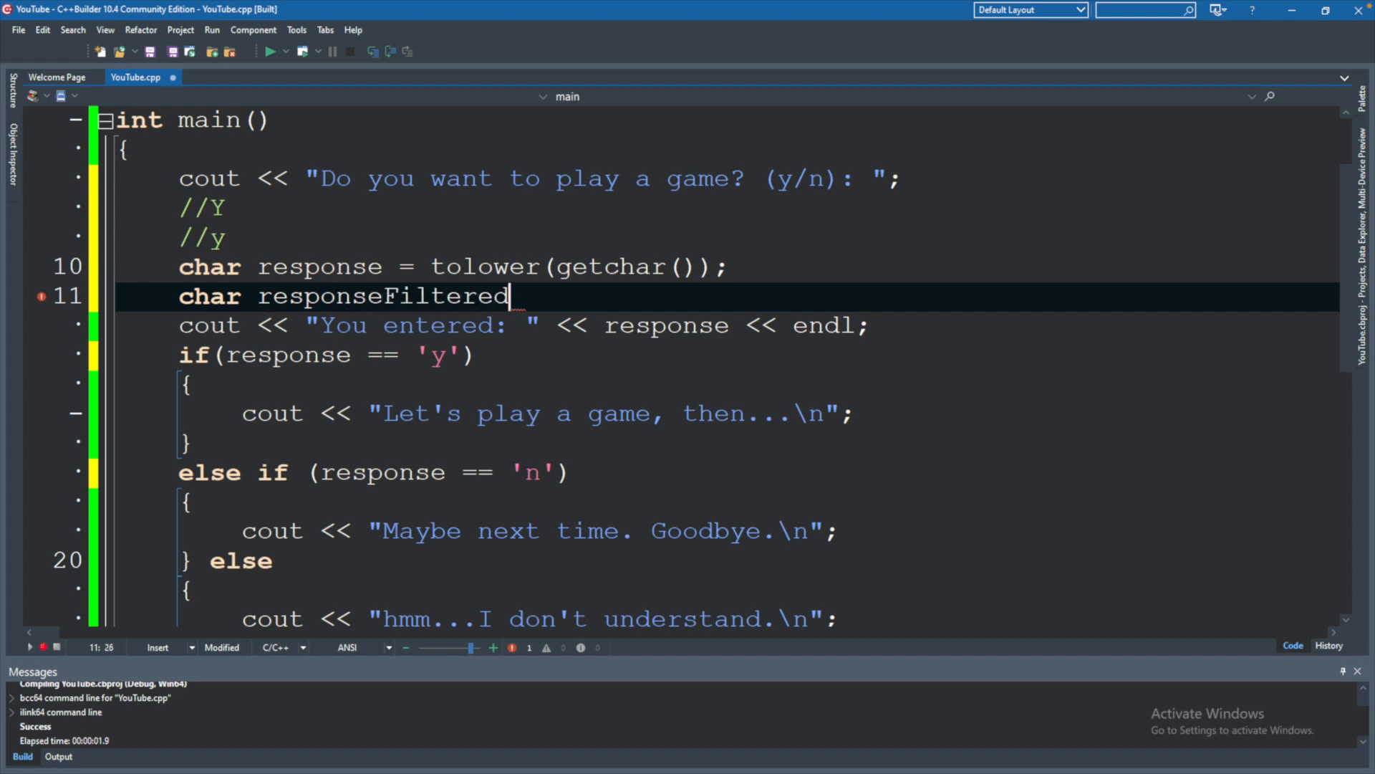
type("=")
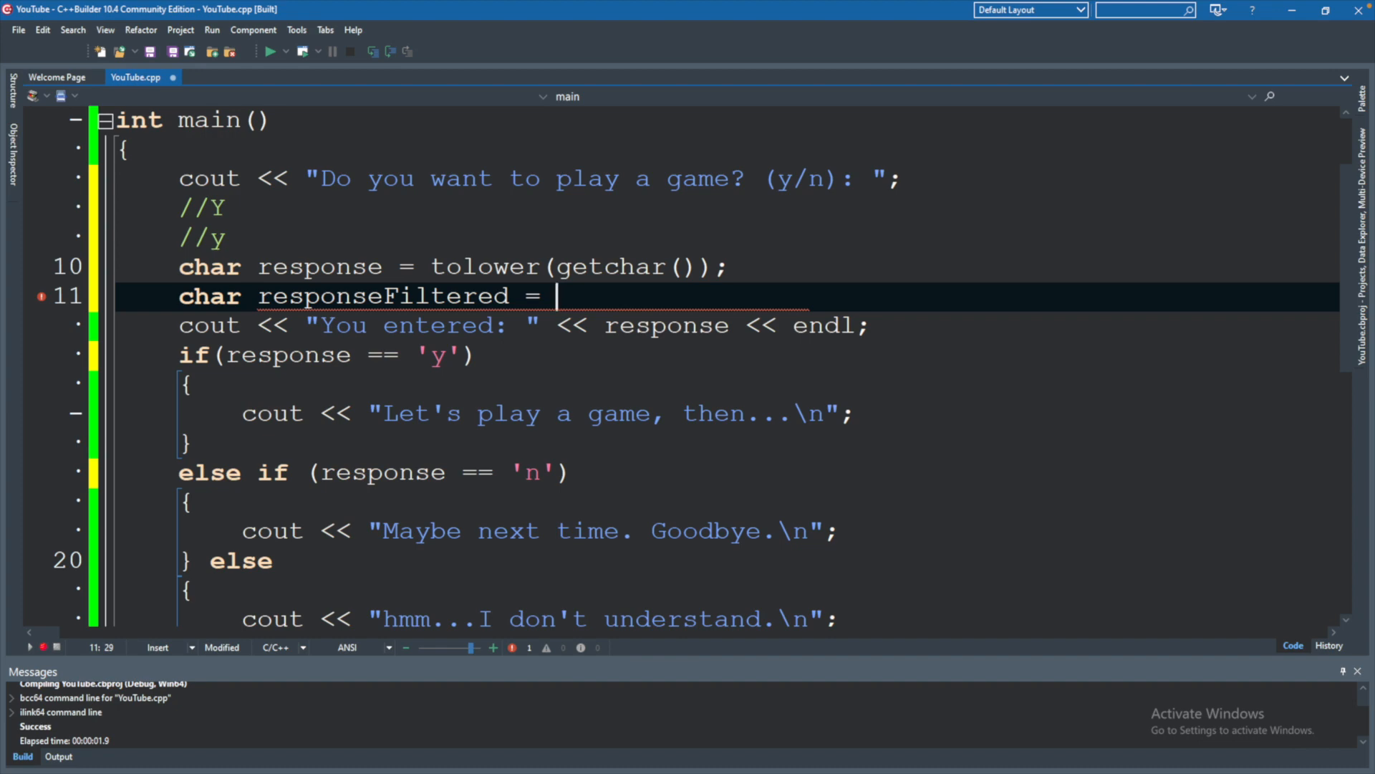
type("t")
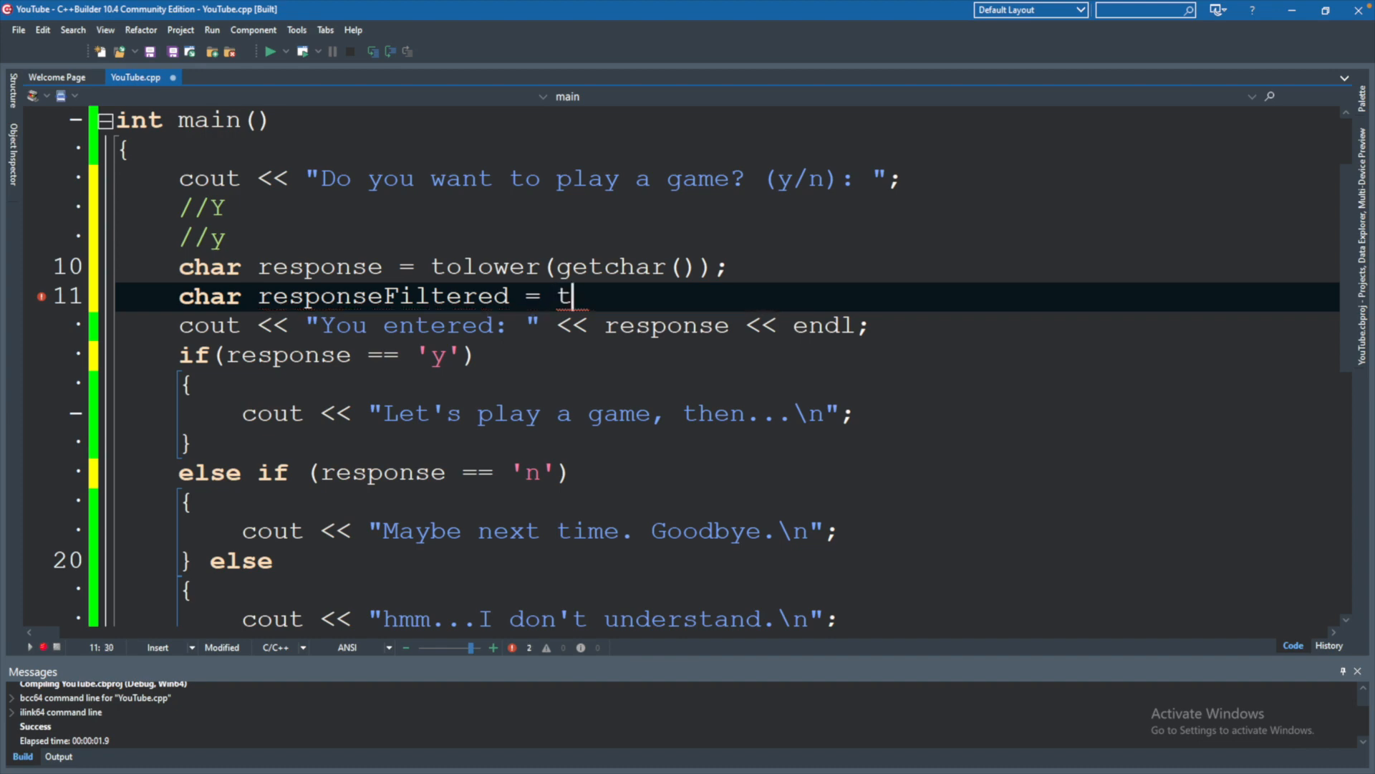
type("ol")
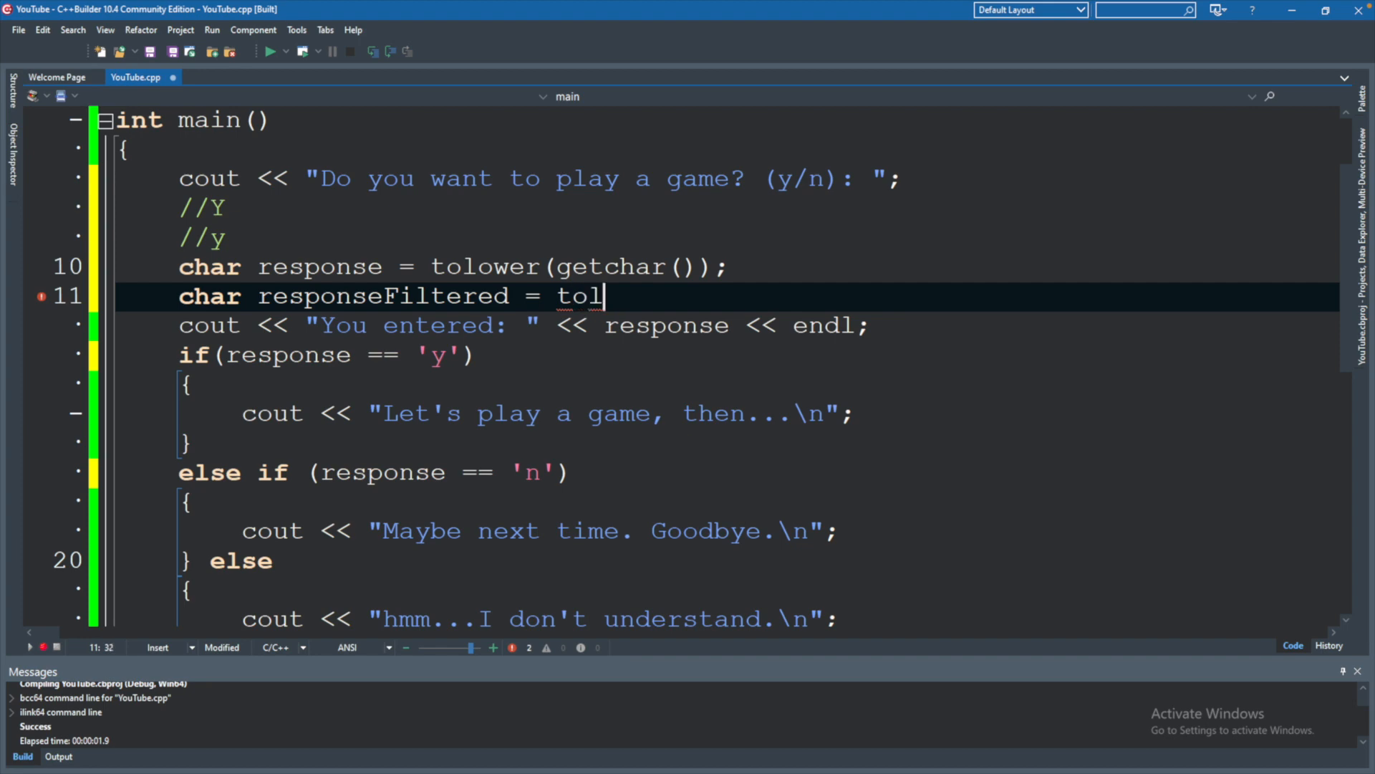
type("ower(response);")
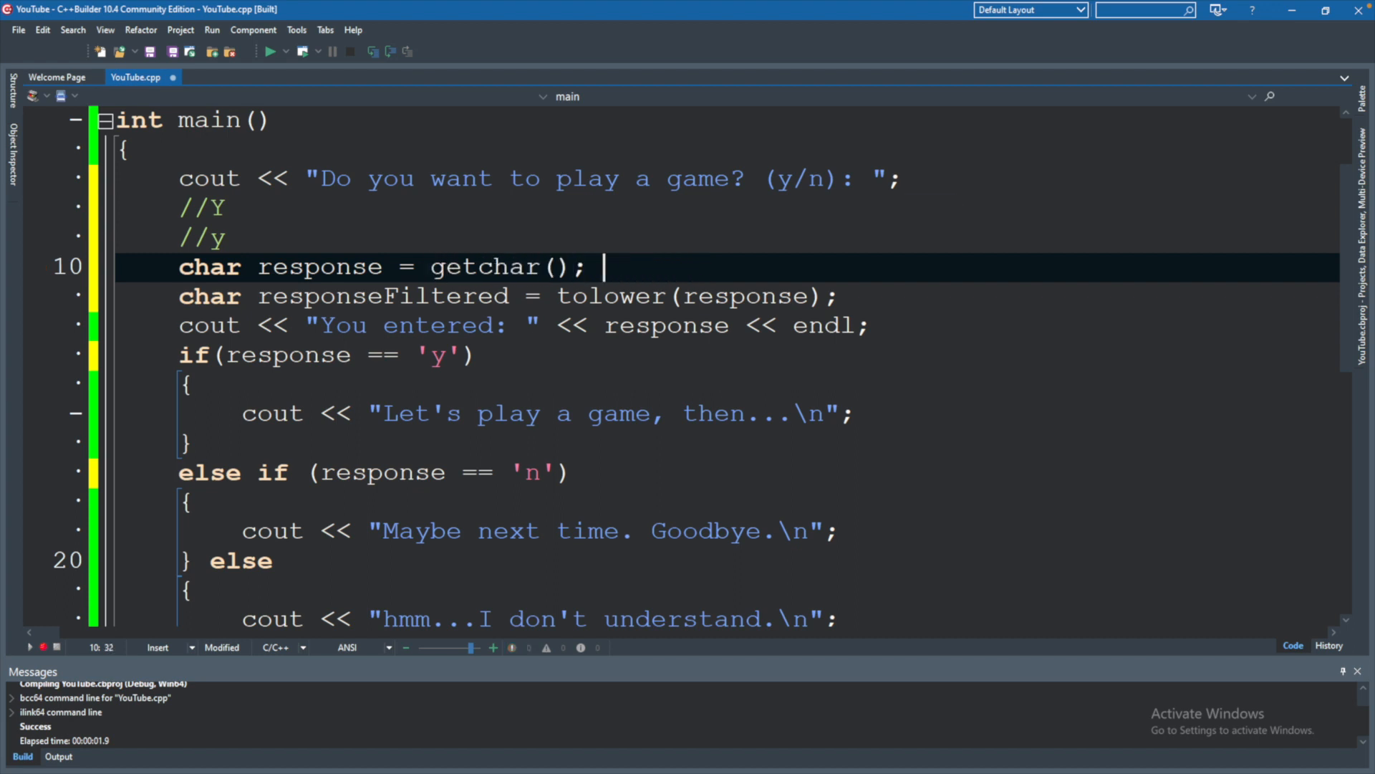
Add // Y and //y comments and test responseFiltered in the conditions.
type("// Y")
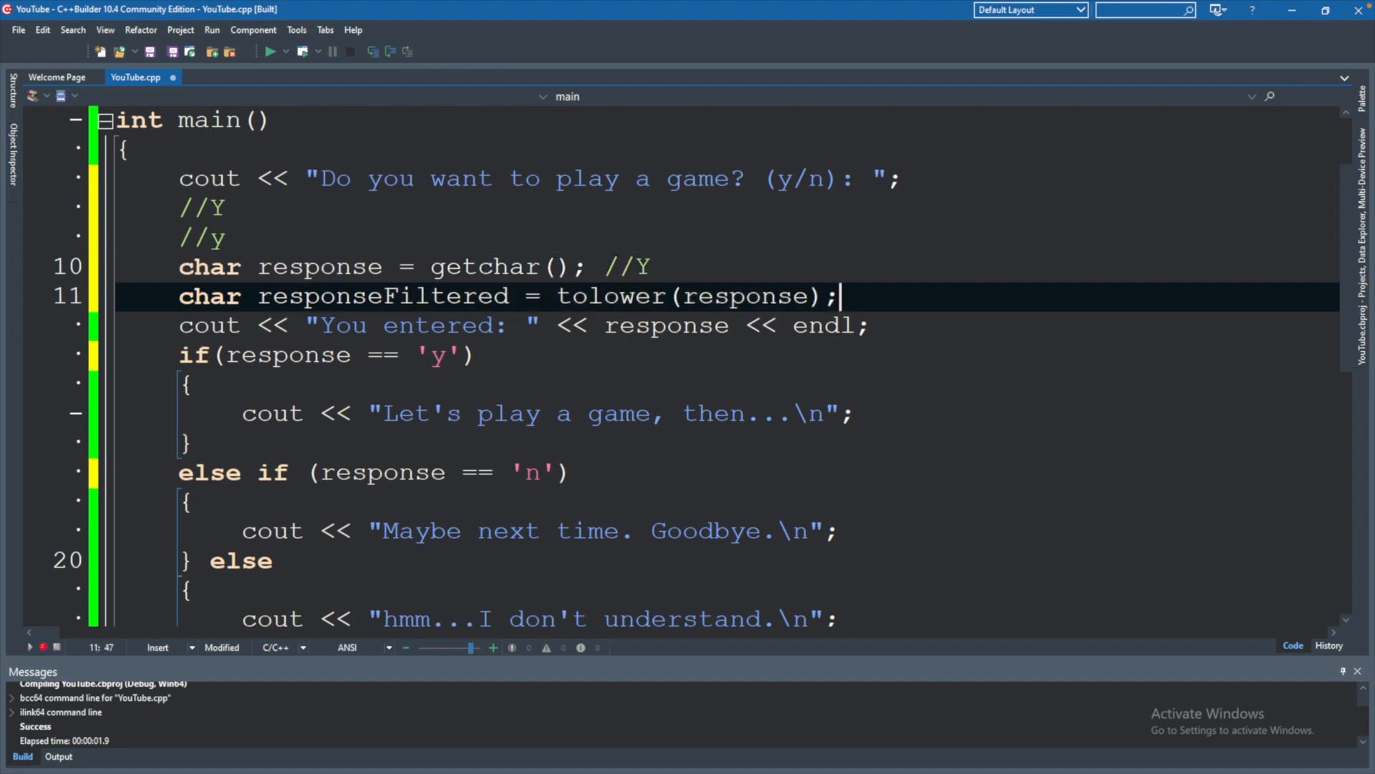
type("//y")
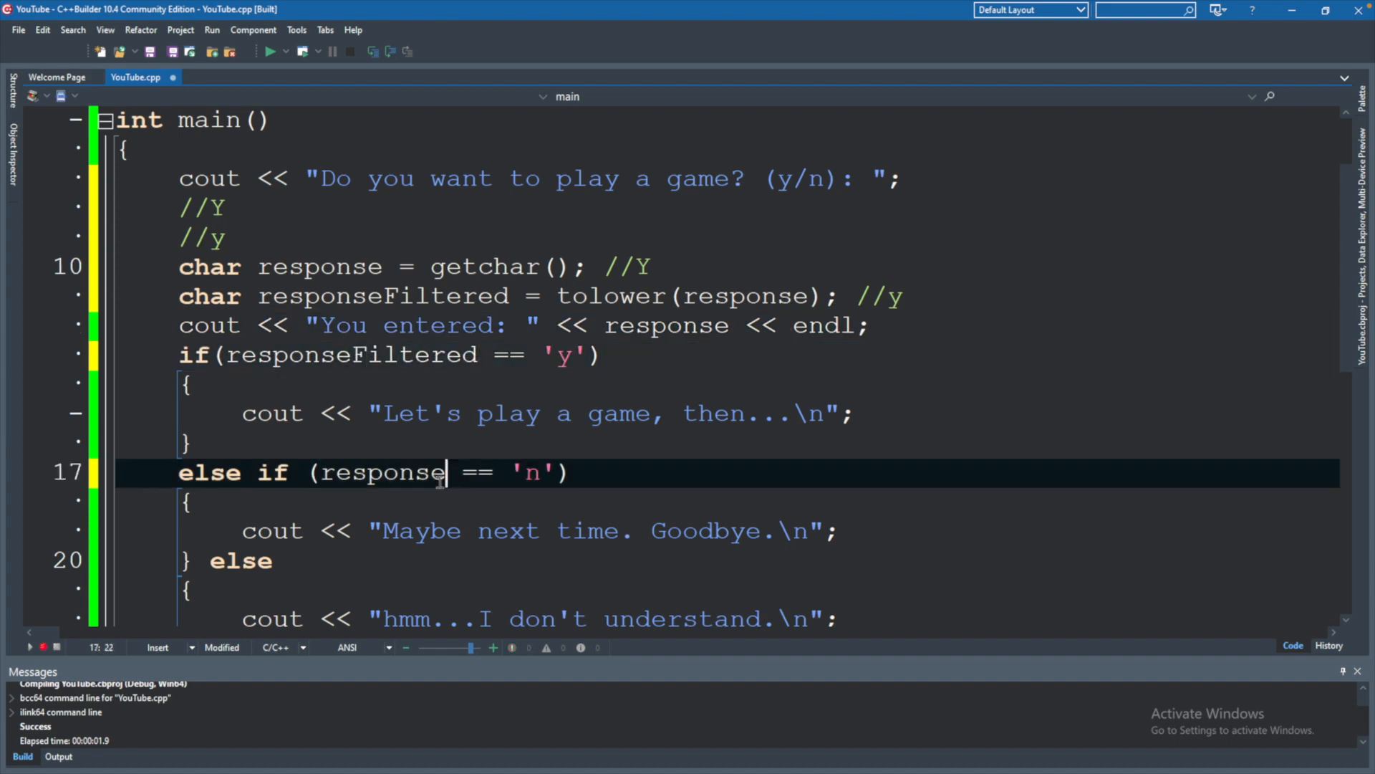
type("Filtered")
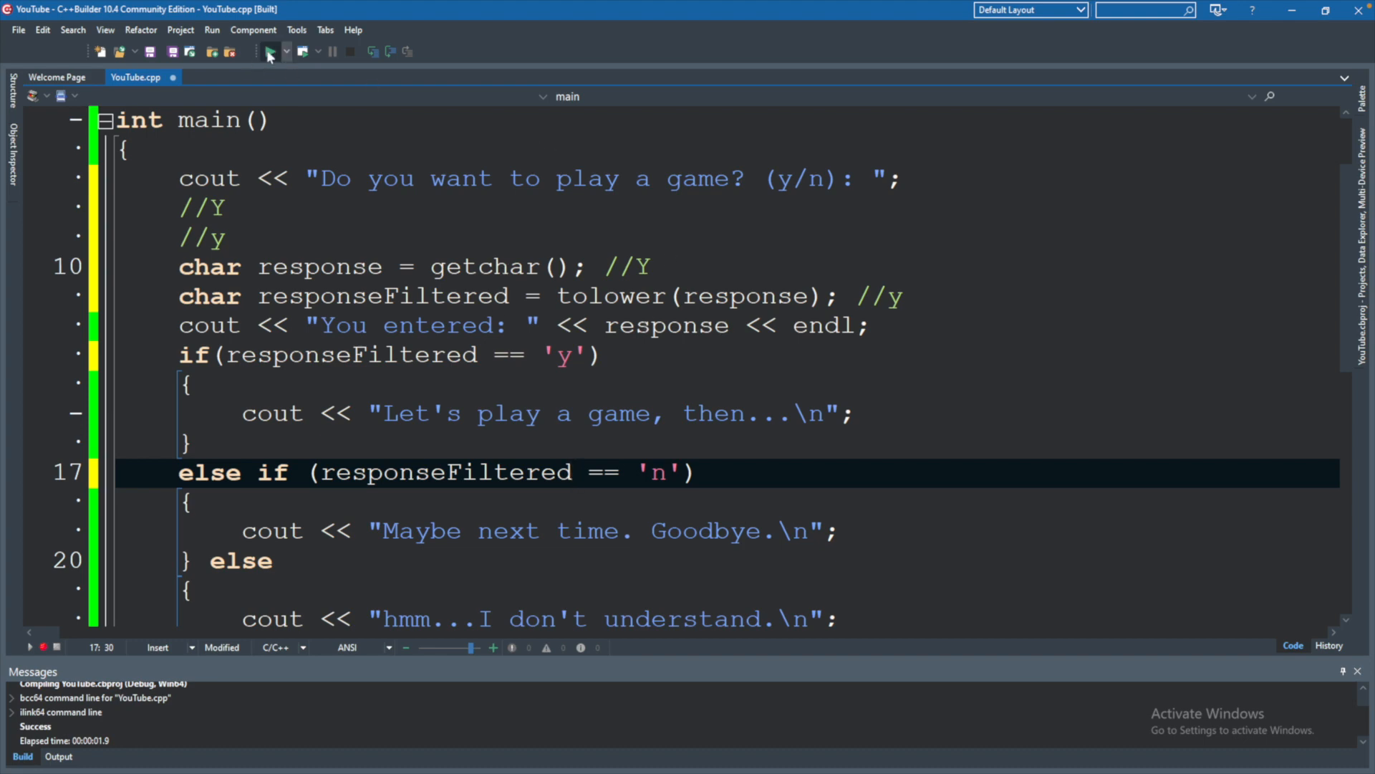
left_click(271, 51)
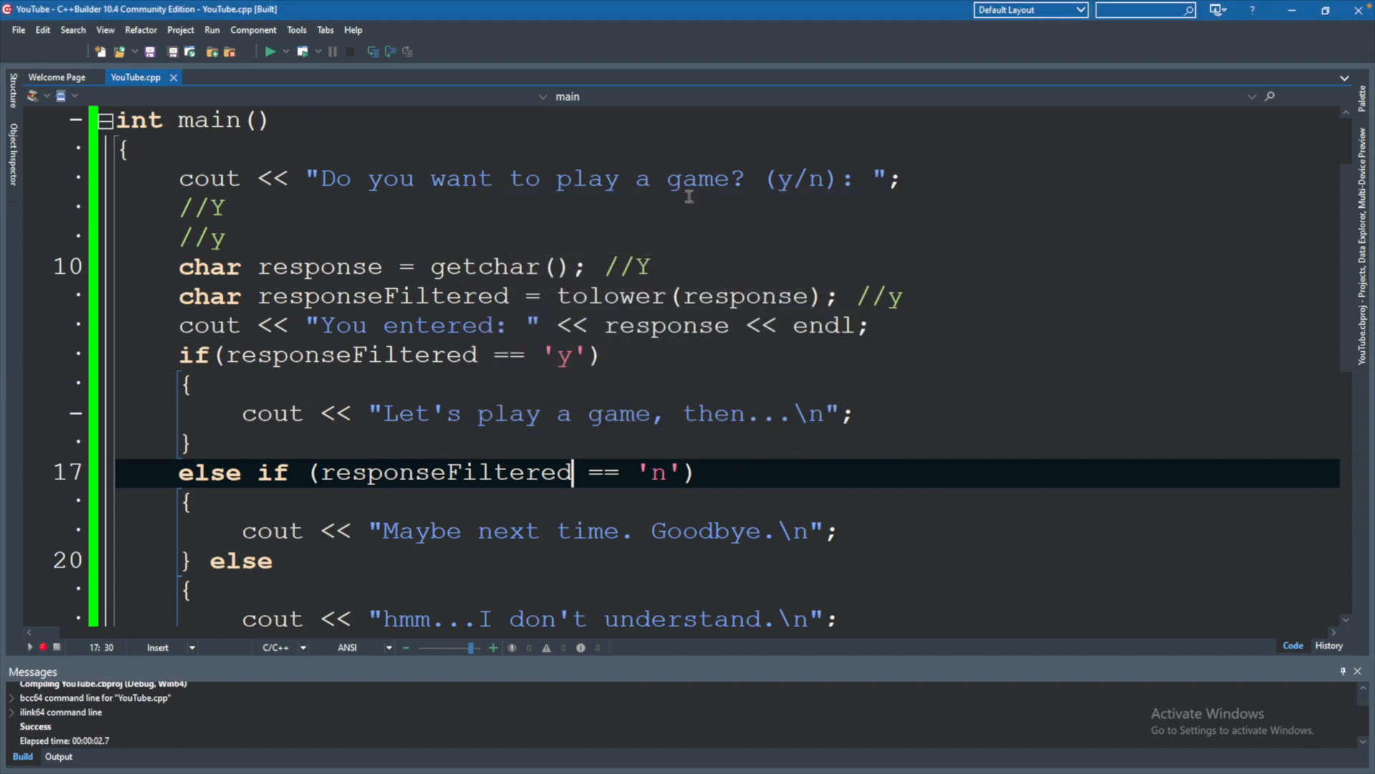
left_click(272, 51)
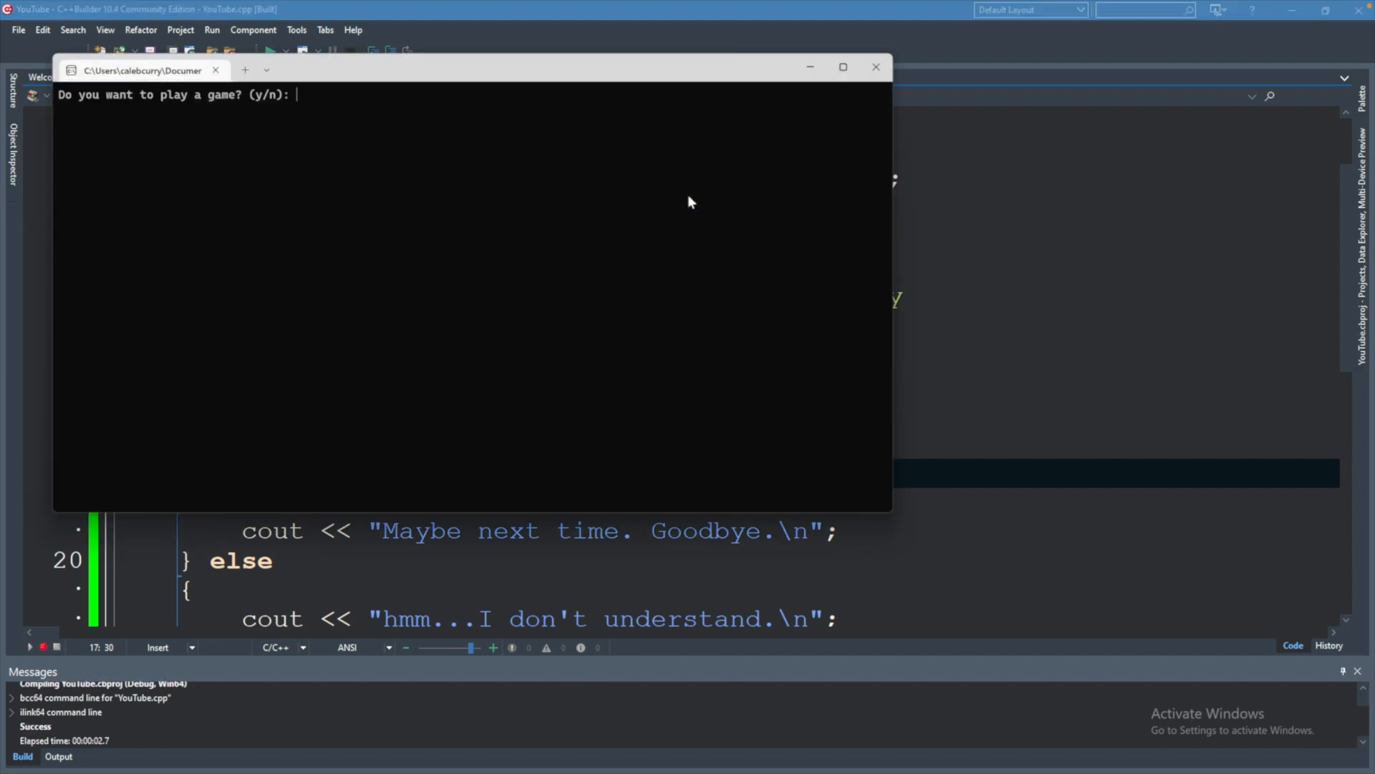
type("Y")
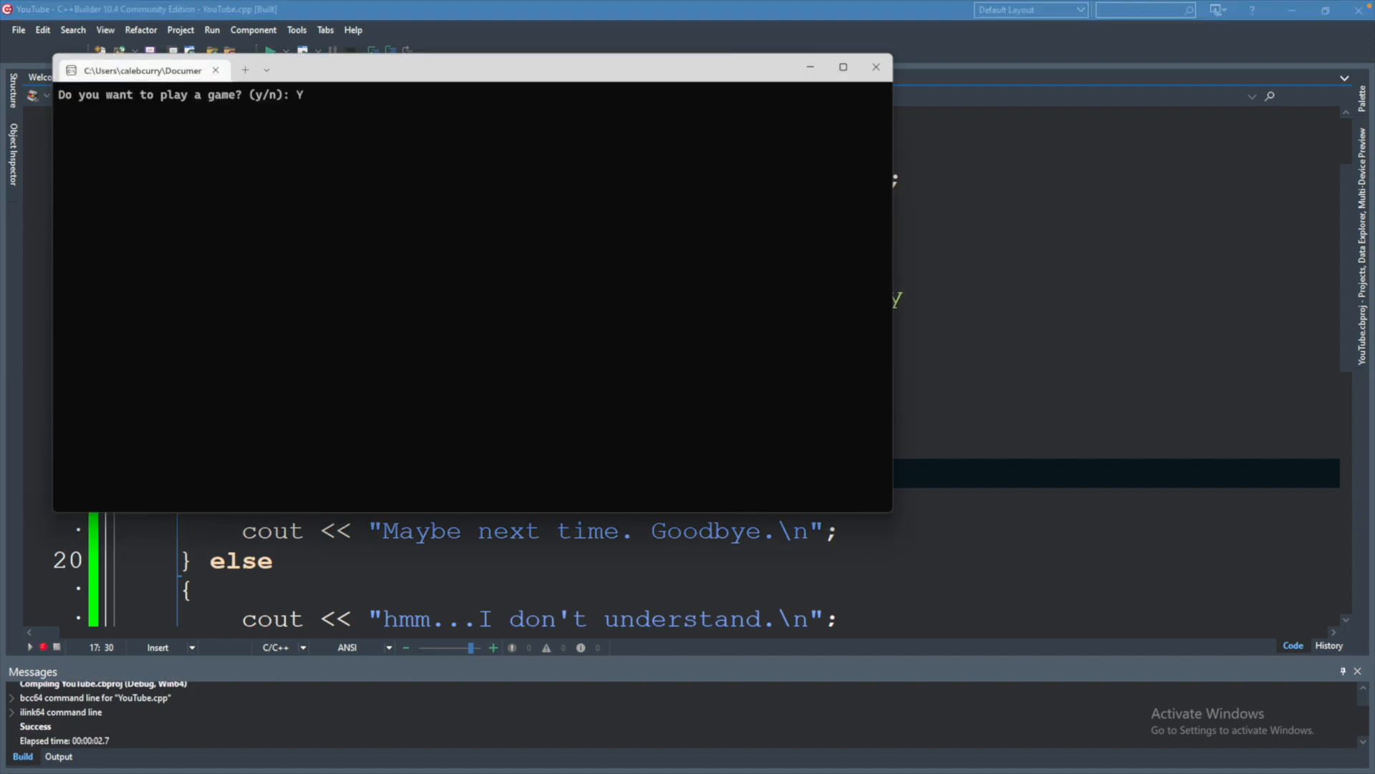
key("enter")
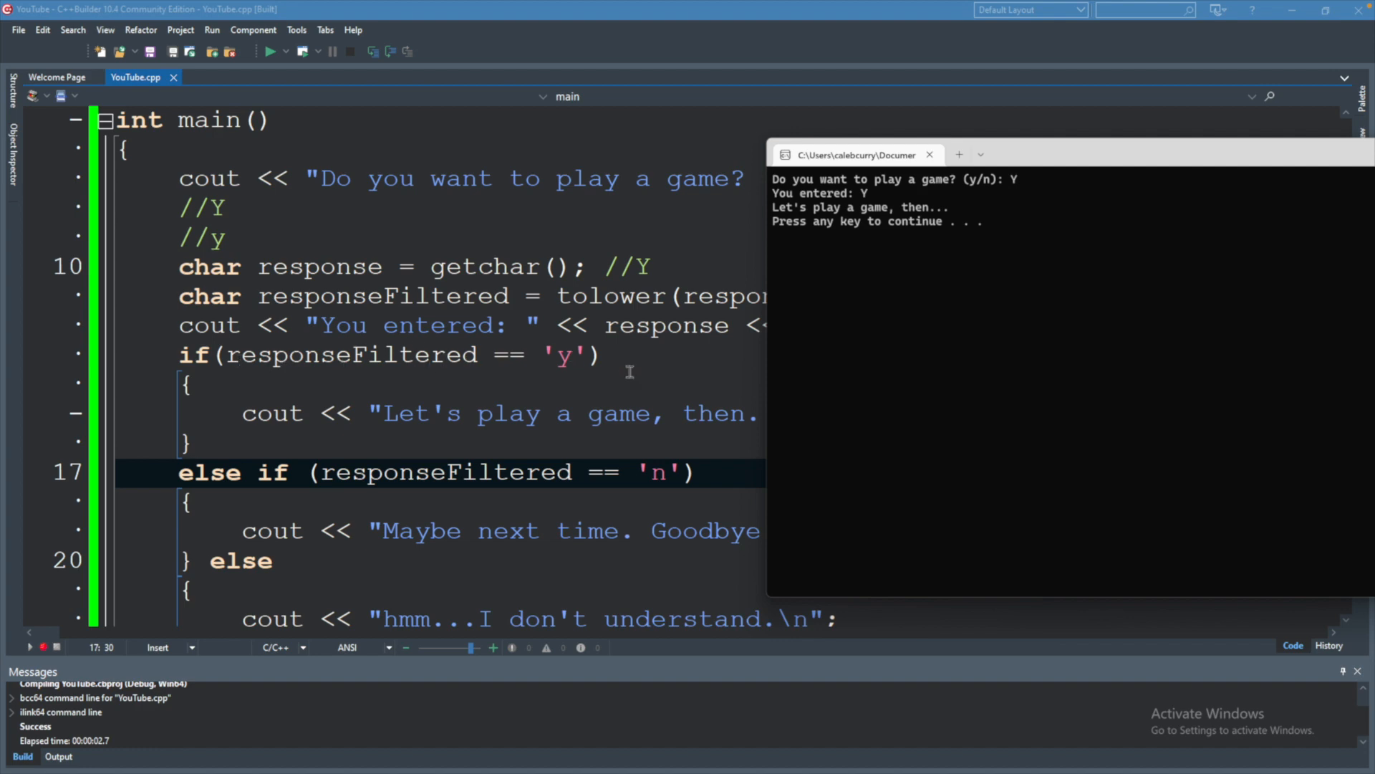
mouse_move(1247, 133)
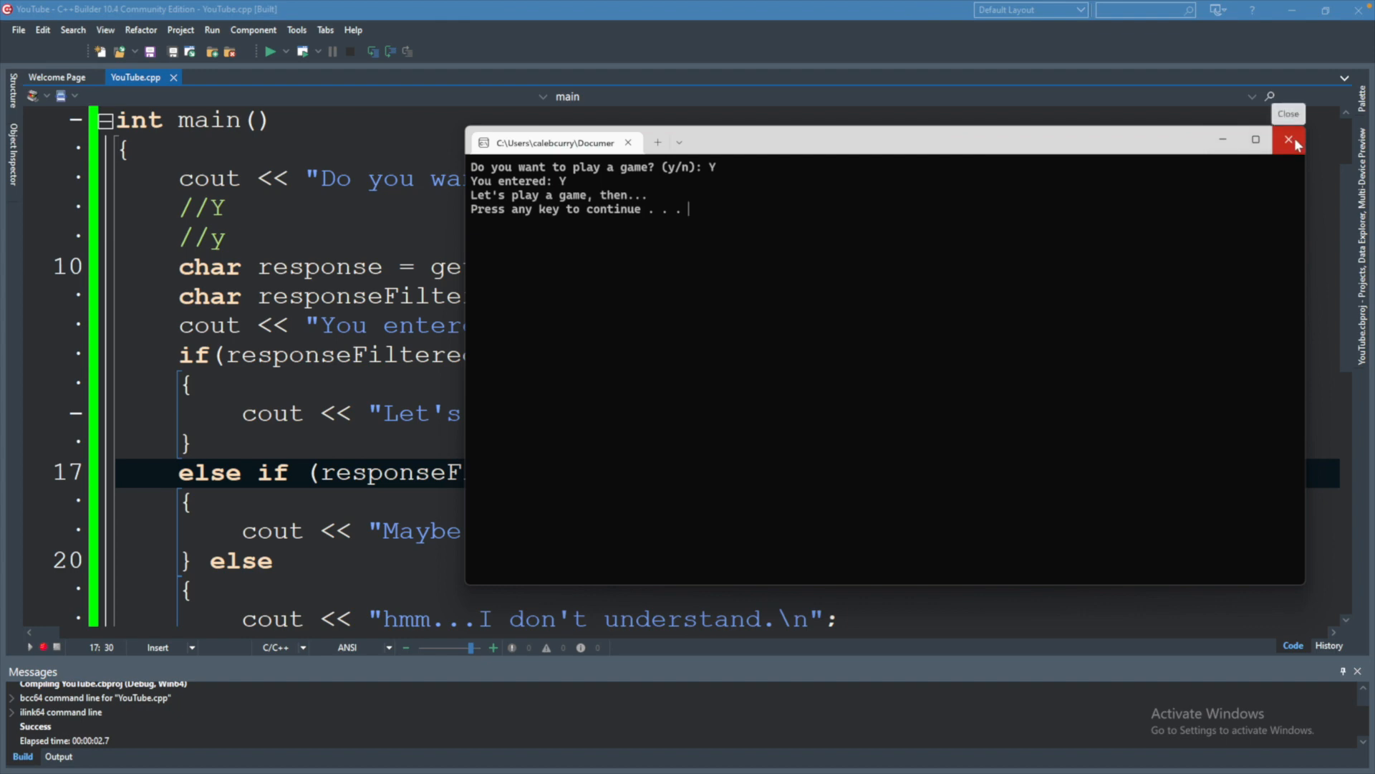
left_click(1289, 139)
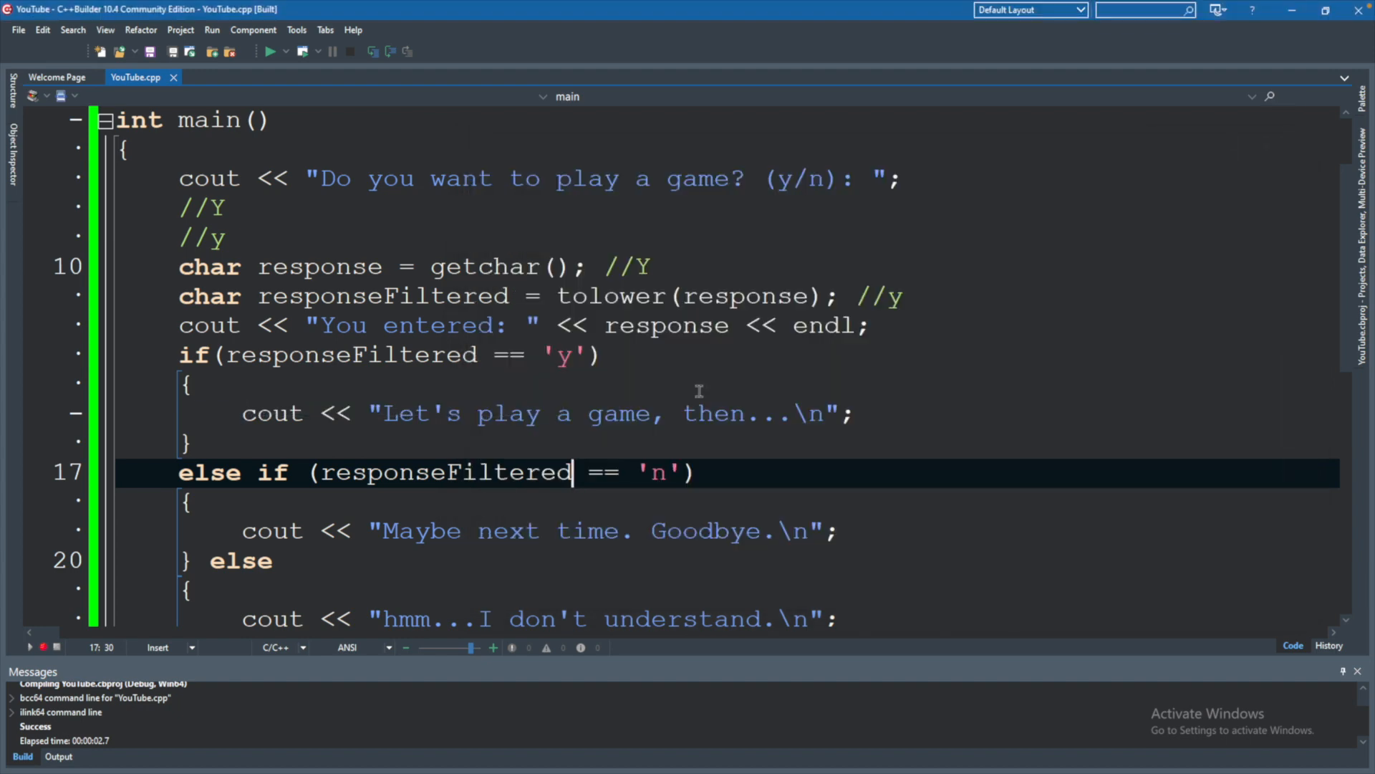
mouse_move(528, 374)
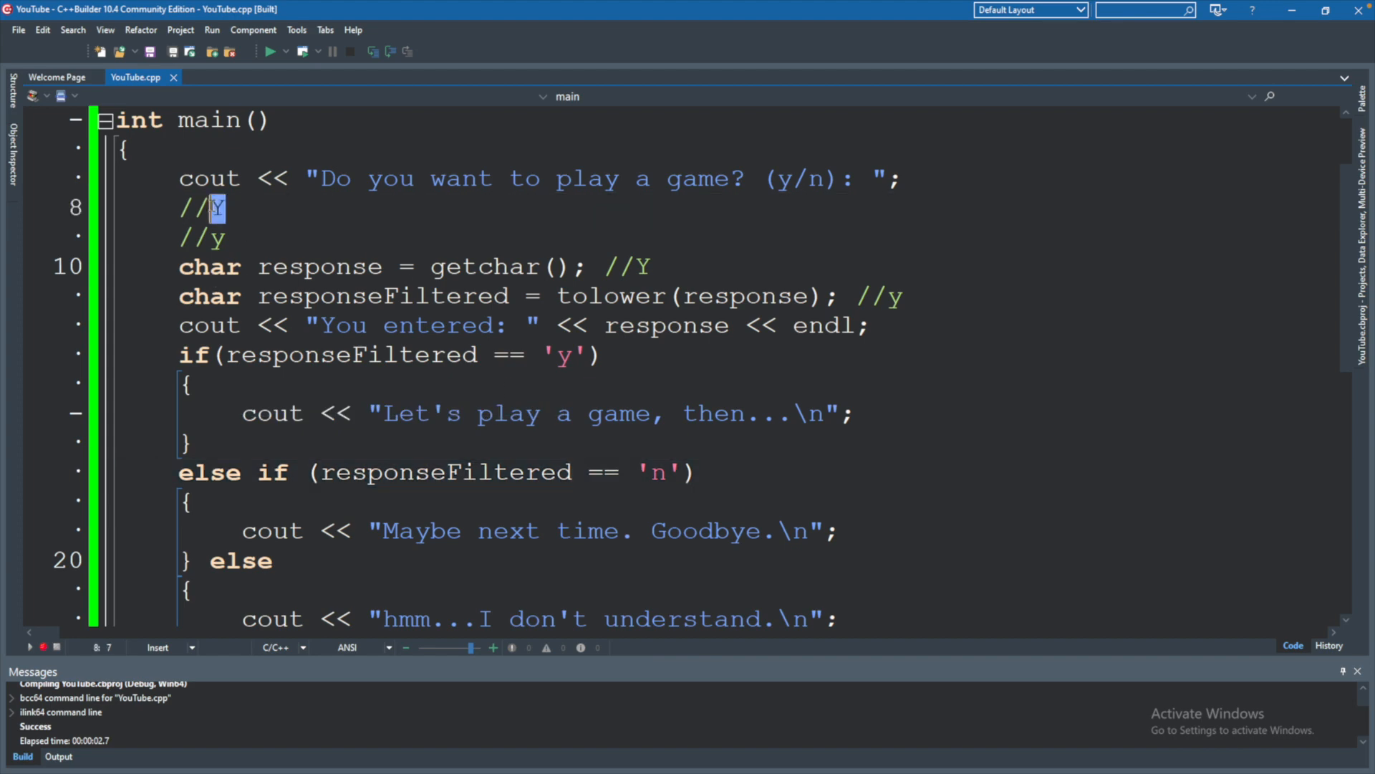
Select the Y/y comment lines and responseFiltered copy to remove them, keeping response = tolower(getchar()).
left_click_drag(219, 207, 175, 208)
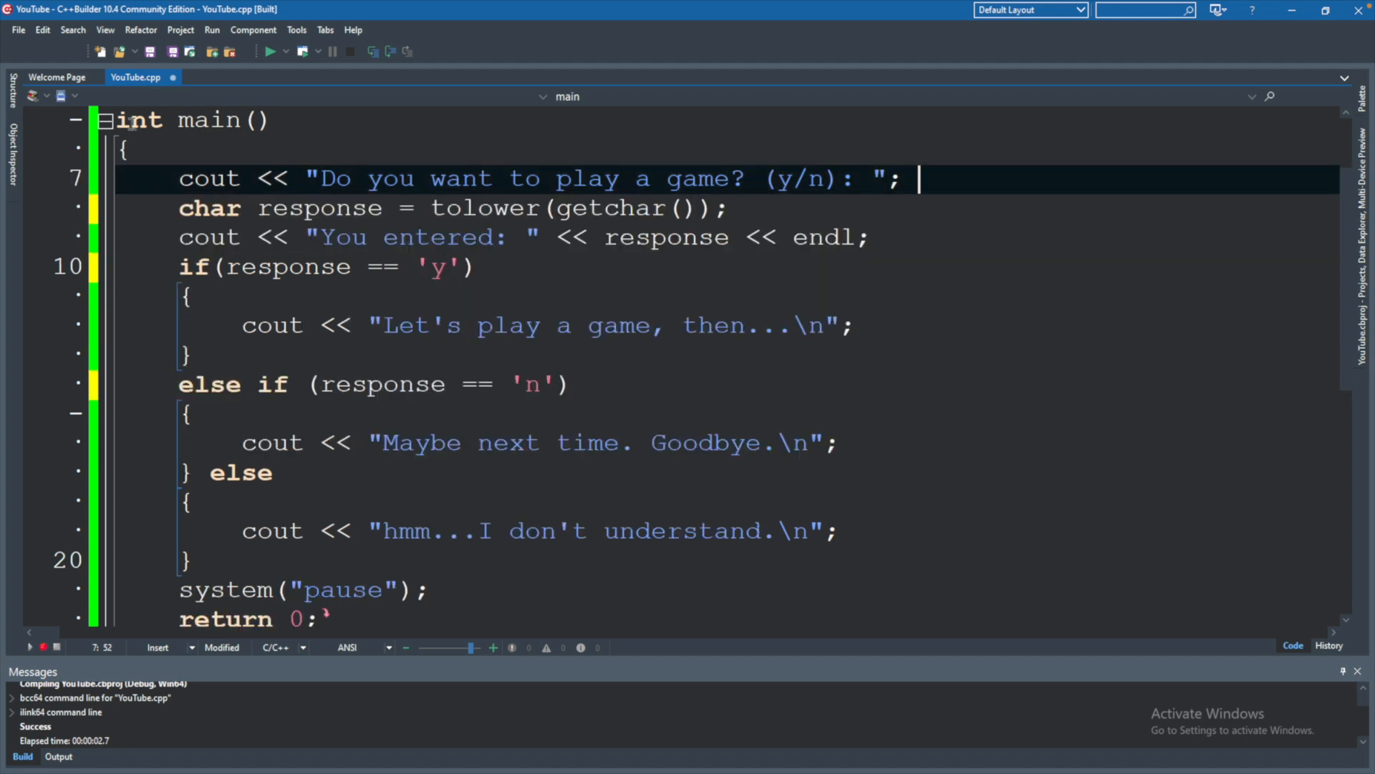
mouse_move(790, 353)
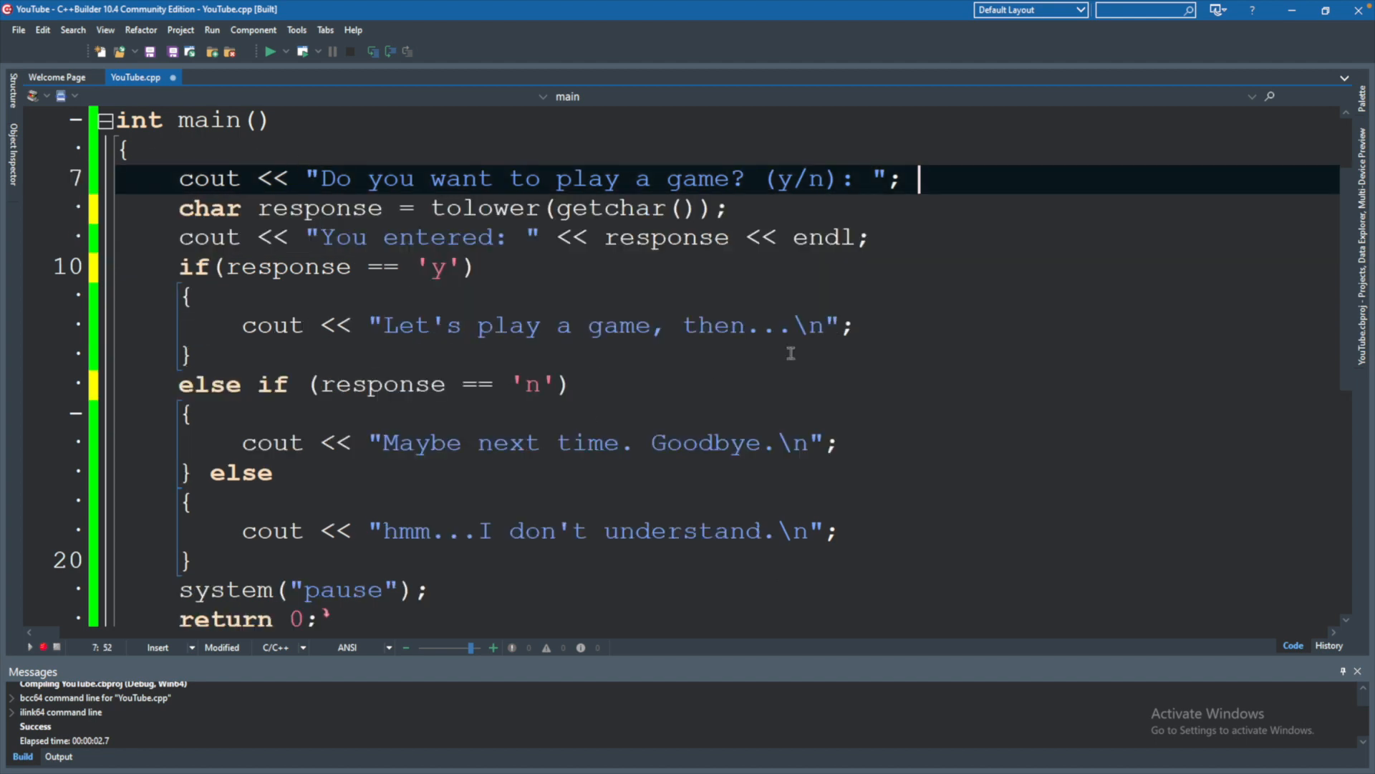
mouse_move(1030, 298)
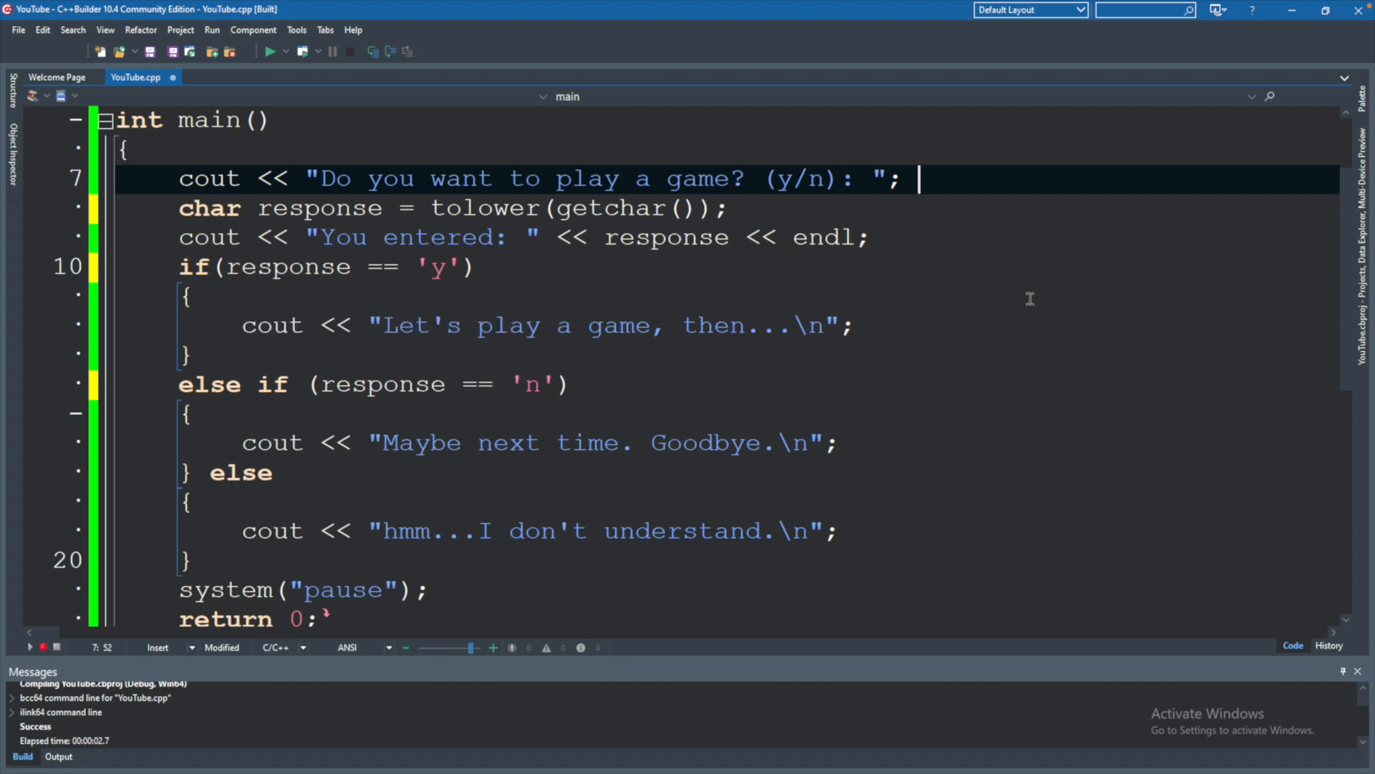
mouse_move(735, 436)
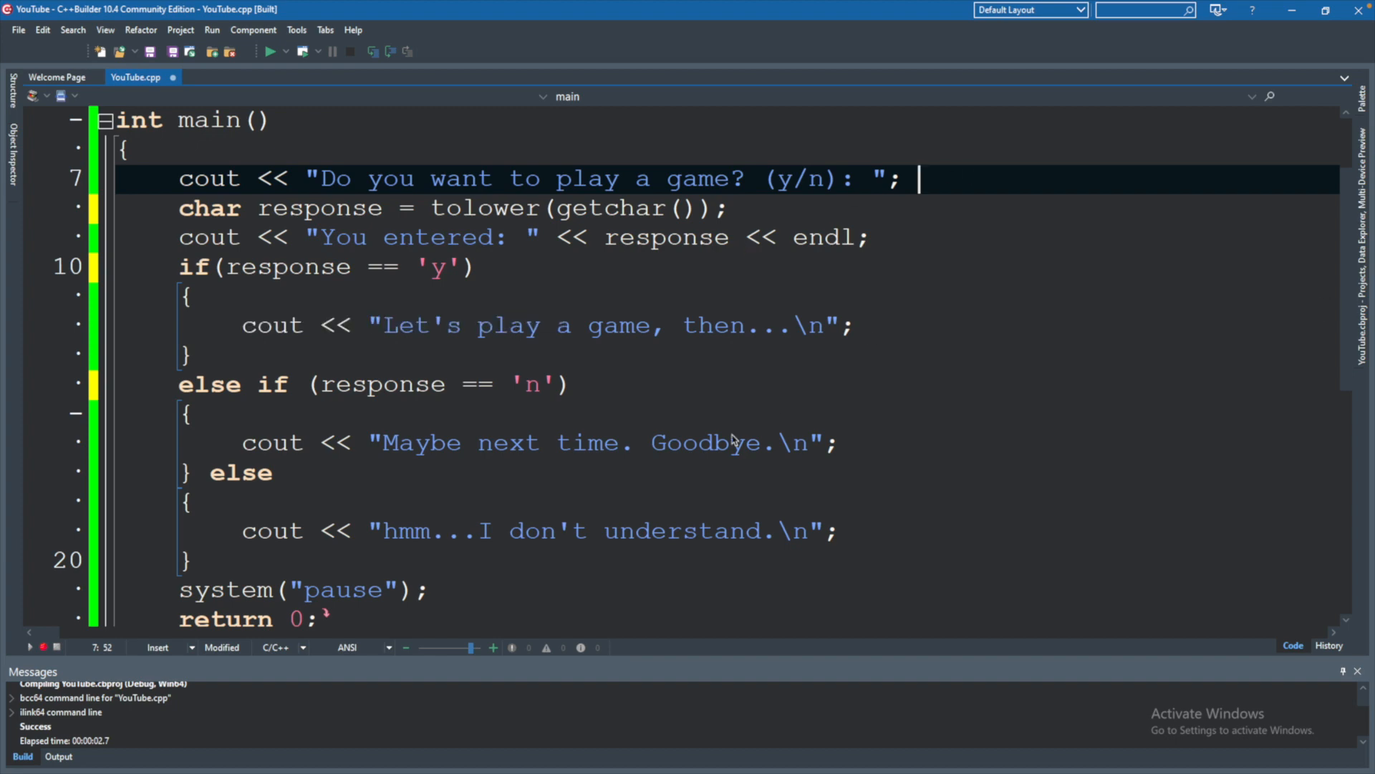
mouse_move(938, 242)
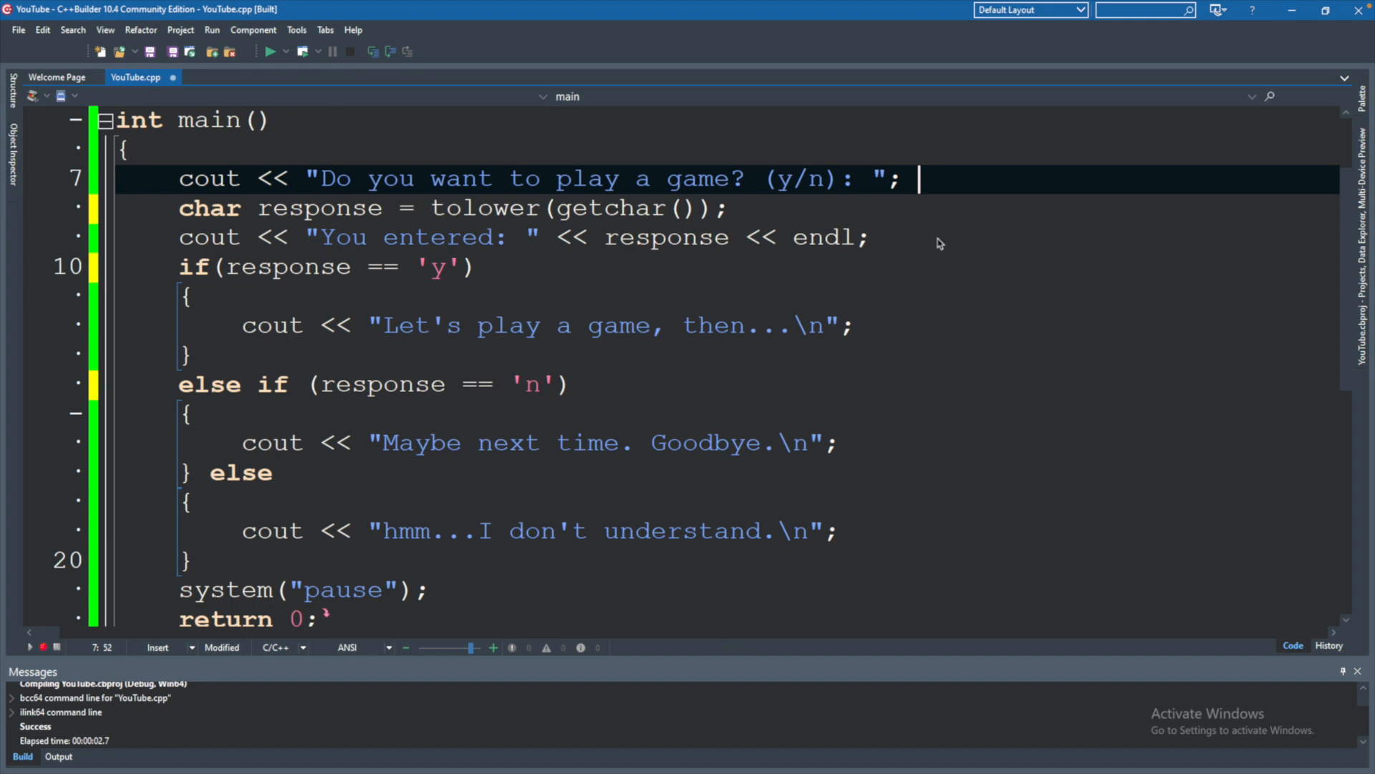
mouse_move(953, 184)
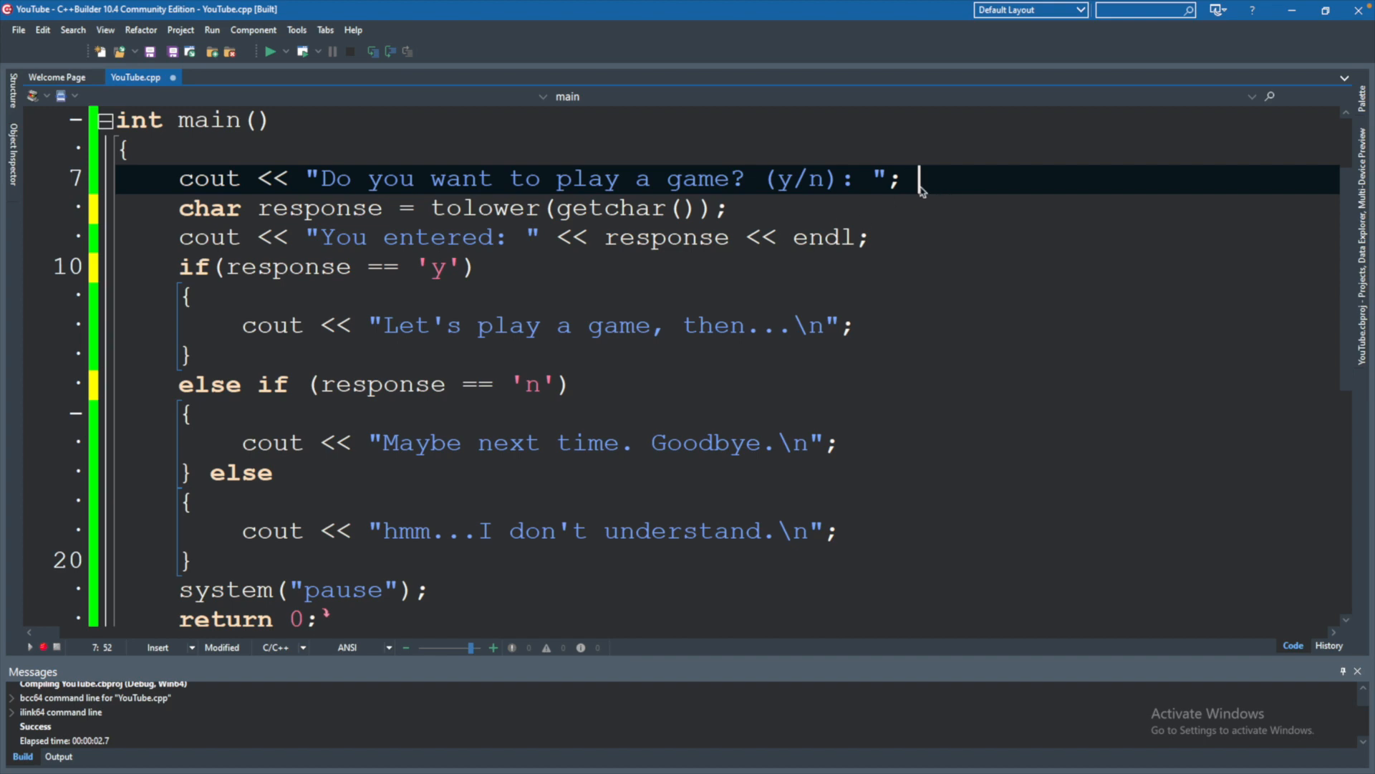
mouse_move(470, 430)
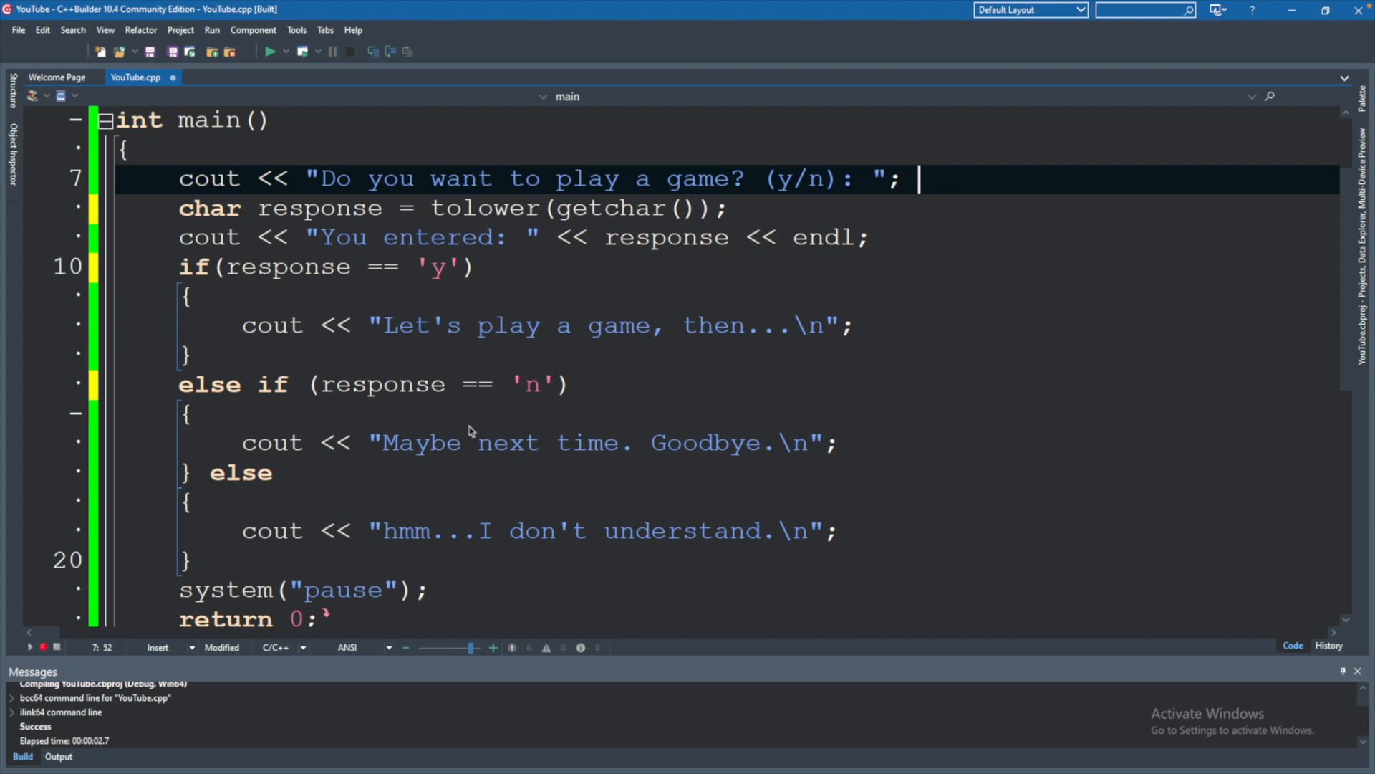
mouse_move(437, 217)
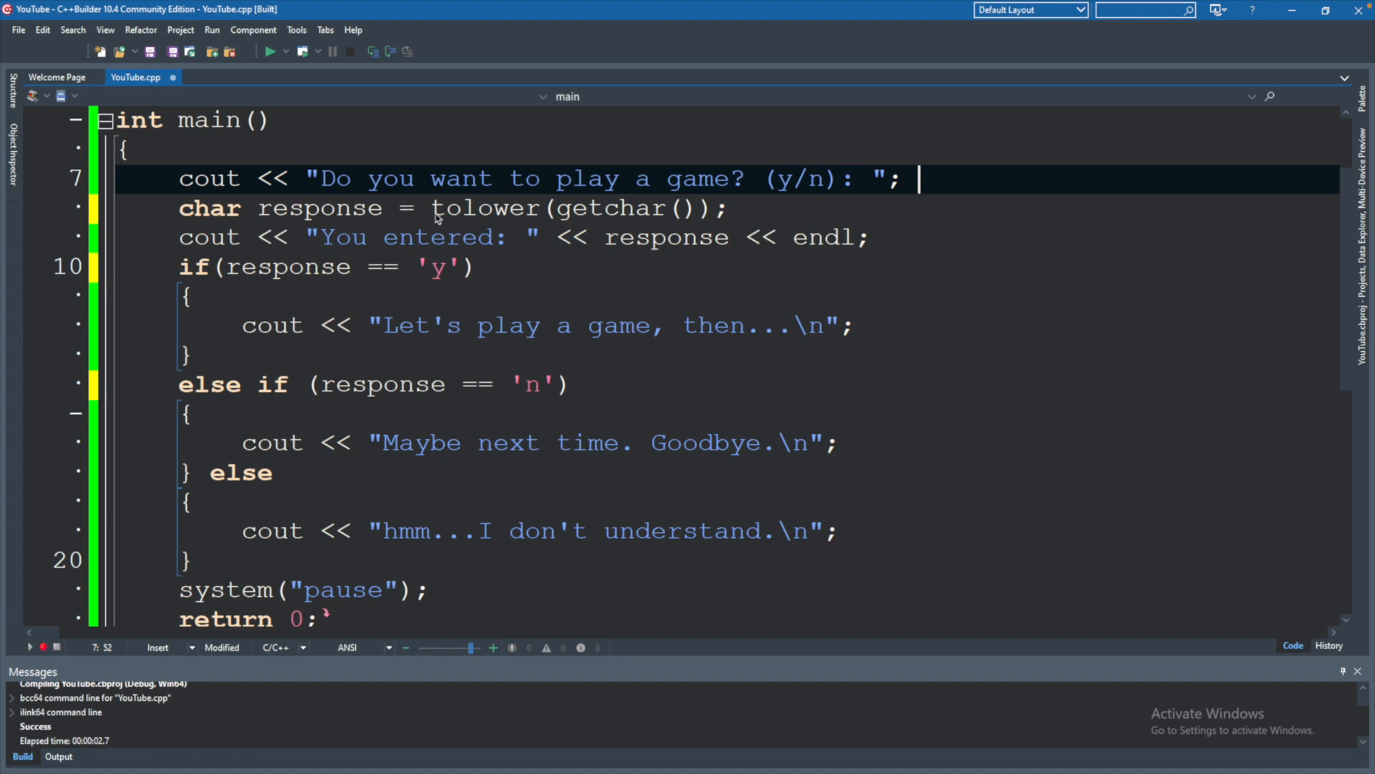
mouse_move(535, 453)
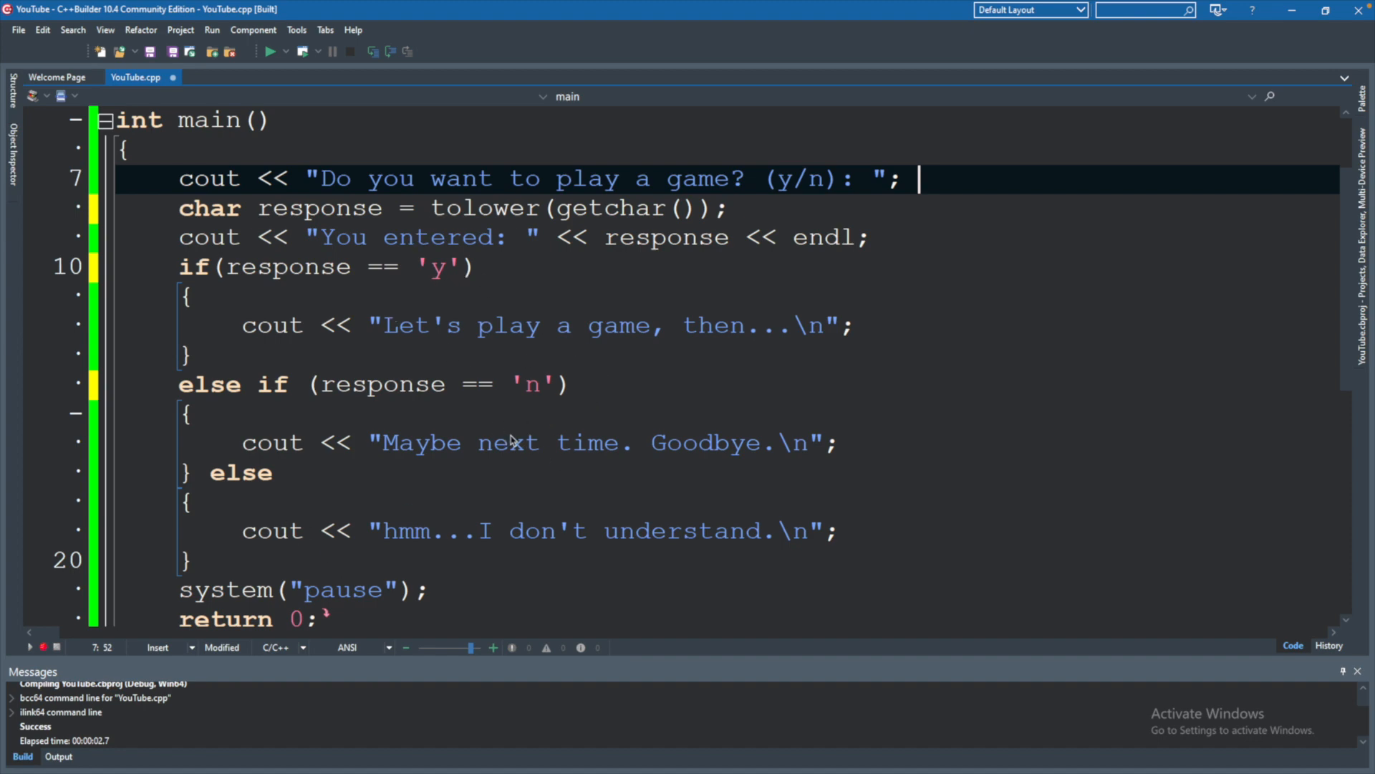
mouse_move(355, 551)
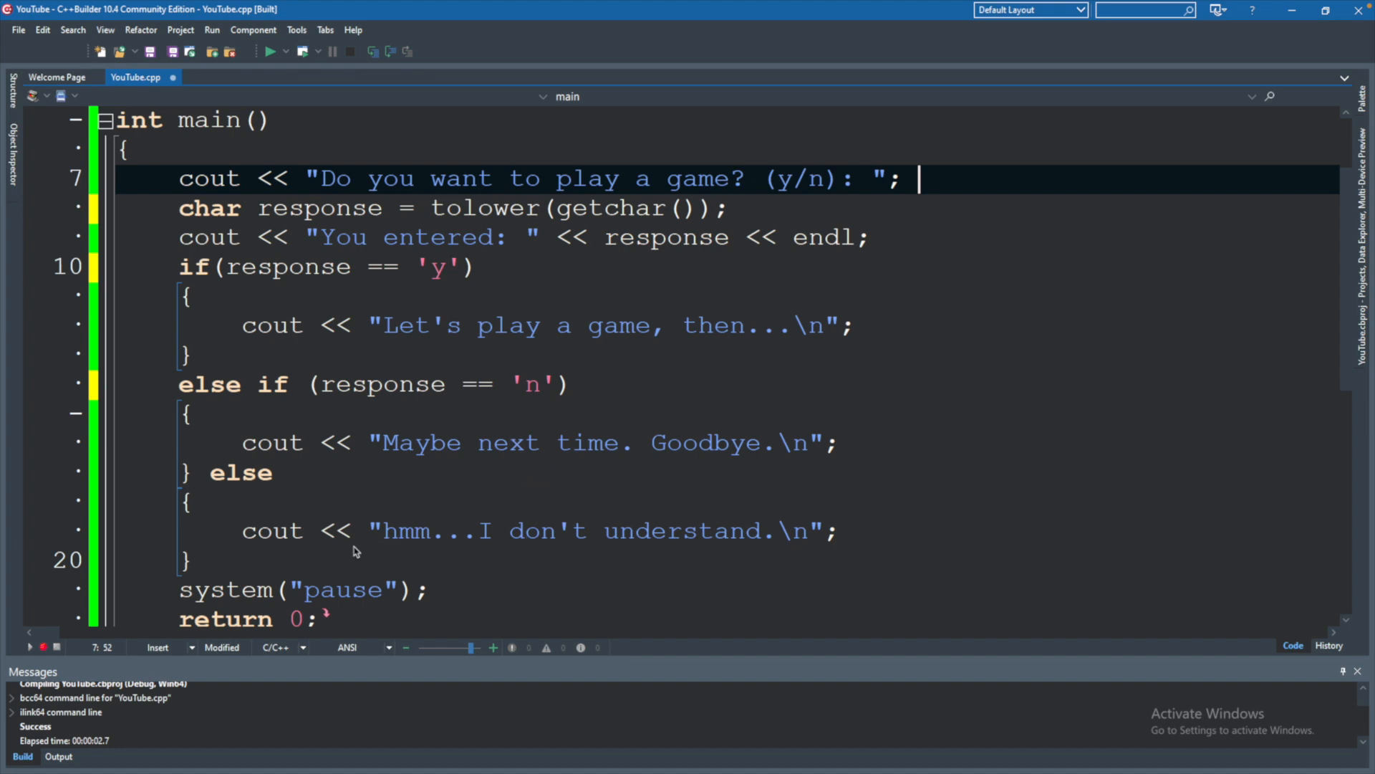